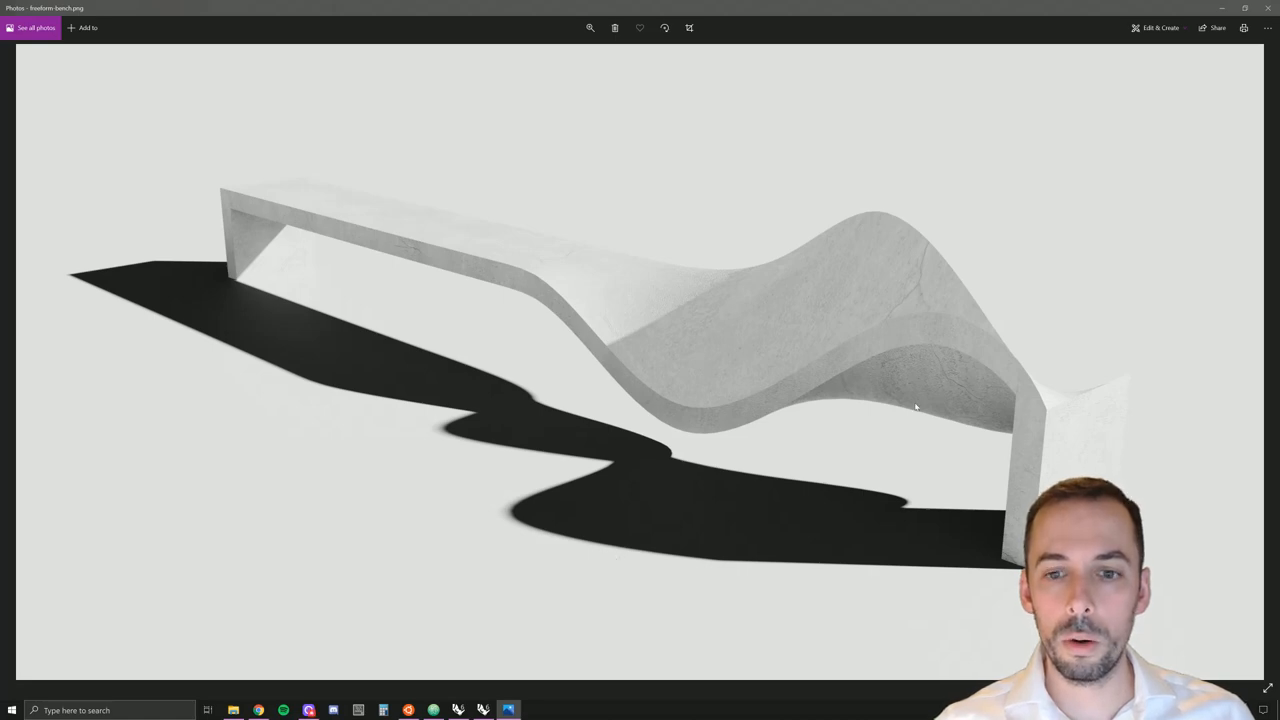
pyautogui.moveTo(628, 250)
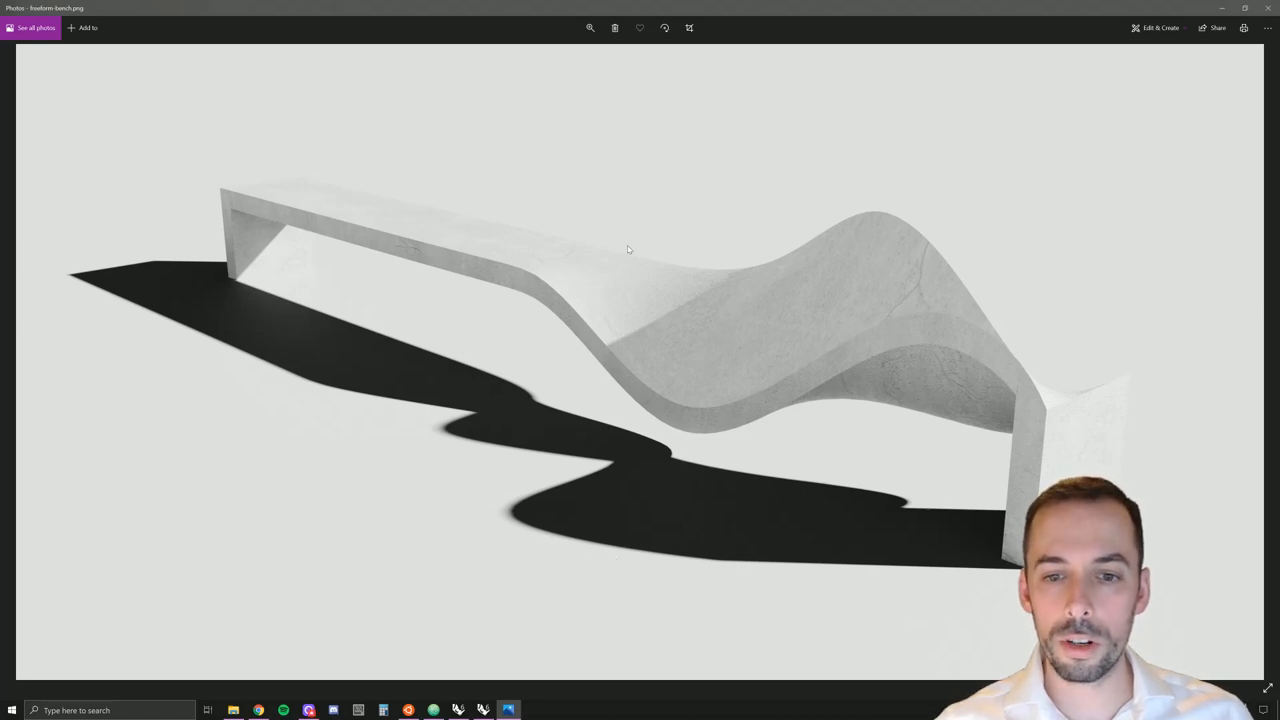
pyautogui.moveTo(488, 626)
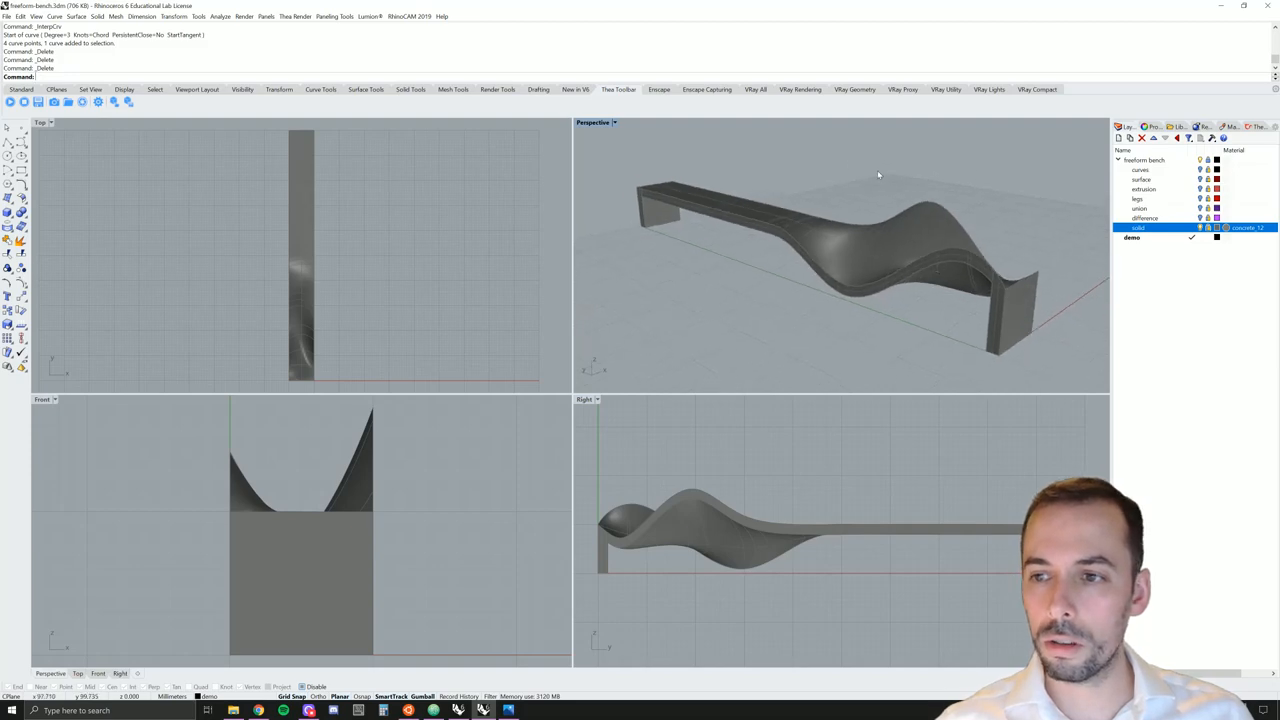
# Hide the solid bench and reveal its construction layers in turn: curves, seat surface, extrusion, legs, union
pyautogui.click(1200, 228)
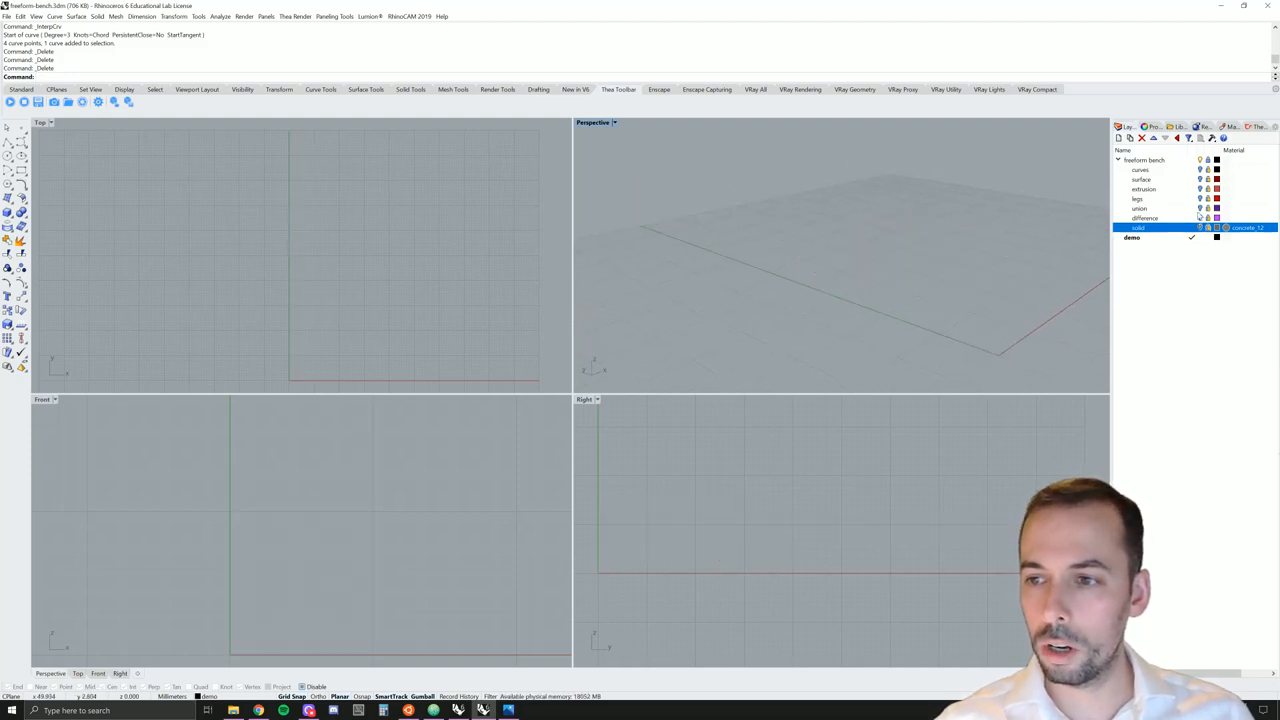
pyautogui.click(1140, 168)
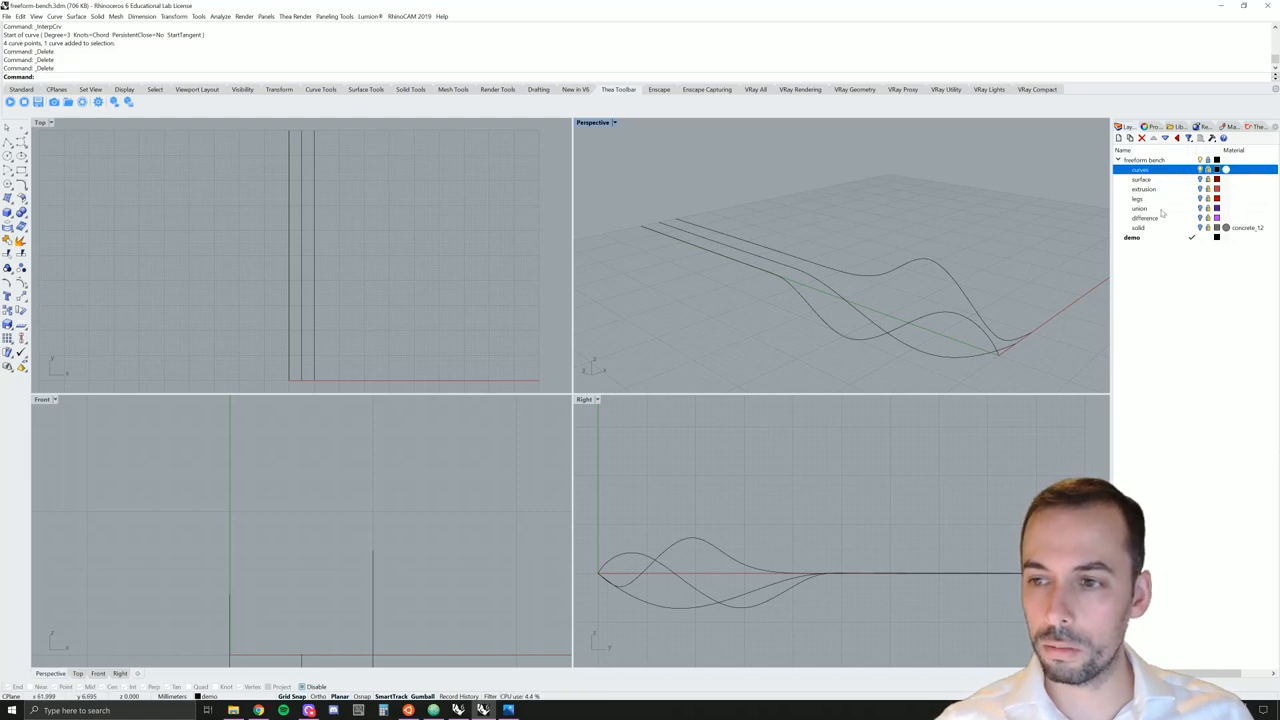
pyautogui.click(1144, 180)
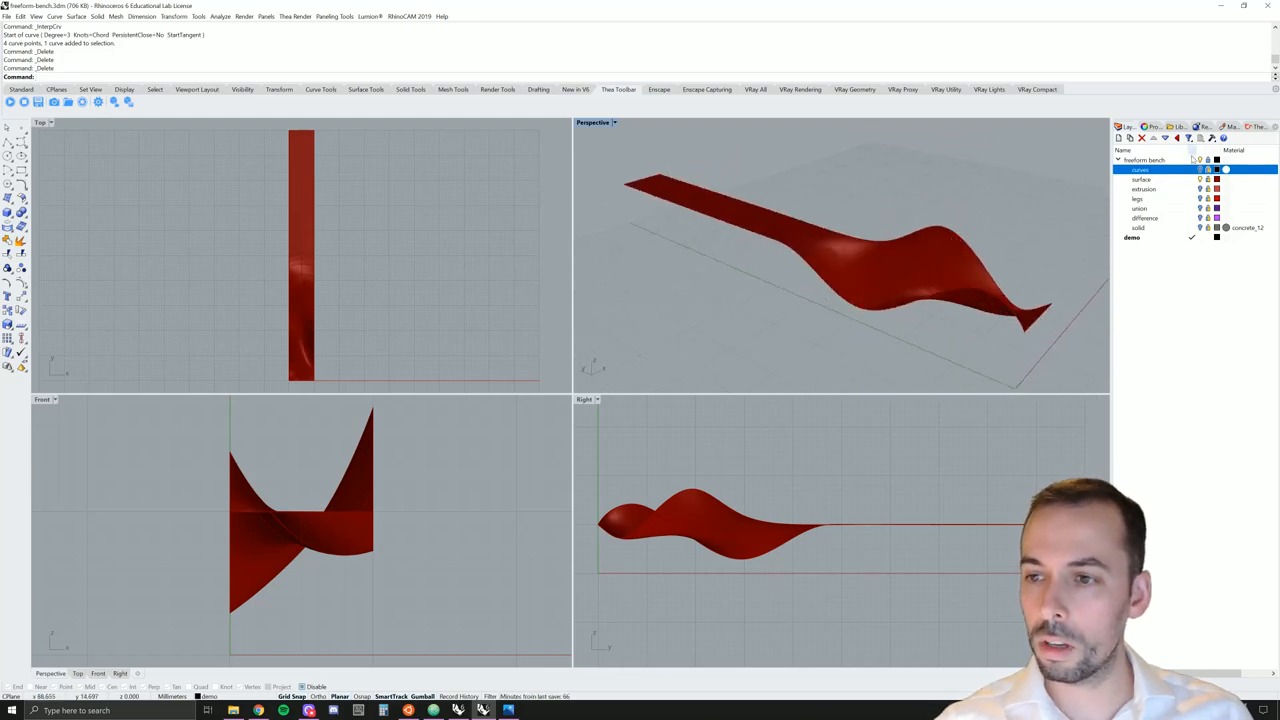
pyautogui.click(1144, 188)
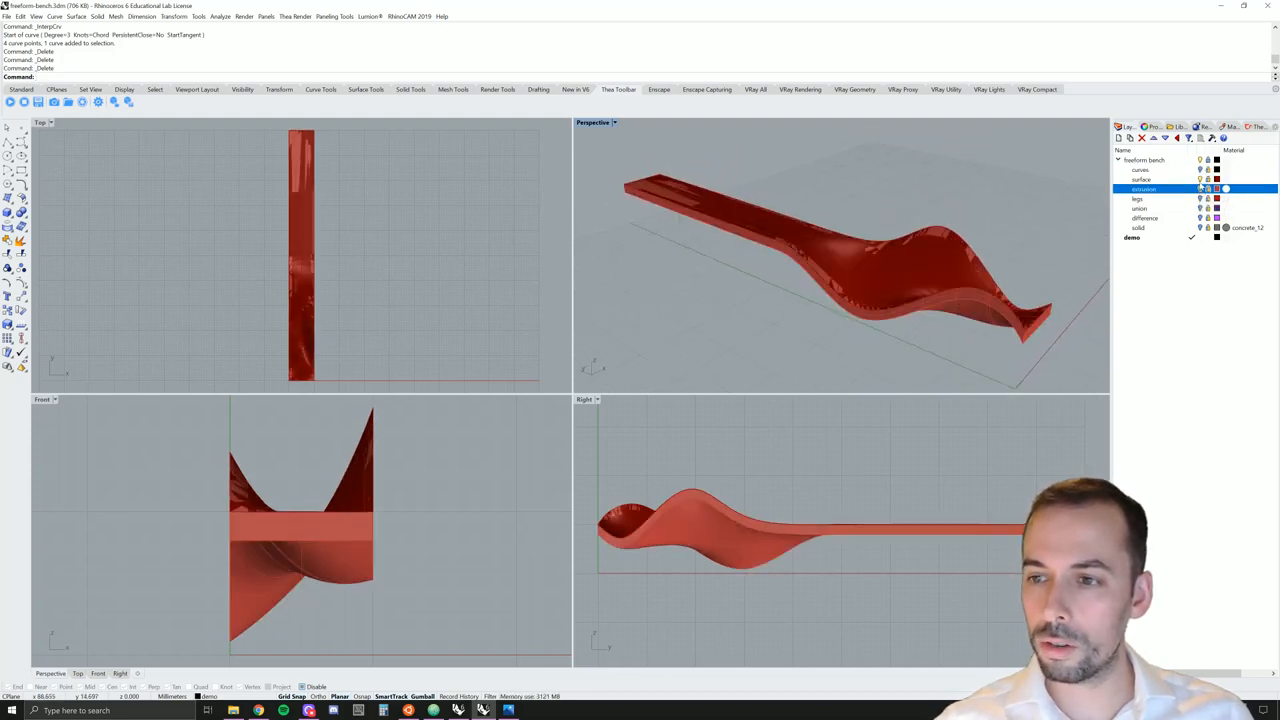
pyautogui.click(1142, 180)
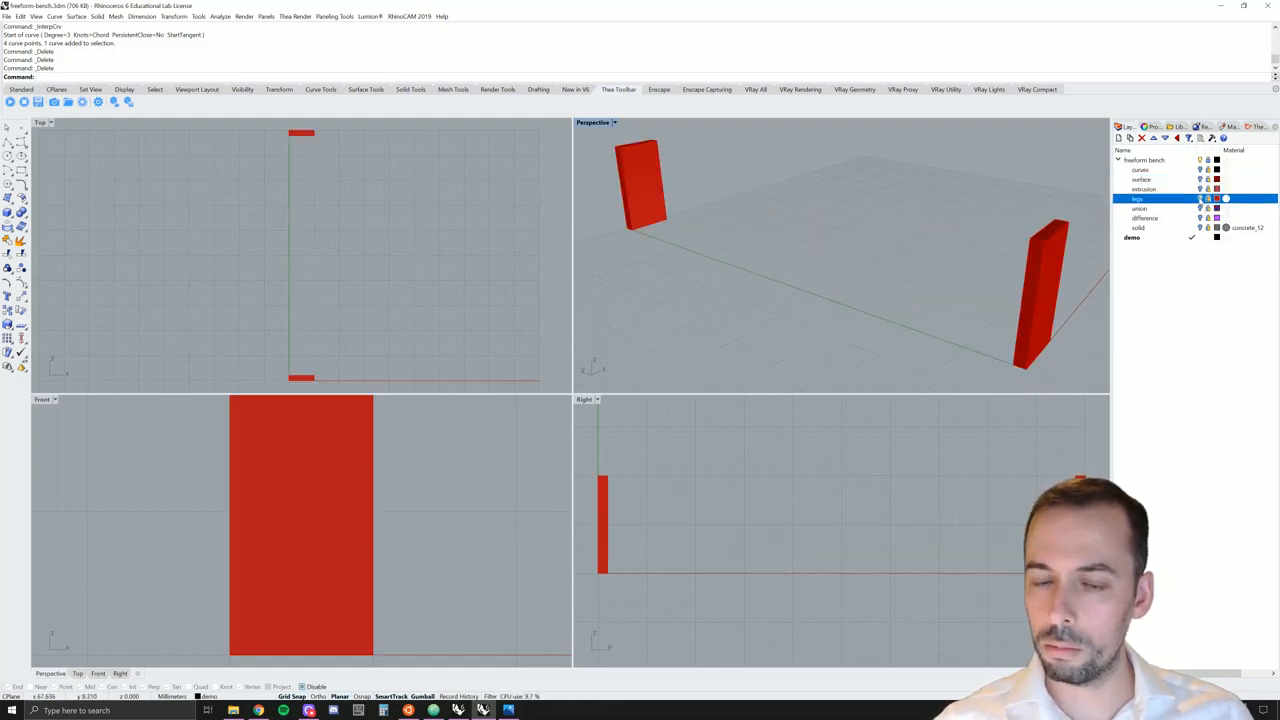
pyautogui.click(1200, 198)
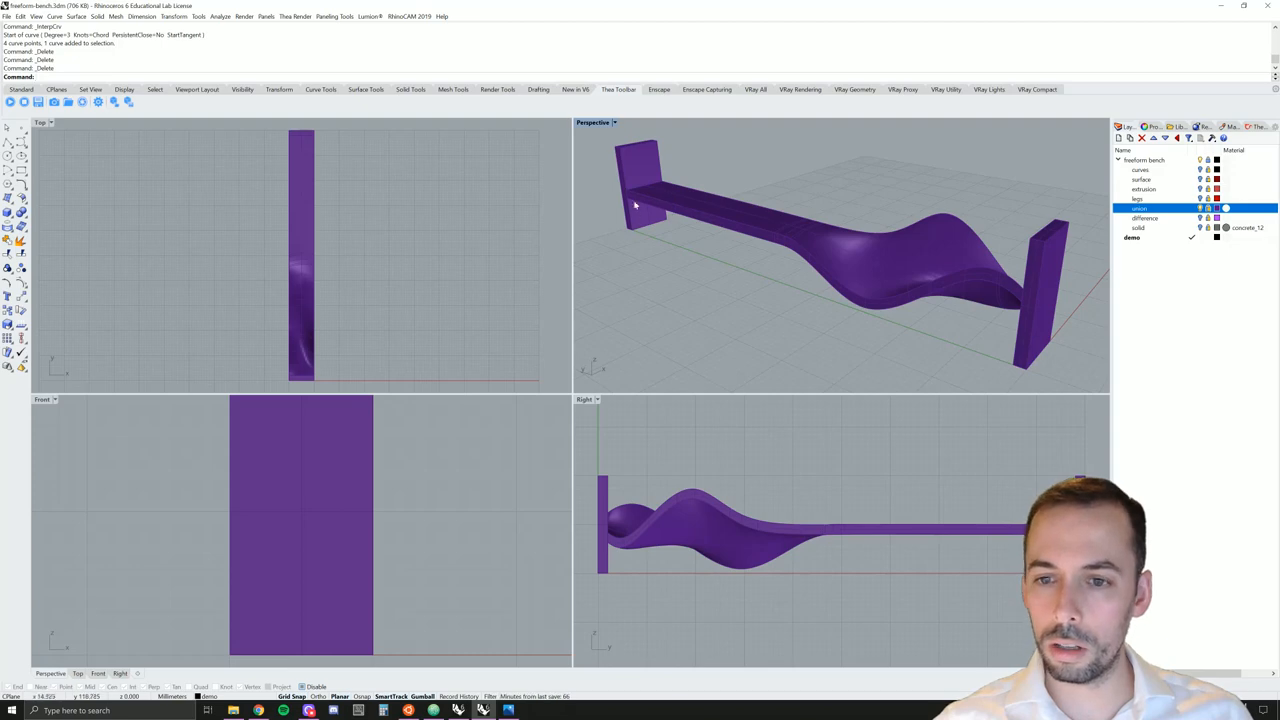
pyautogui.moveTo(832, 252)
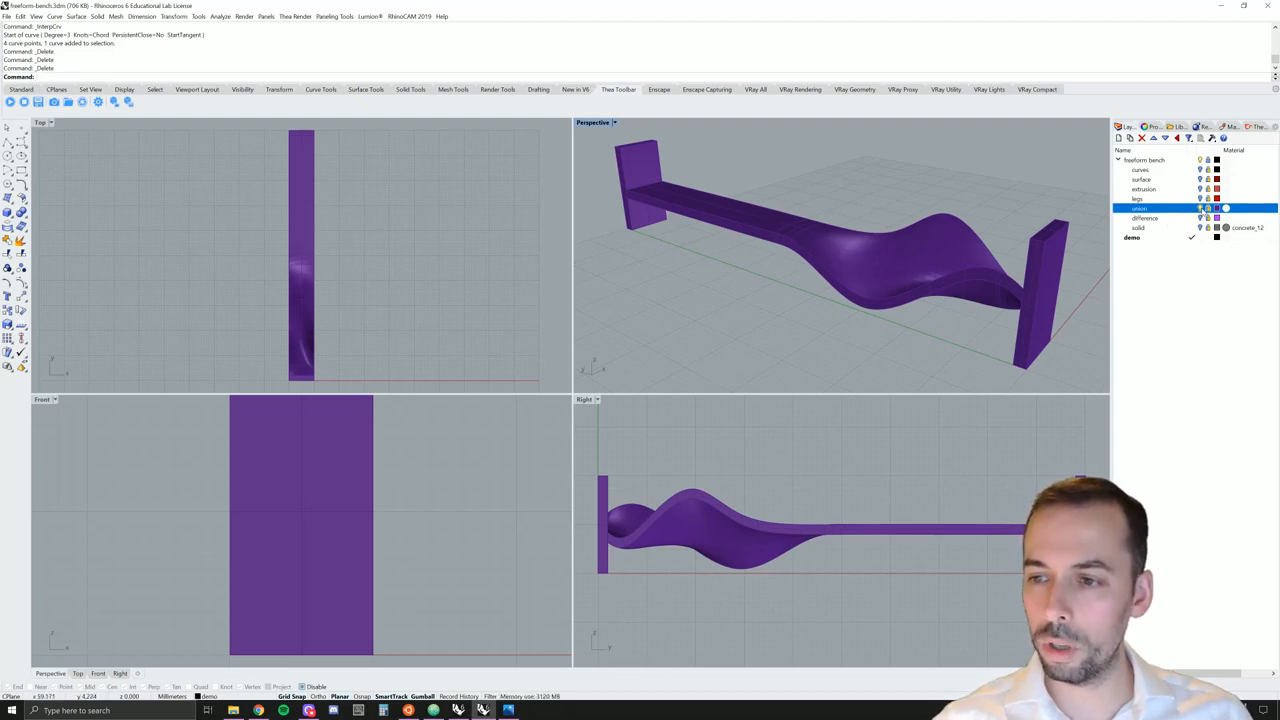
# Hide the union and final solid again, then maximize the Right viewport for drawing
pyautogui.click(1144, 218)
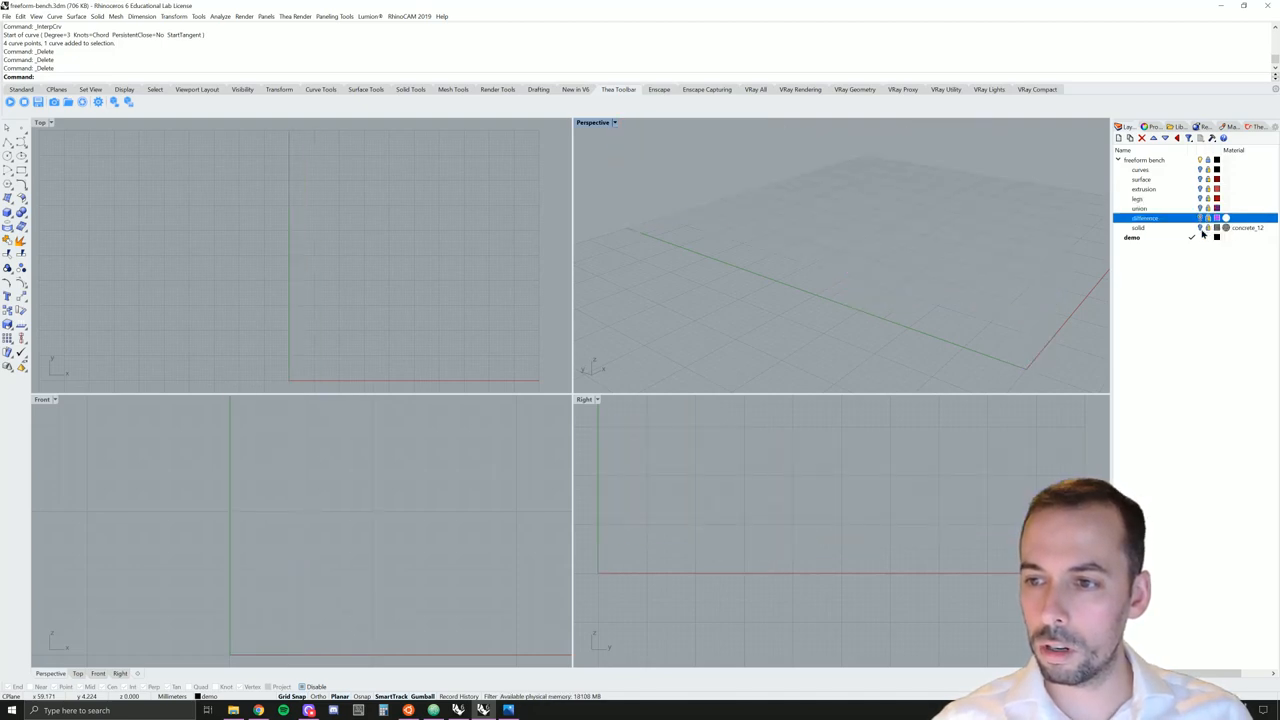
pyautogui.click(1140, 228)
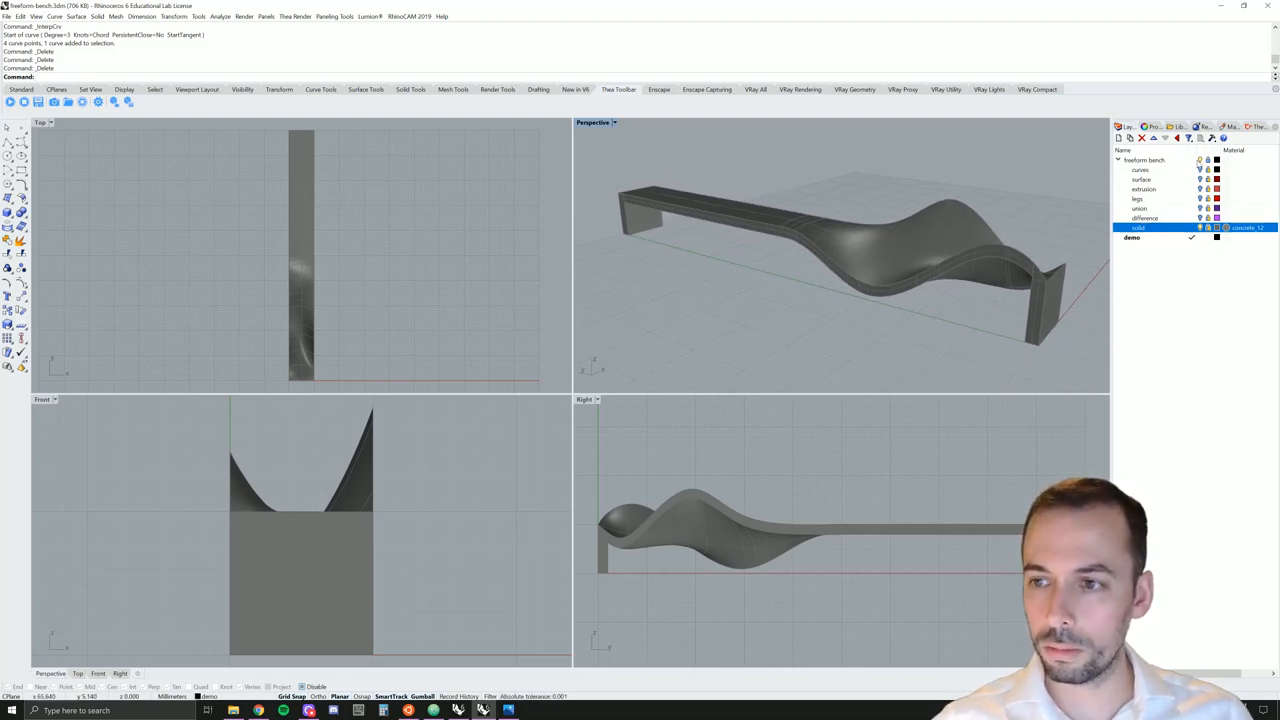
pyautogui.click(1150, 236)
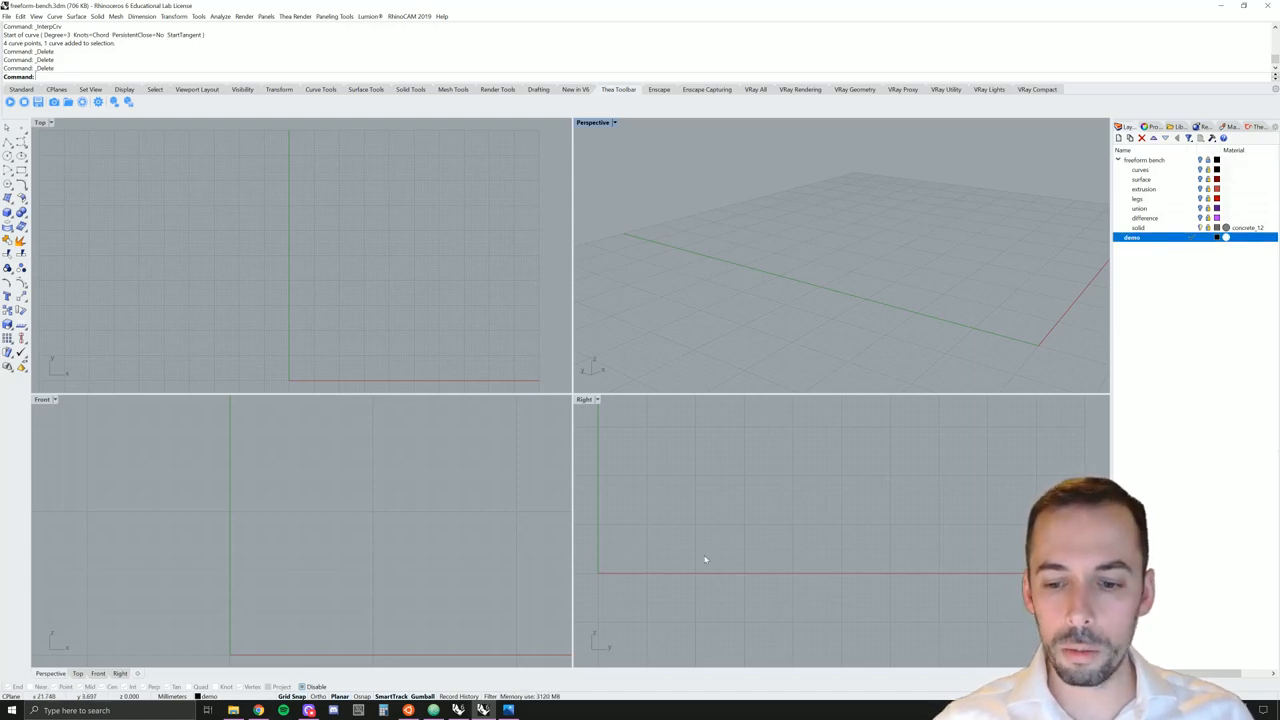
pyautogui.doubleClick(584, 400)
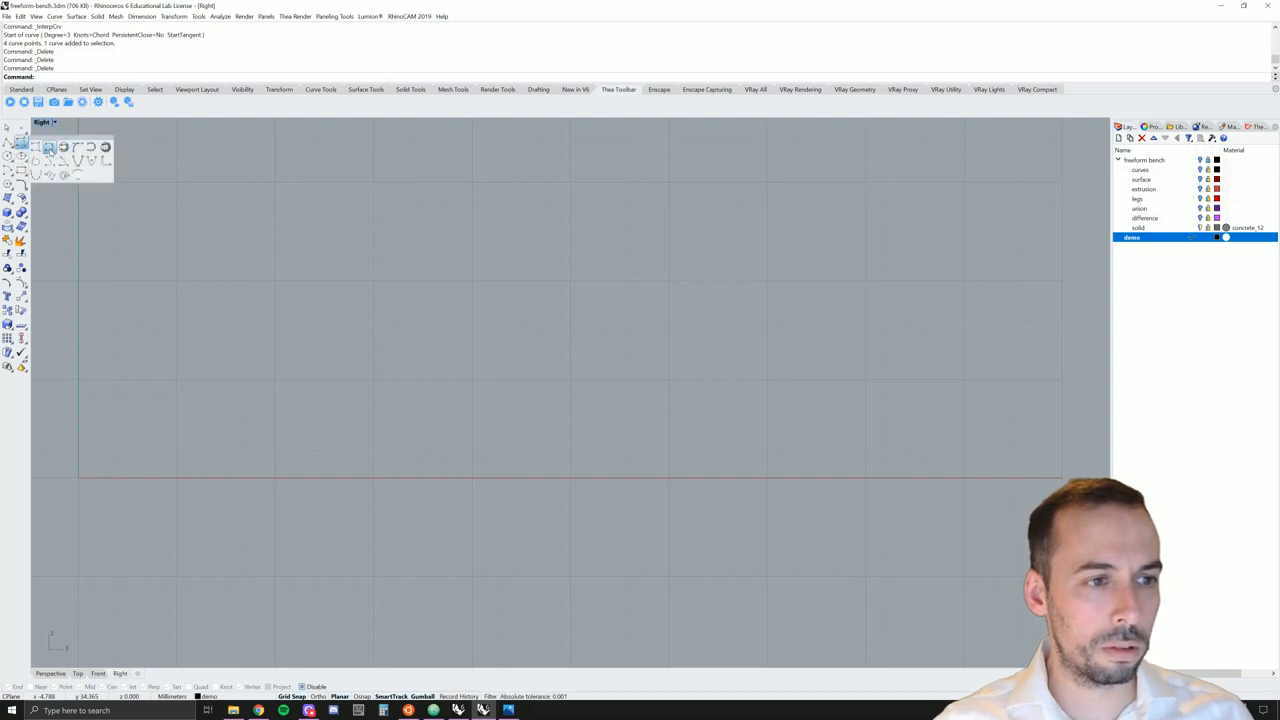
pyautogui.moveTo(48, 148)
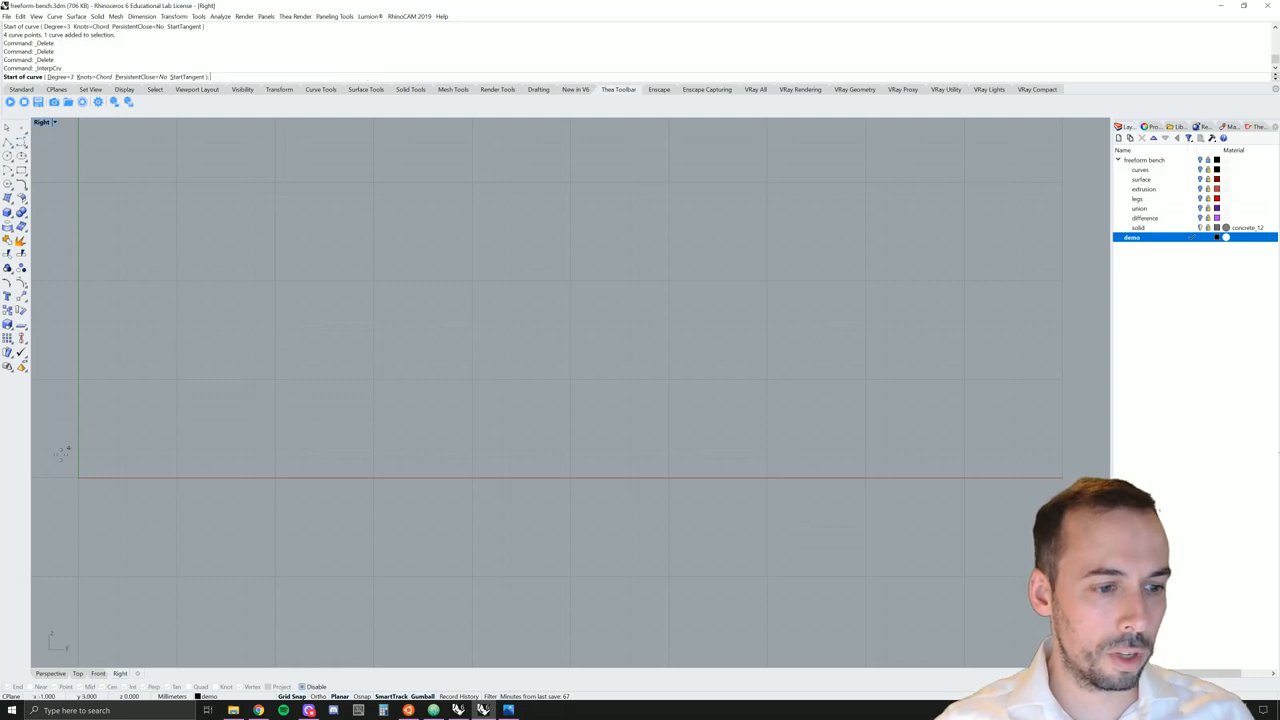
pyautogui.moveTo(144, 500)
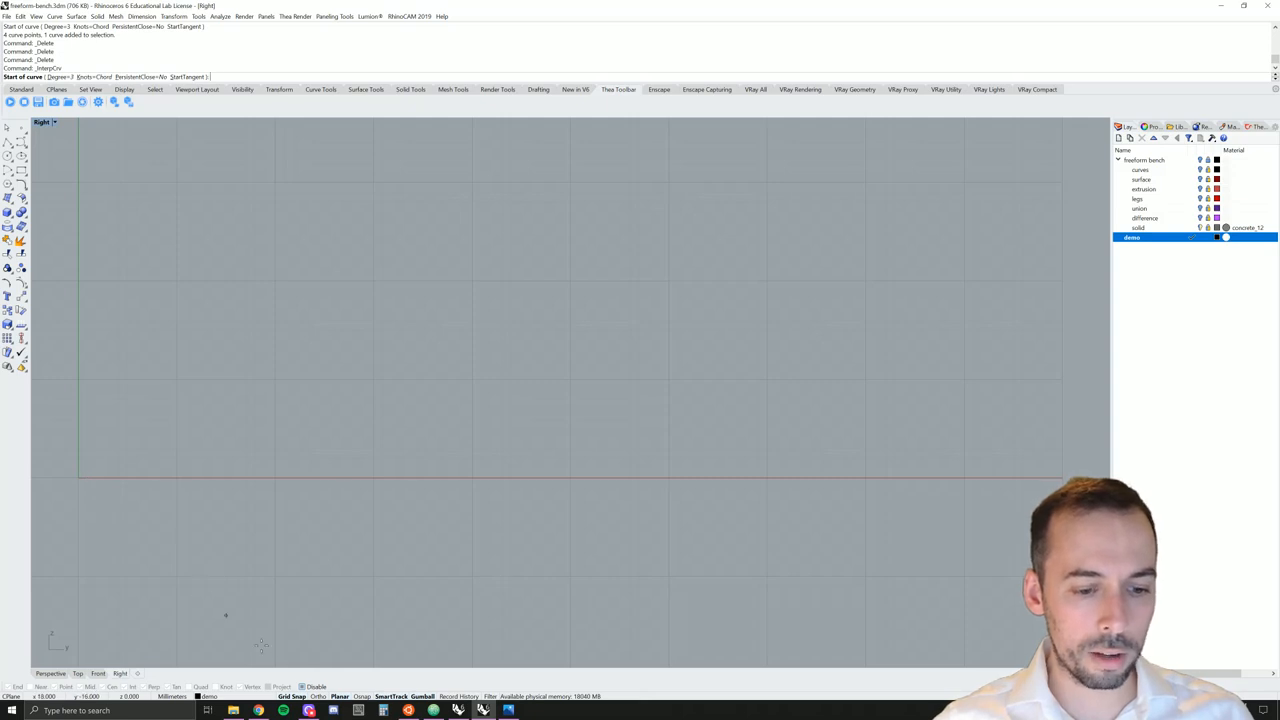
pyautogui.moveTo(176, 644)
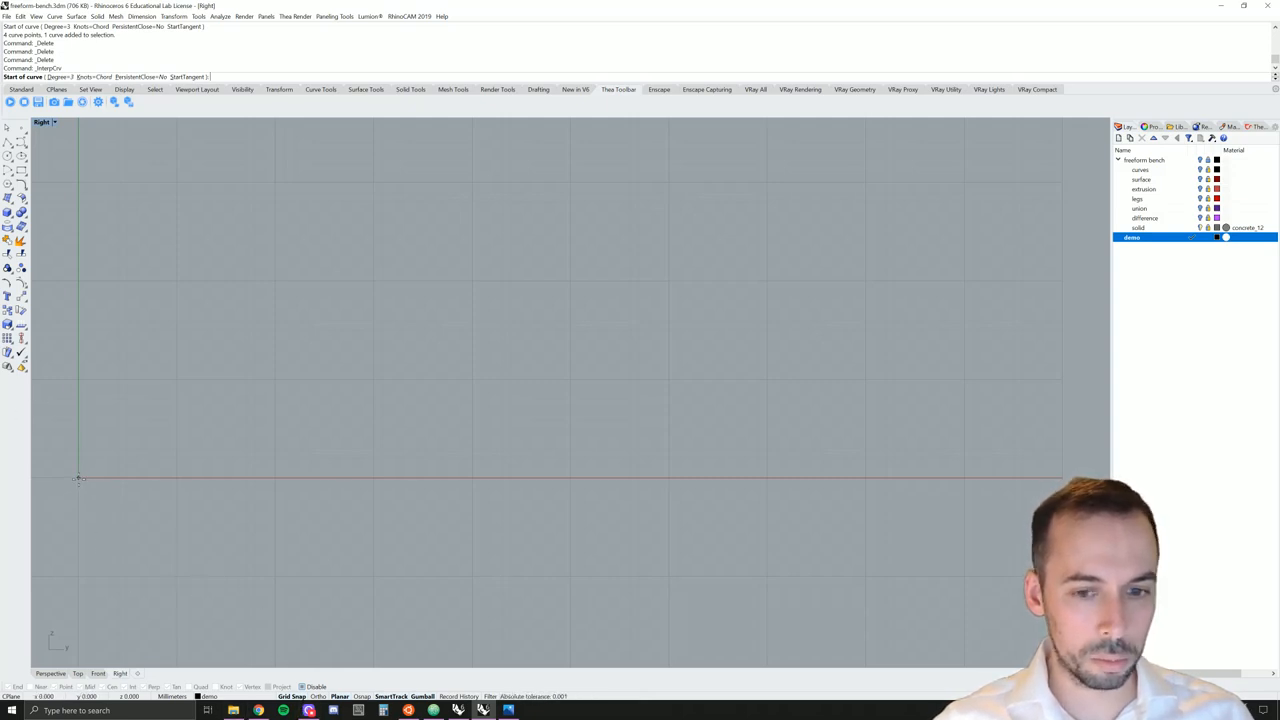
# Draw a control-point curve from the origin with one hump, one dip, and a long flat tail to the right
pyautogui.click(204, 370)
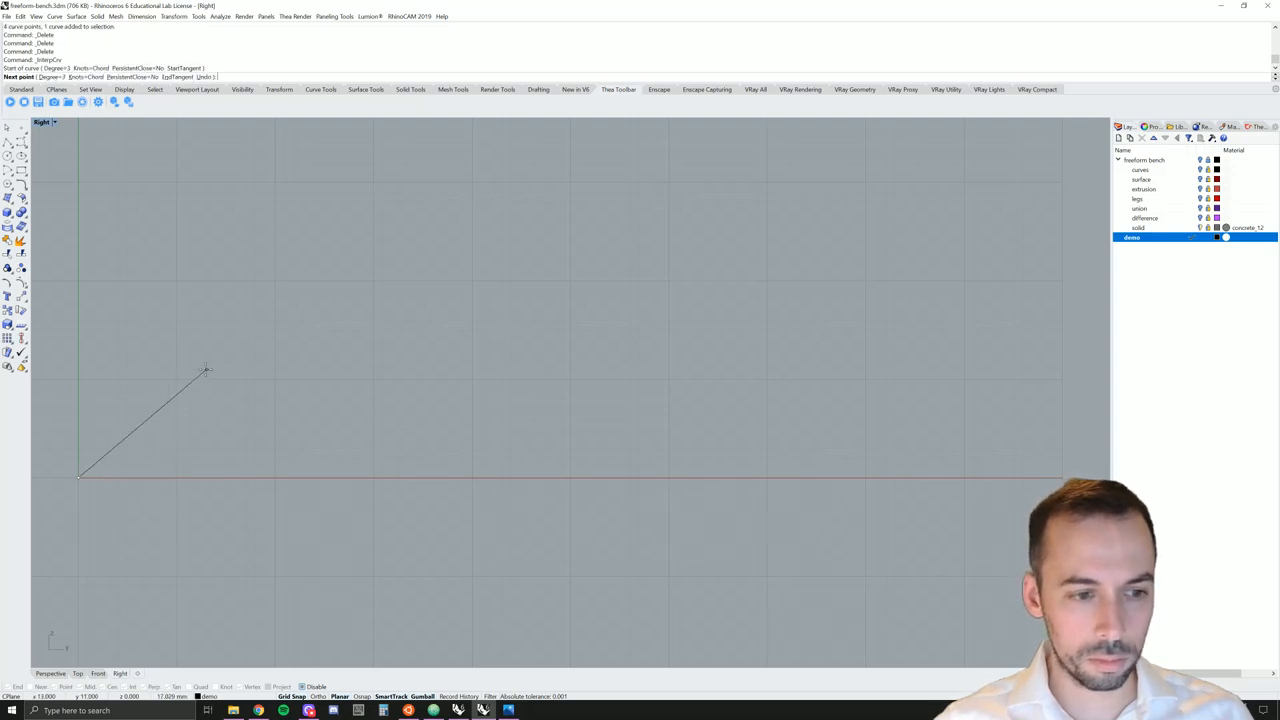
pyautogui.click(264, 468)
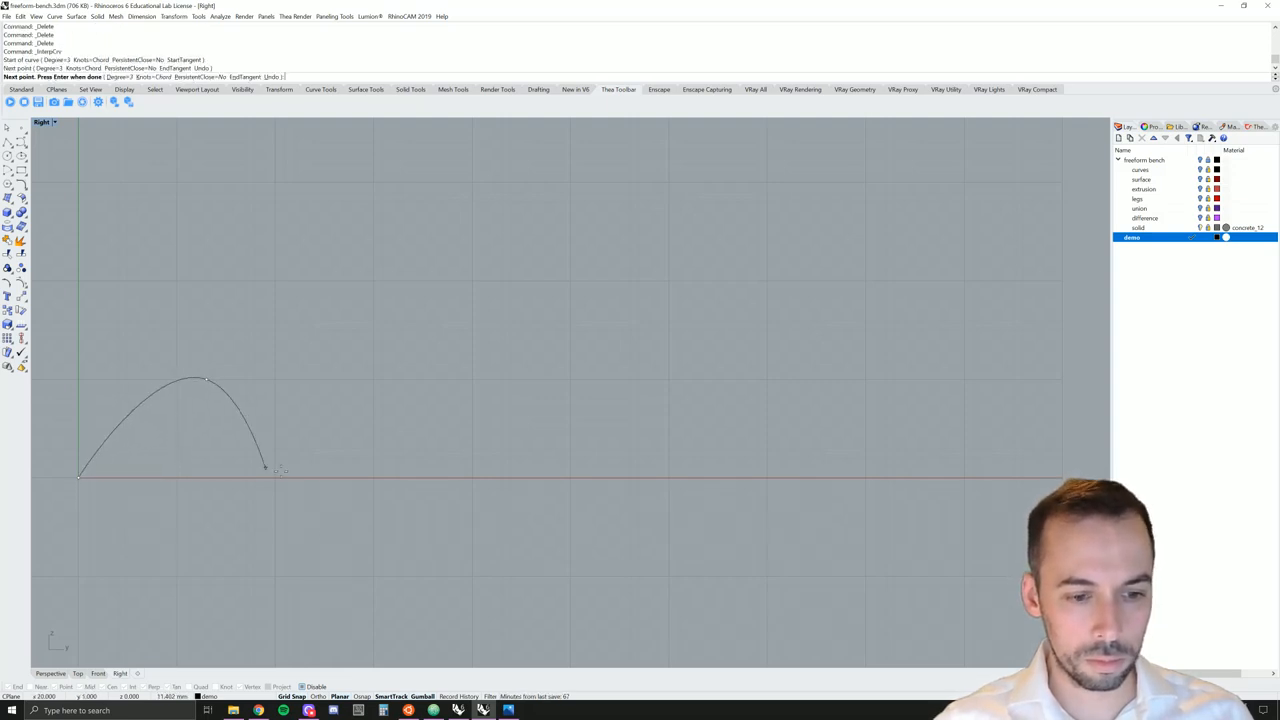
pyautogui.click(352, 548)
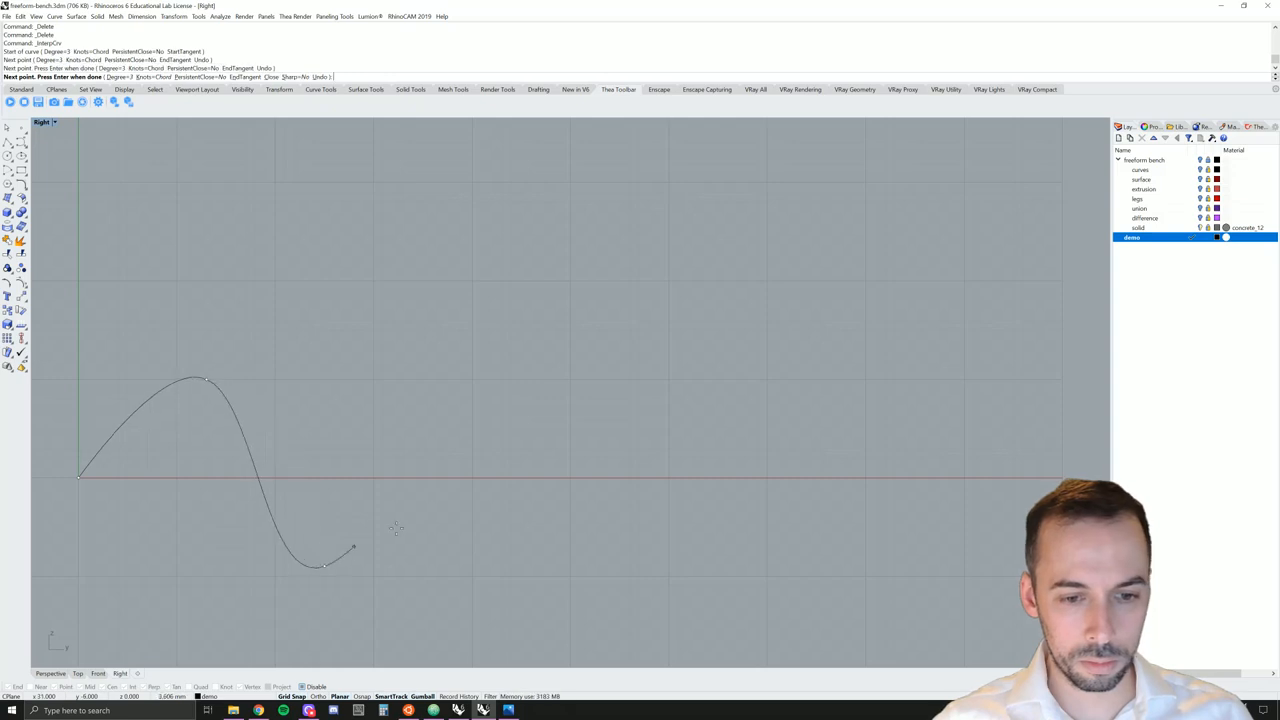
pyautogui.click(470, 490)
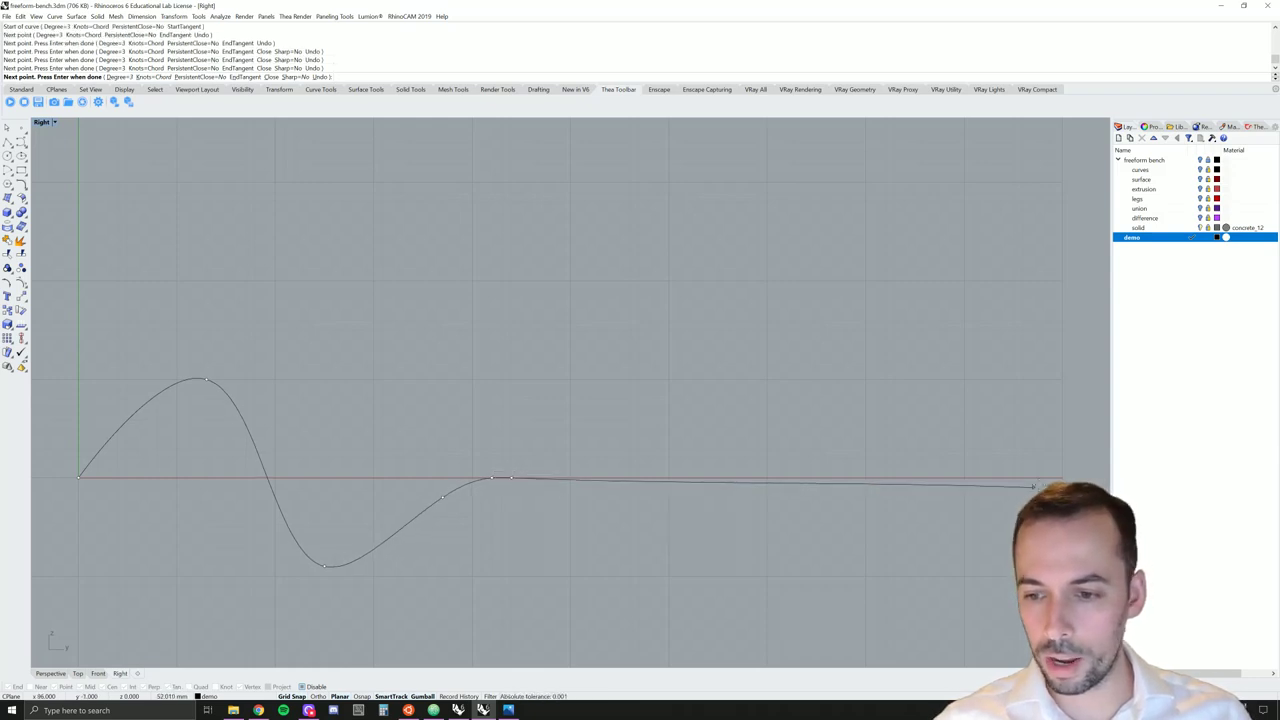
pyautogui.click(1064, 476)
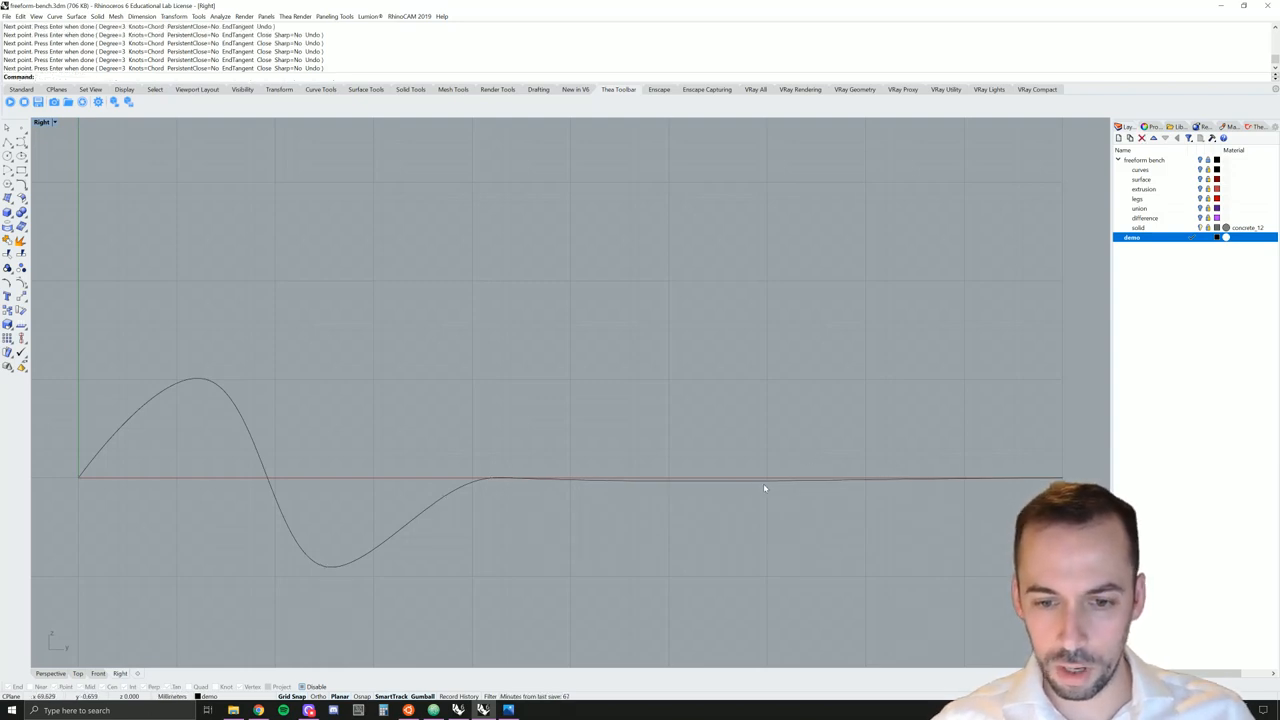
pyautogui.moveTo(188, 438)
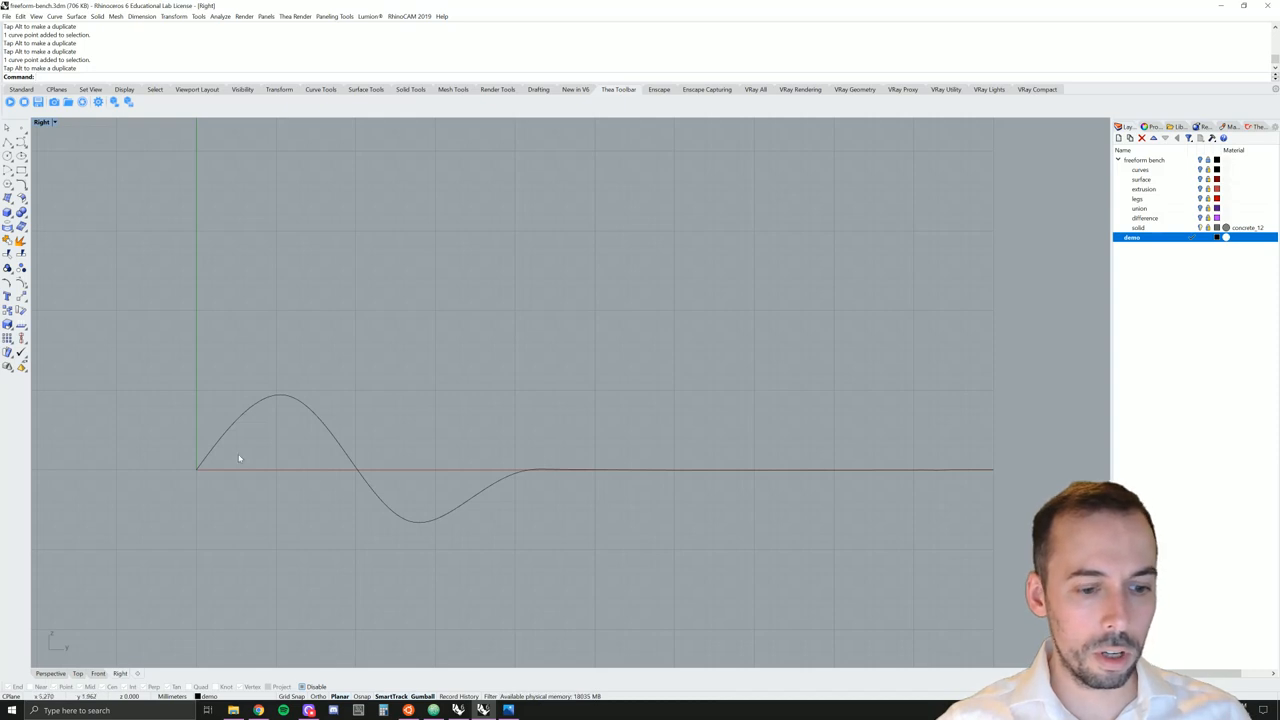
pyautogui.moveTo(212, 340)
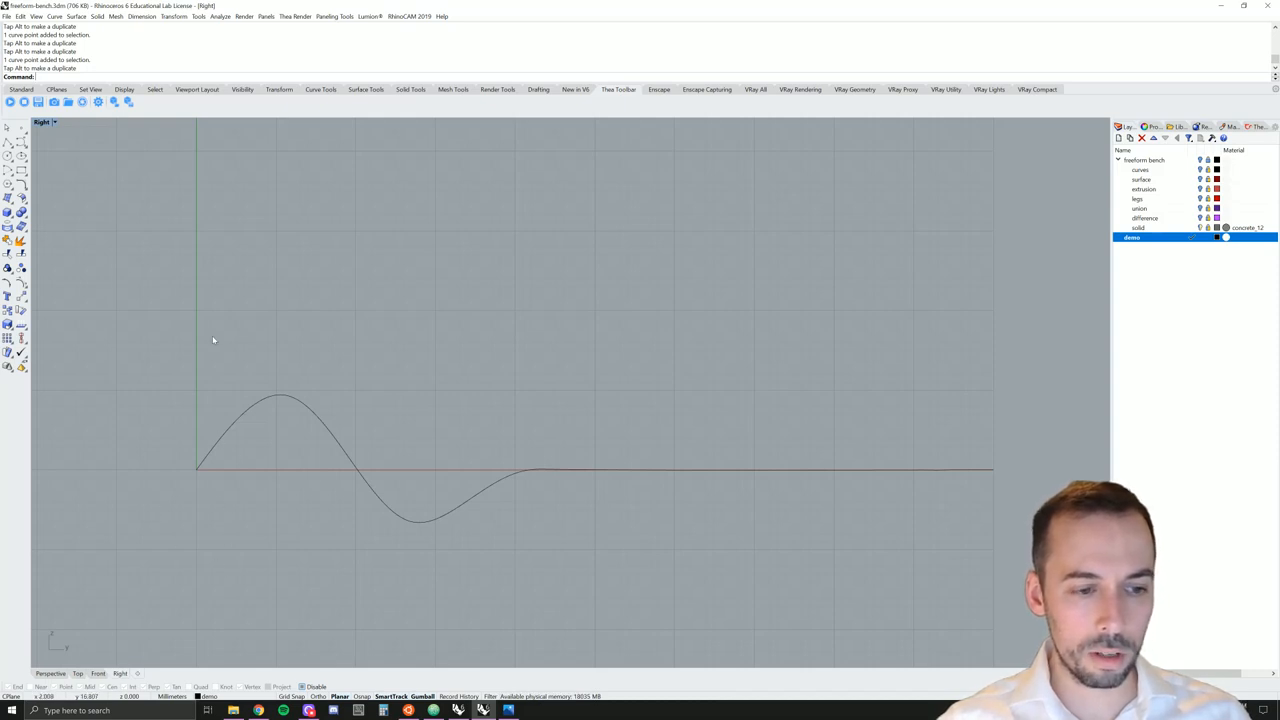
pyautogui.moveTo(208, 508)
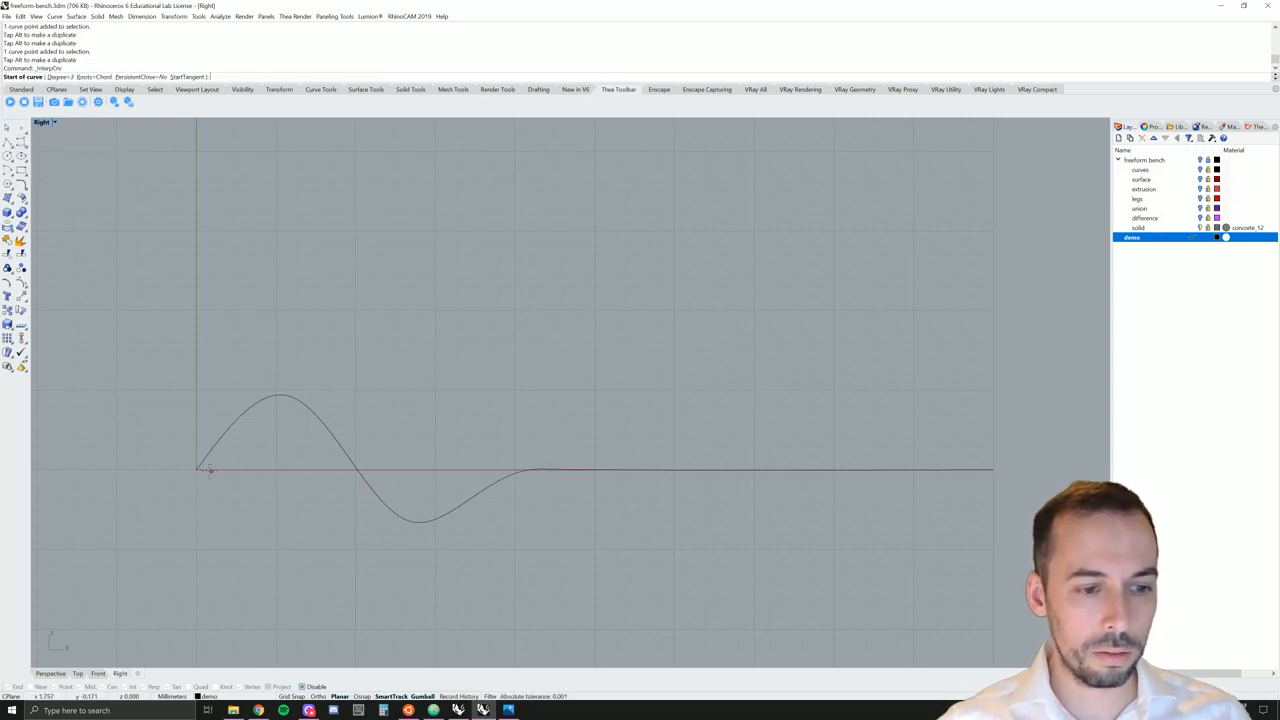
pyautogui.moveTo(196, 456)
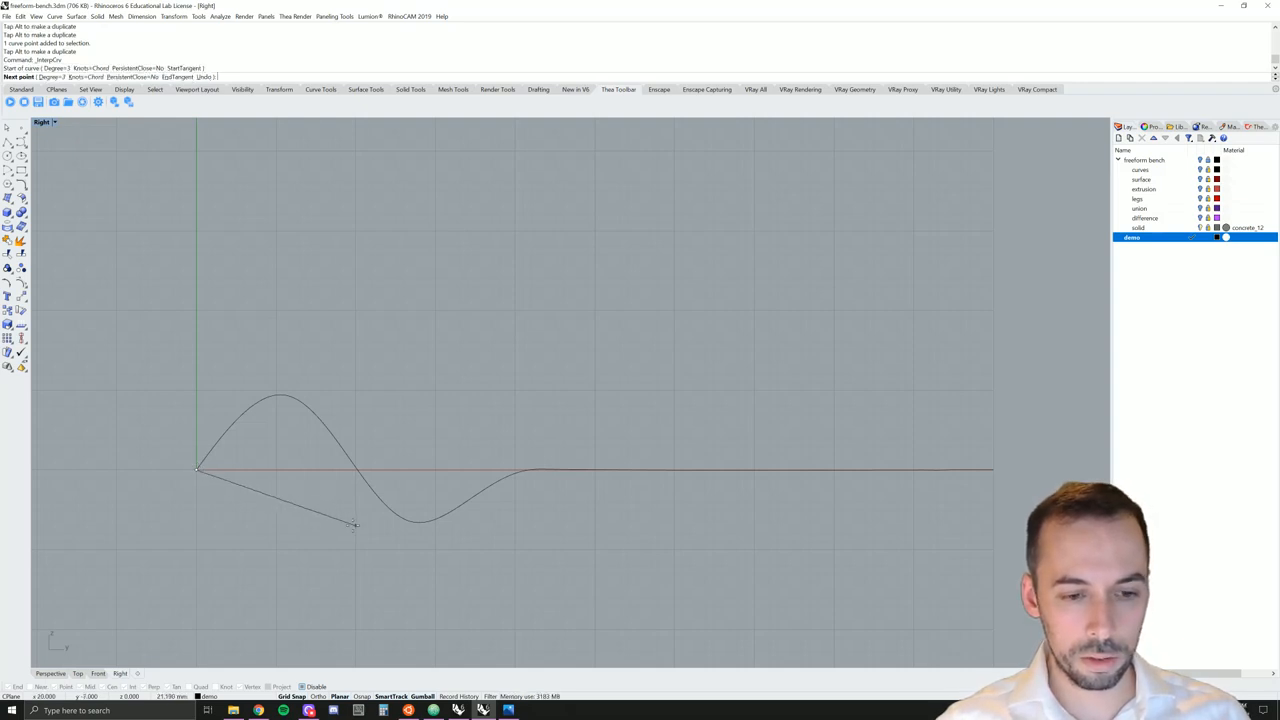
# Draw a second control-point curve that dips first, rises slightly, then joins the shared flat tail
pyautogui.click(472, 478)
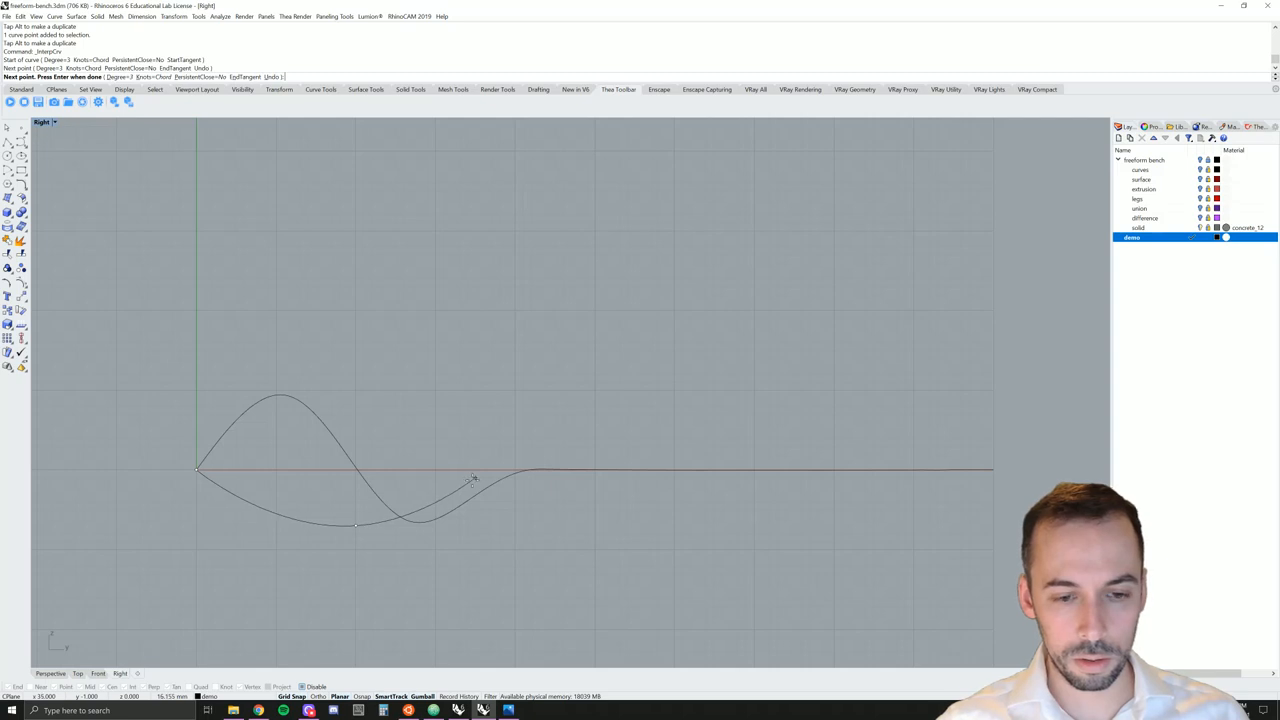
pyautogui.click(472, 480)
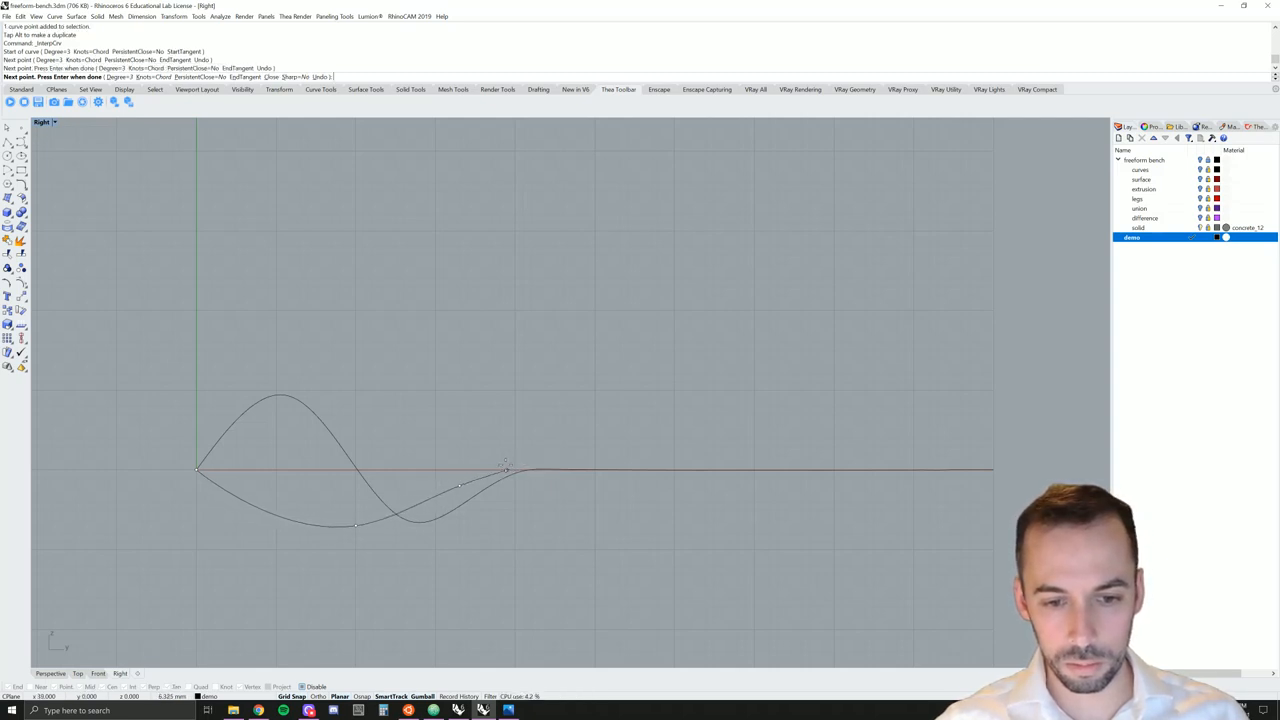
pyautogui.click(544, 468)
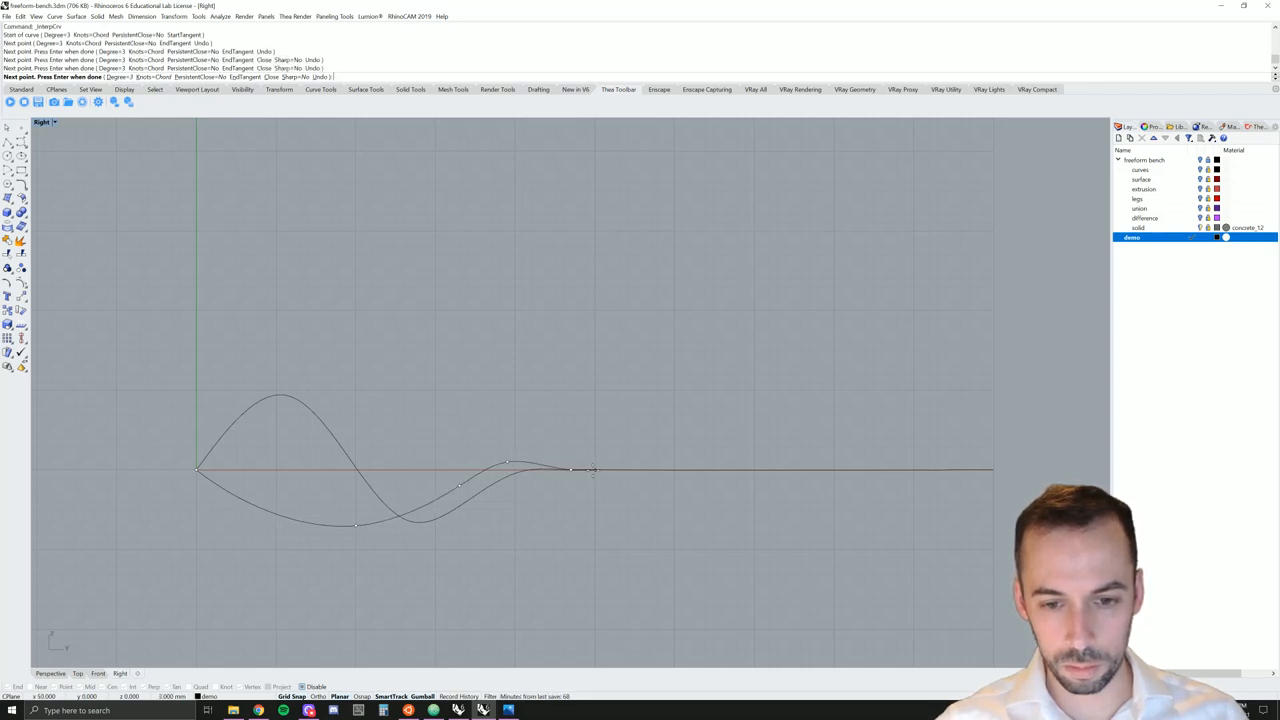
pyautogui.click(996, 468)
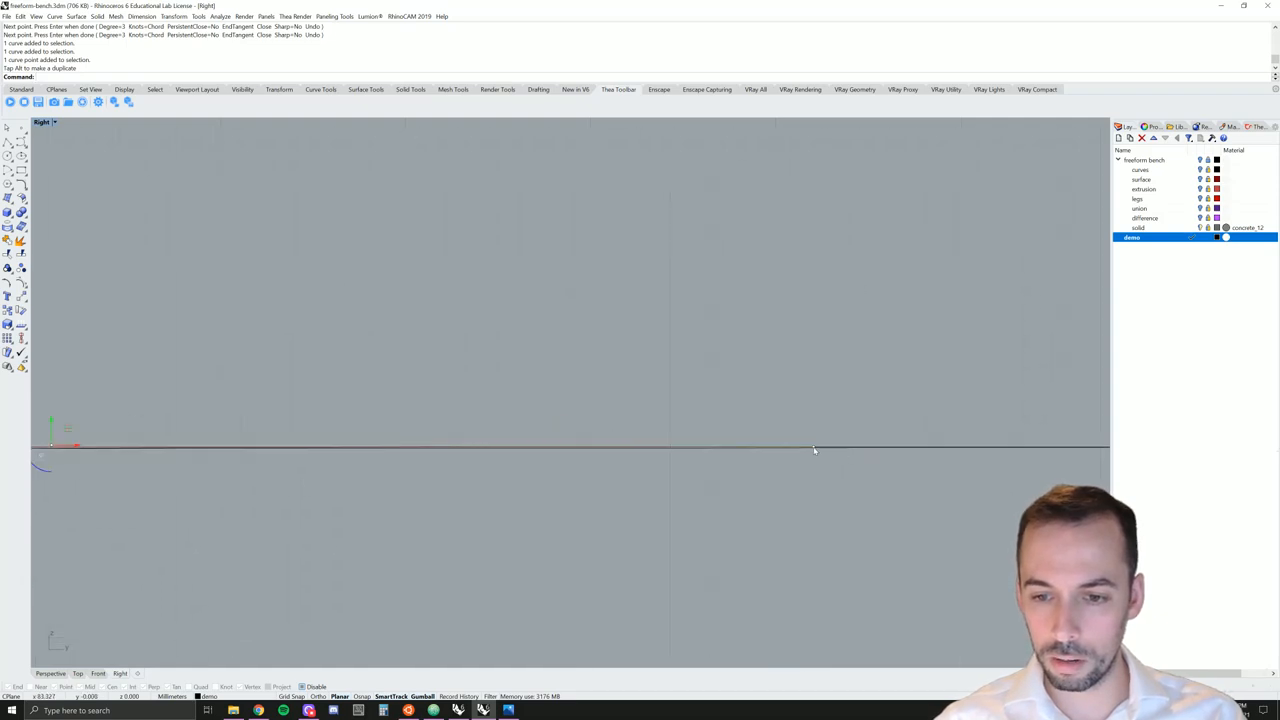
pyautogui.click(816, 448)
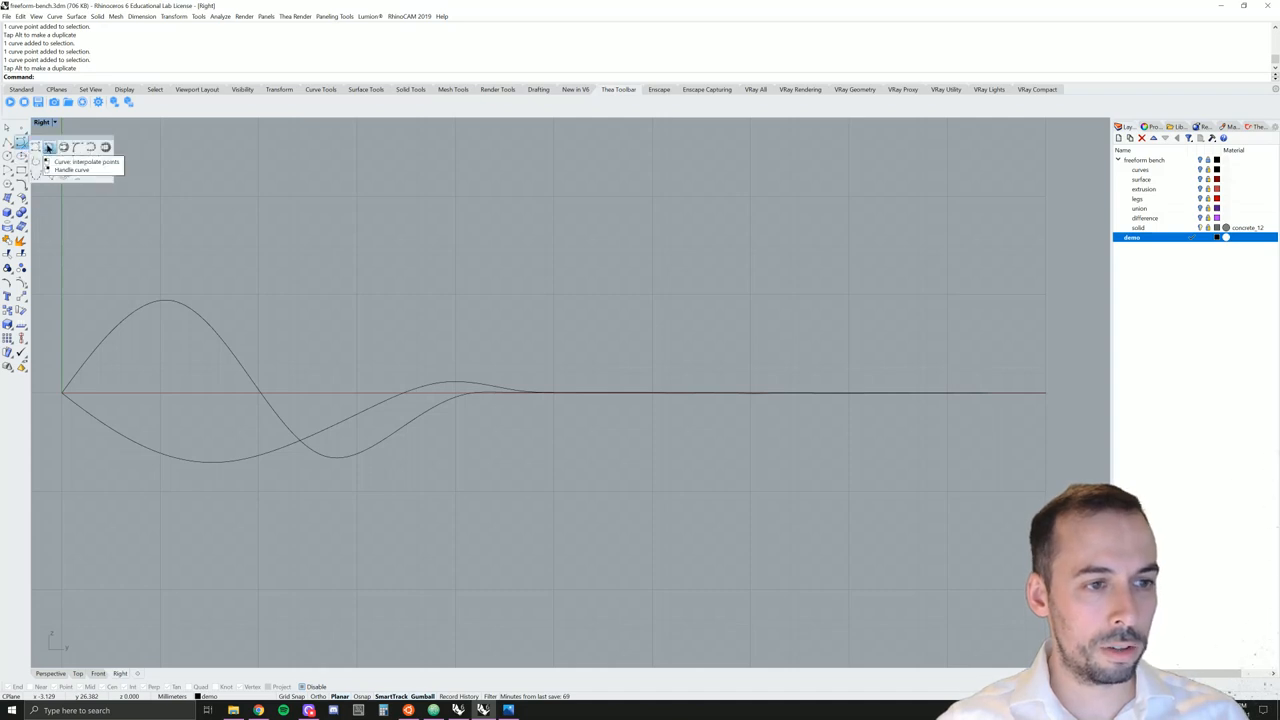
# Draw a third wavy control-point curve from the shared start into the straight tail
pyautogui.click(48, 148)
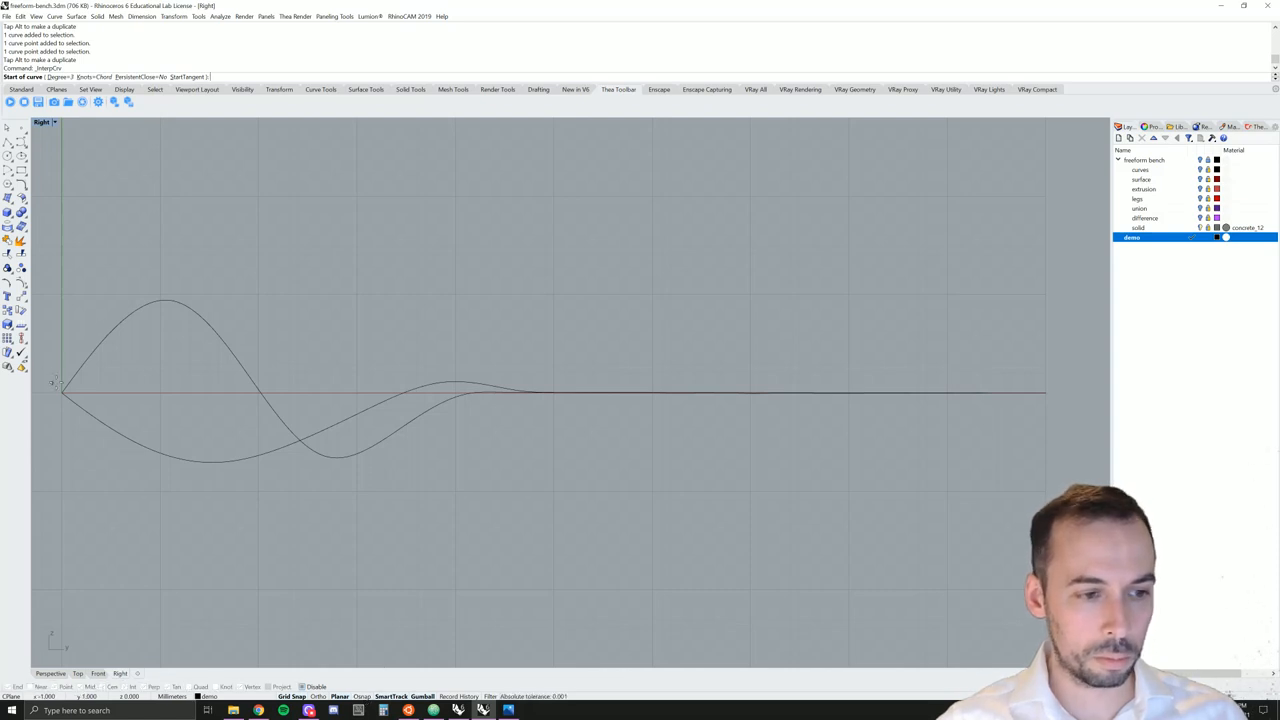
pyautogui.click(238, 460)
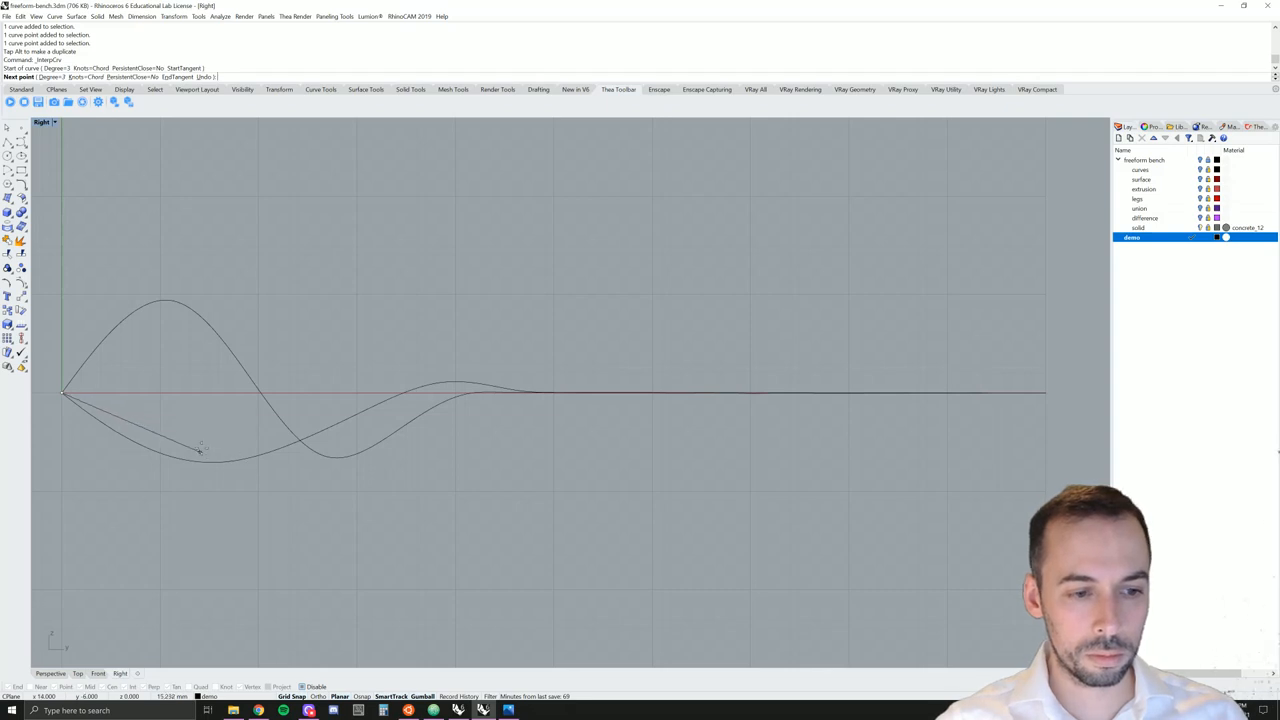
pyautogui.click(356, 344)
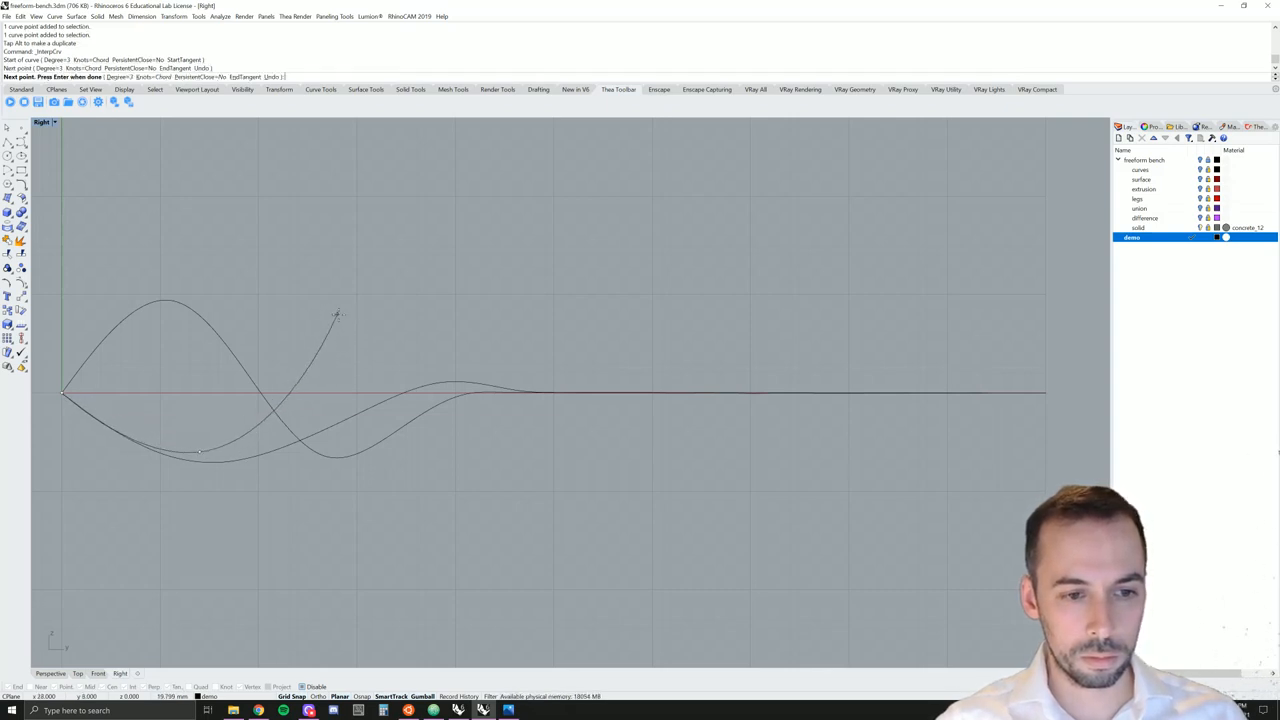
pyautogui.click(476, 400)
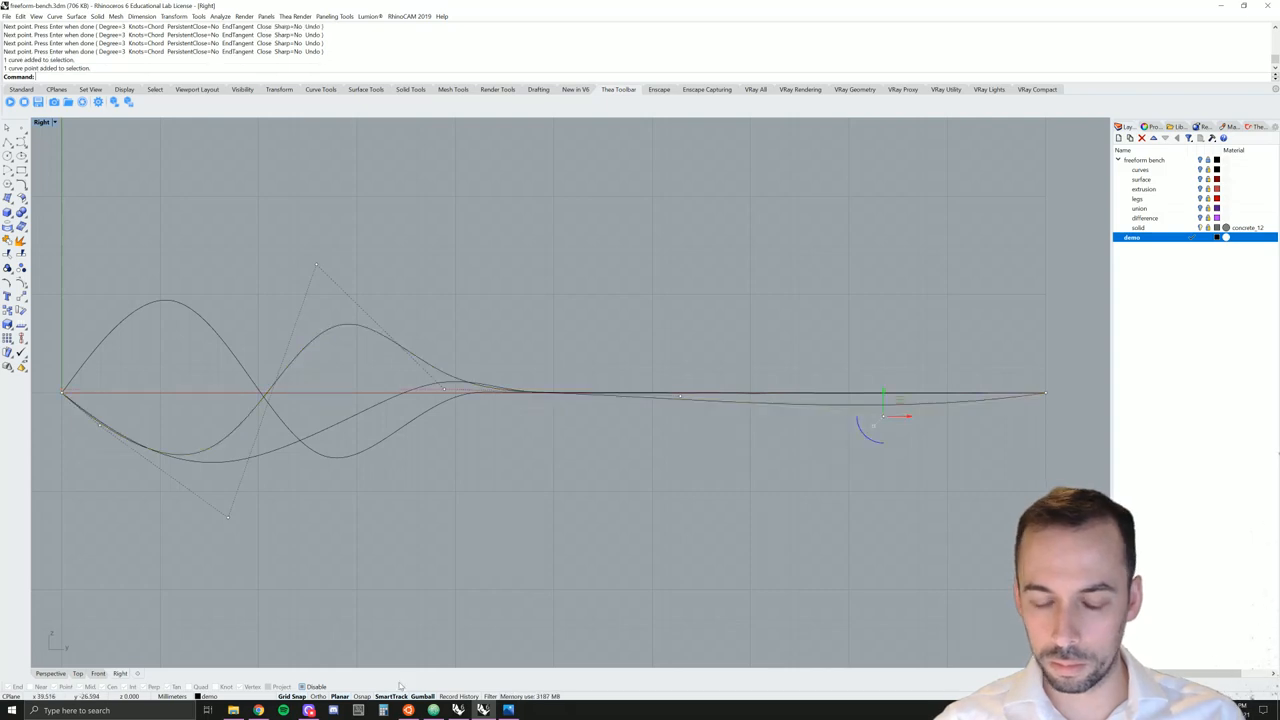
pyautogui.moveTo(880, 380)
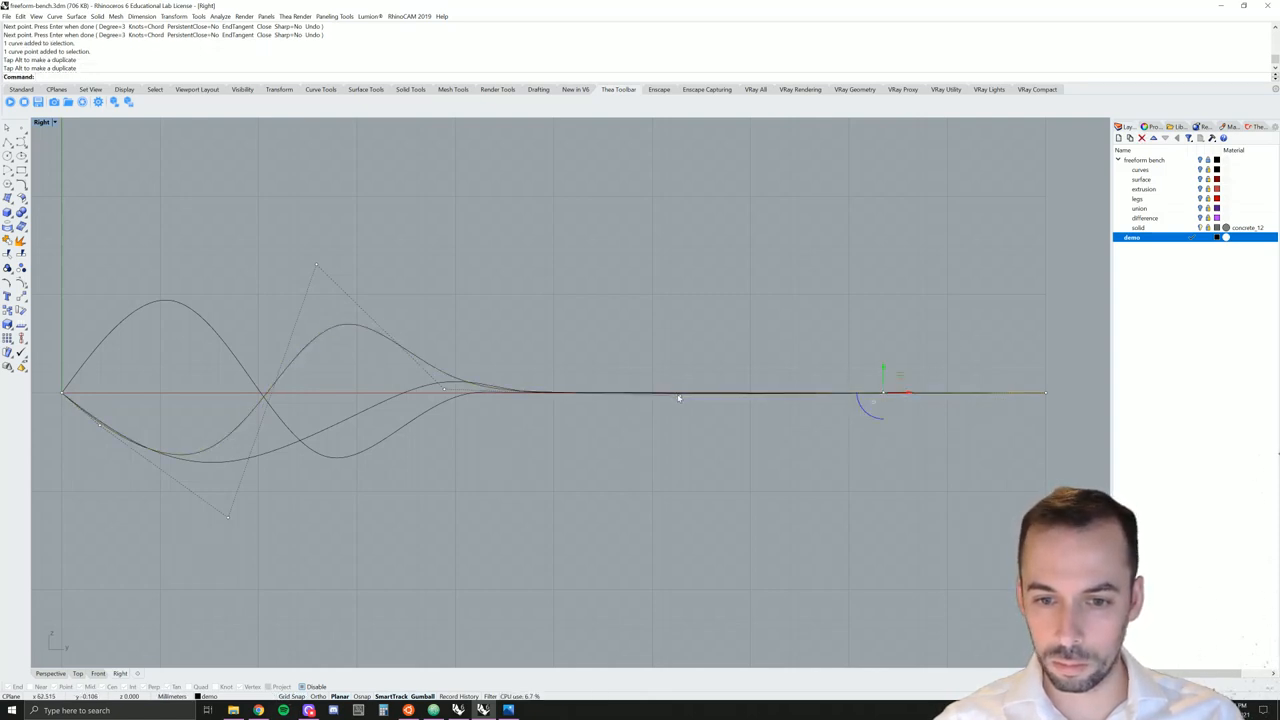
pyautogui.click(680, 392)
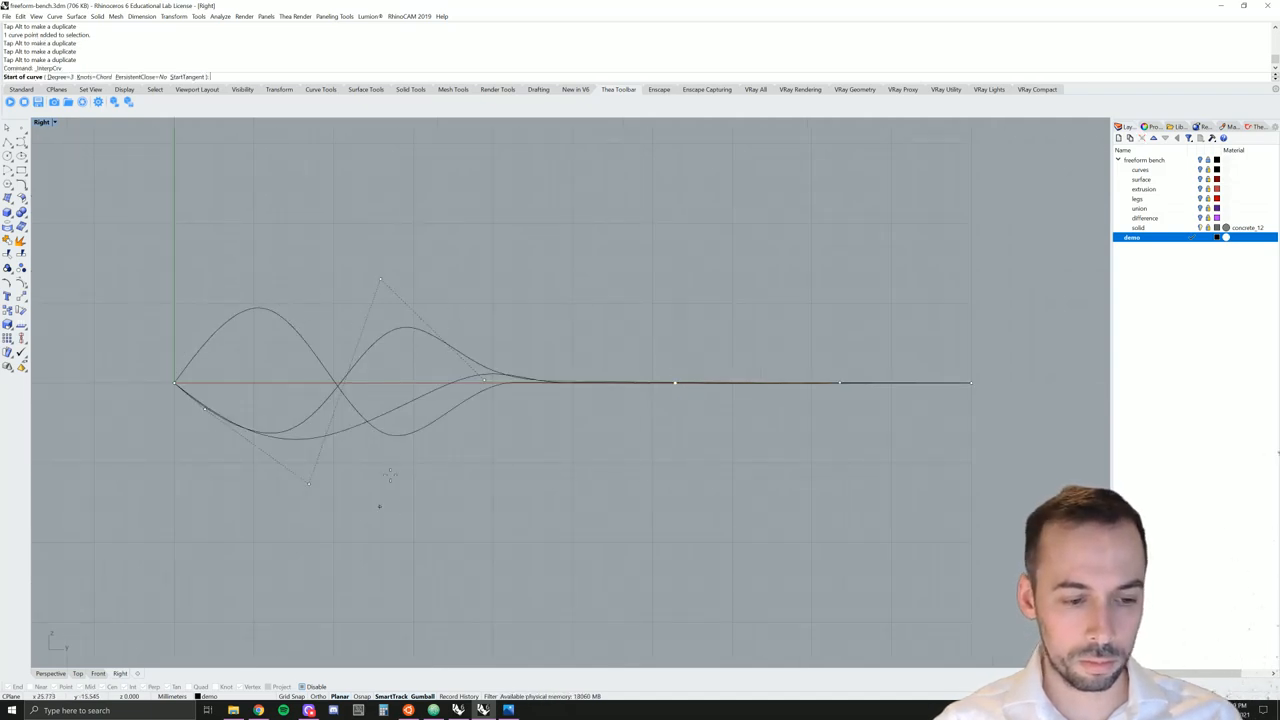
# Begin another profile curve and reshape it by dragging a control point with the gizmo
pyautogui.click(380, 278)
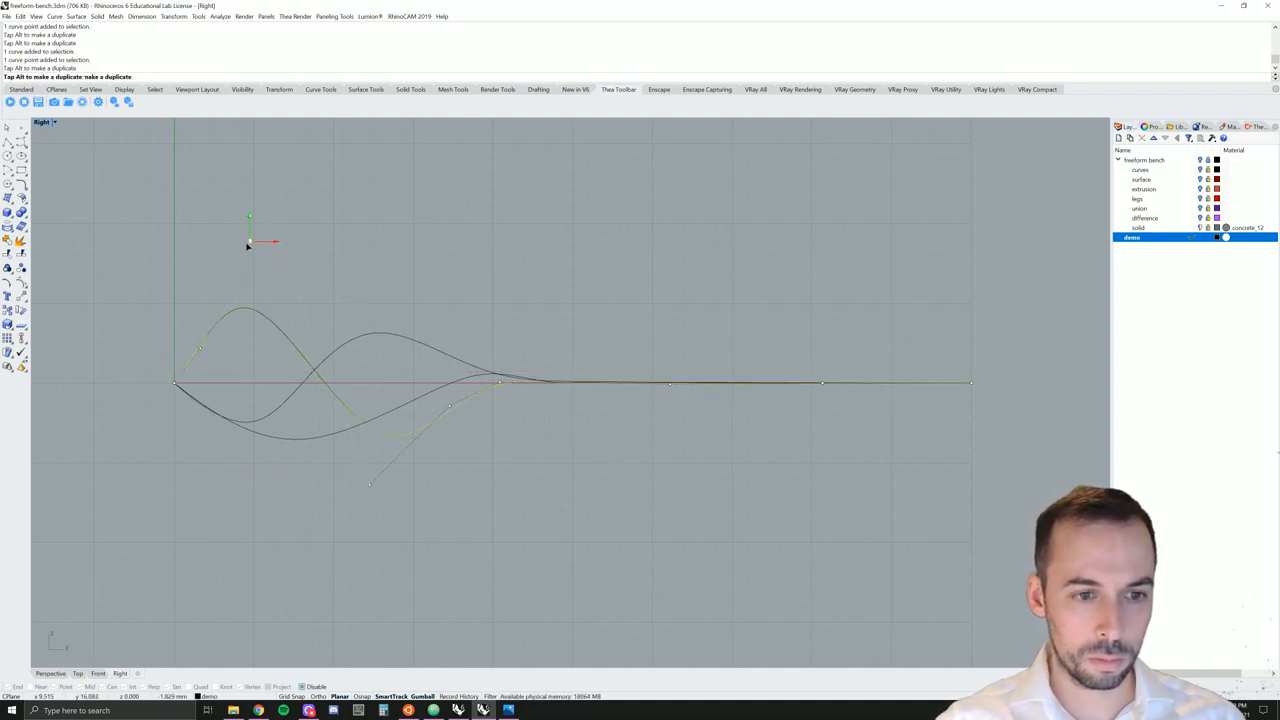
pyautogui.moveTo(250, 240); pyautogui.dragTo(250, 320)
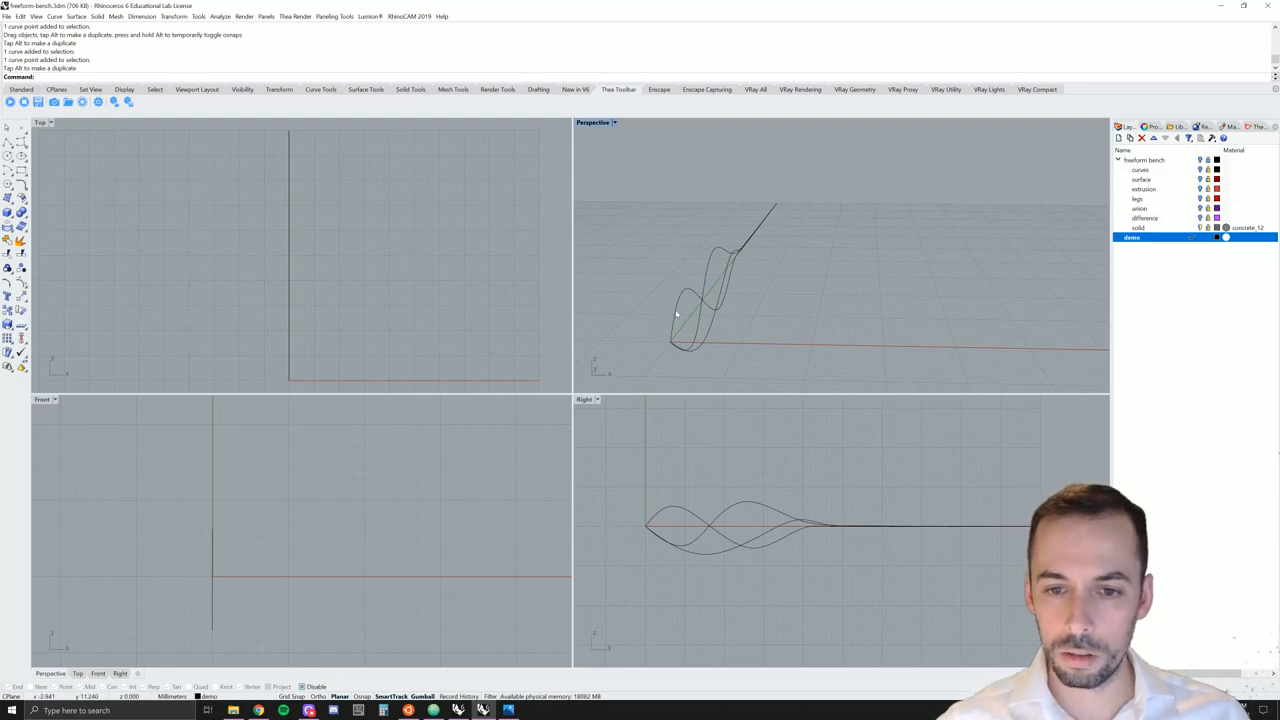
pyautogui.moveTo(700, 322)
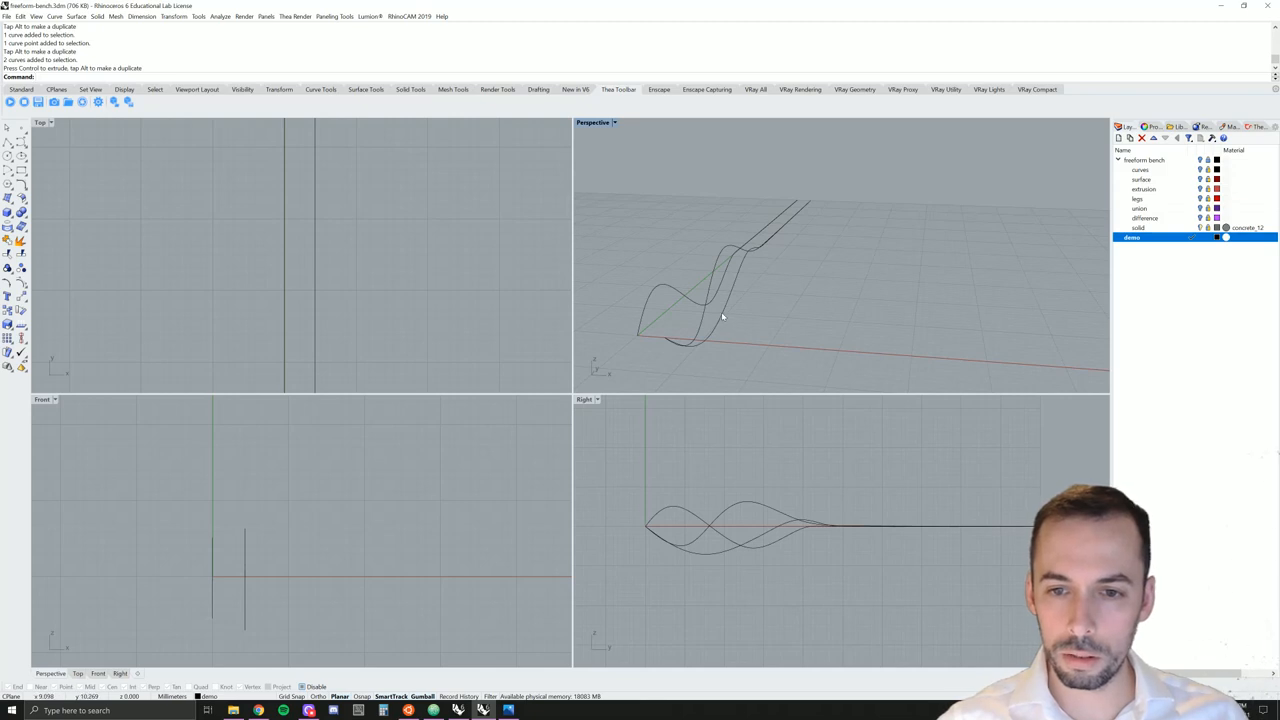
pyautogui.moveTo(704, 316)
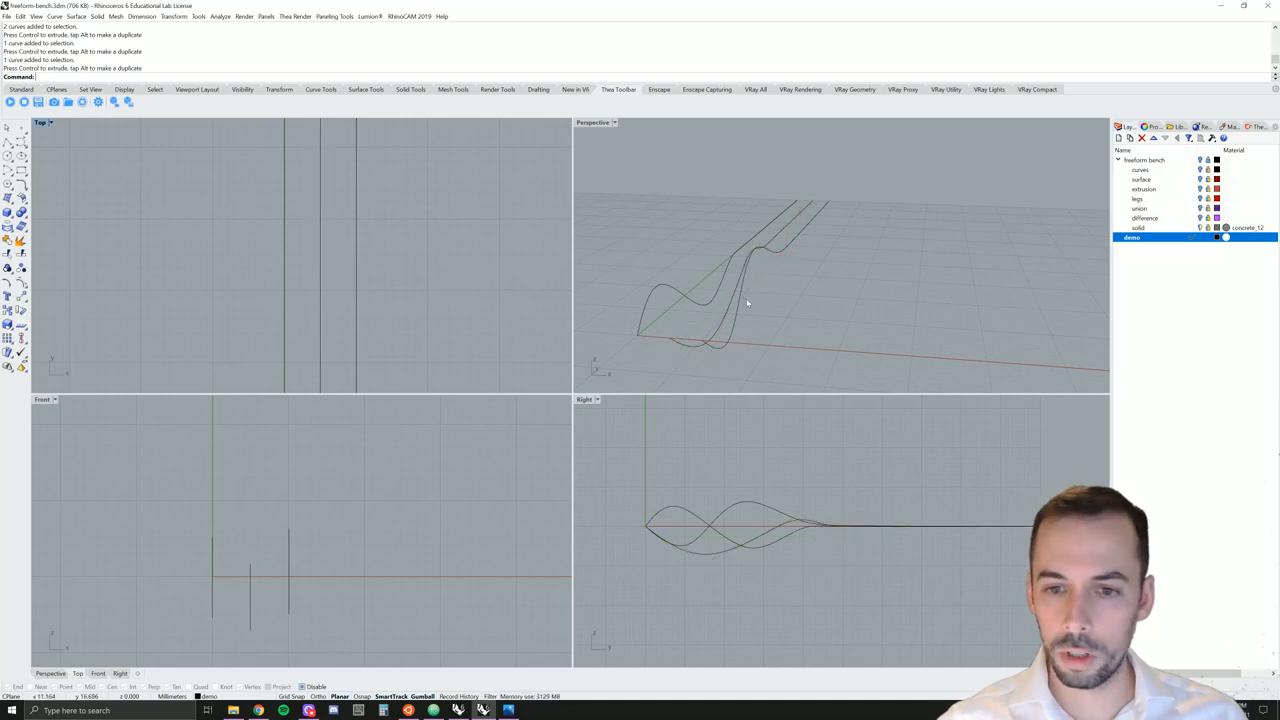
# Move a profile curve sideways in the Top view to space it across the bench width
pyautogui.moveTo(744, 300); pyautogui.dragTo(784, 304)
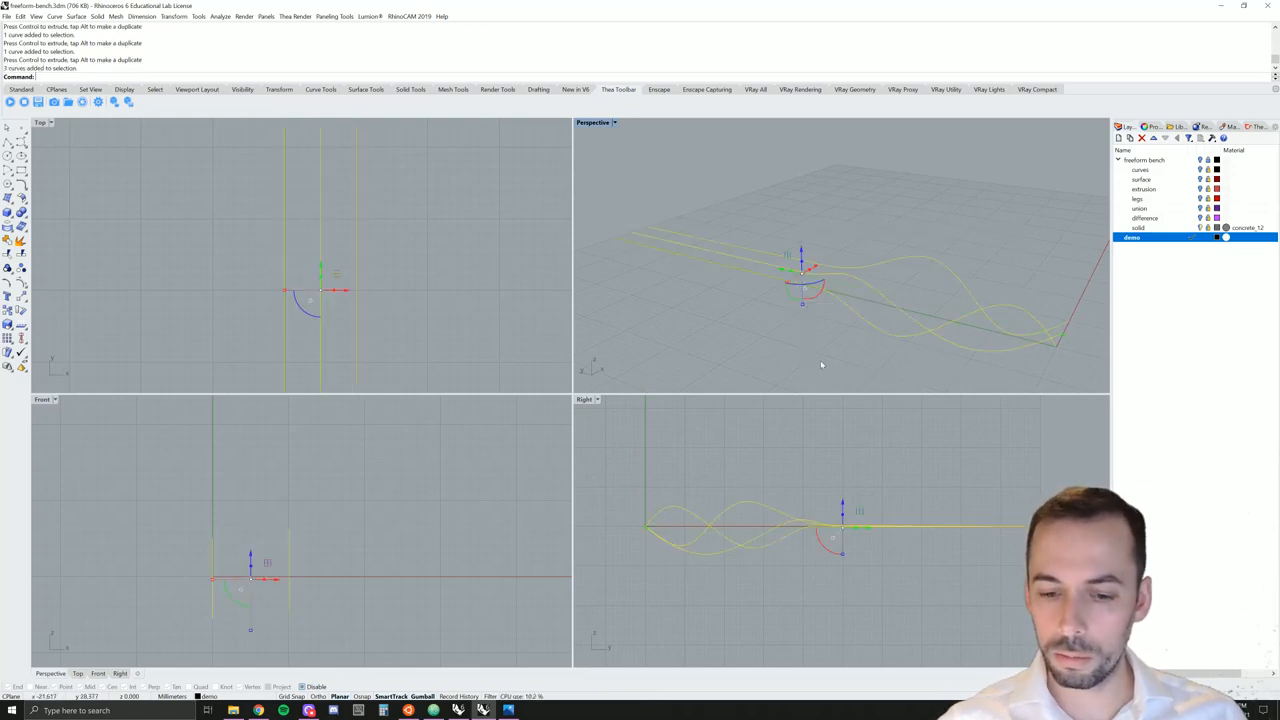
pyautogui.moveTo(896, 268)
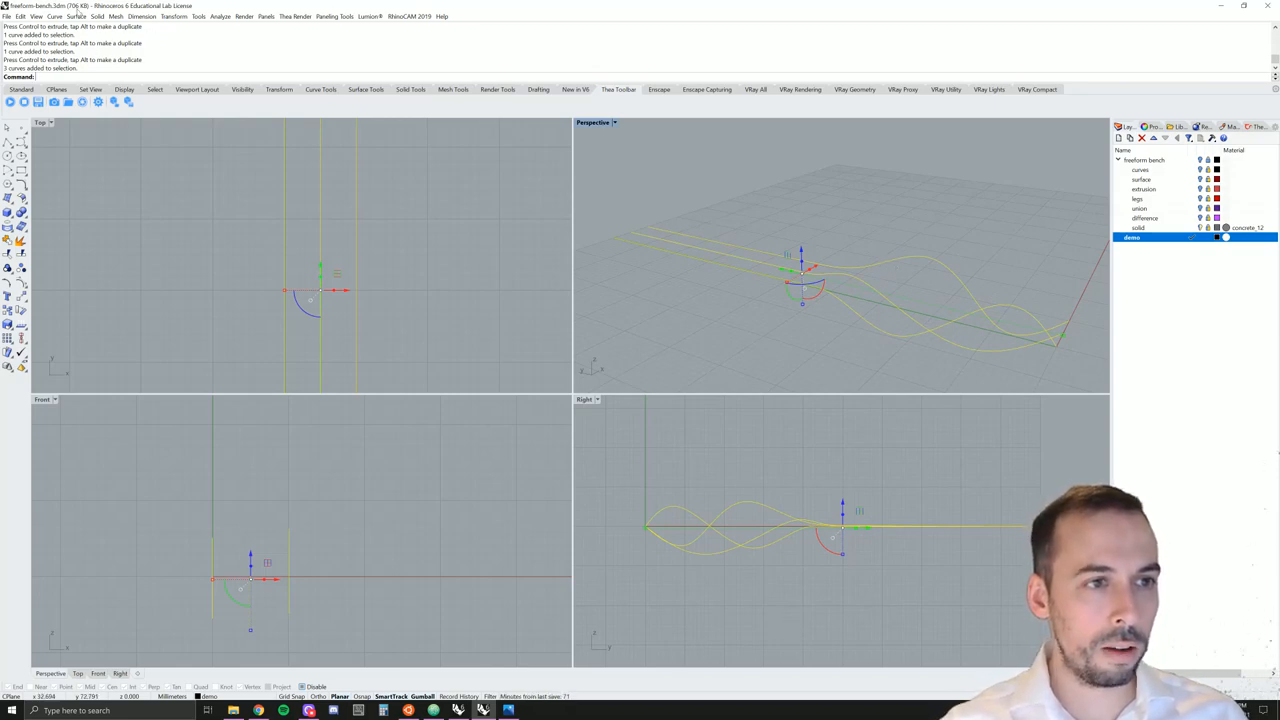
# Loft the spaced wavy curves via Surface > Loft, comparing loft styles before accepting one
pyautogui.click(76, 16)
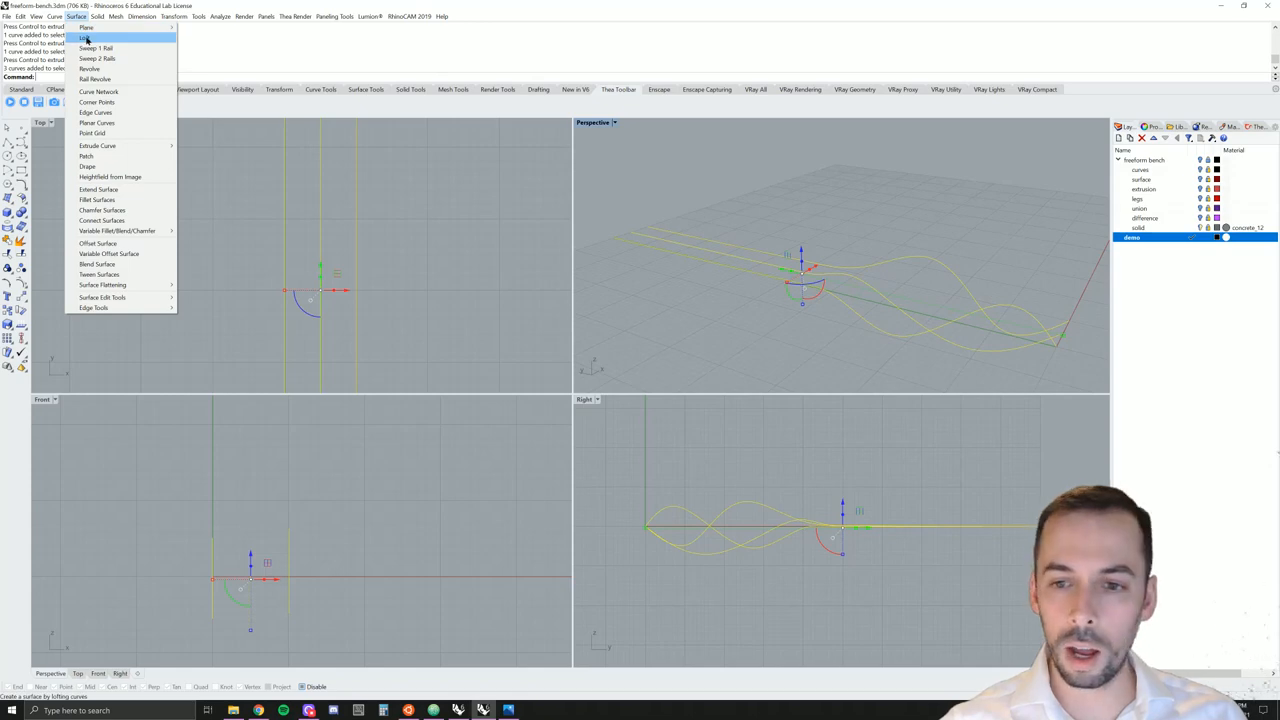
pyautogui.click(84, 38)
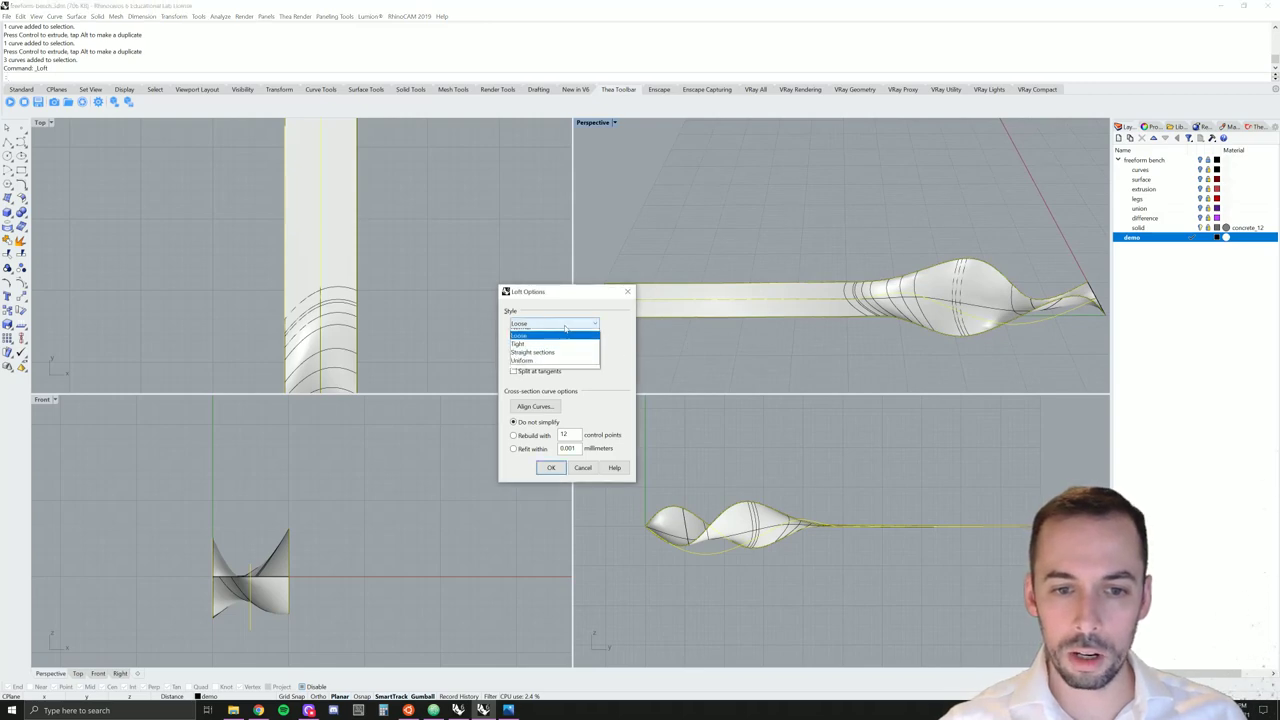
pyautogui.click(520, 332)
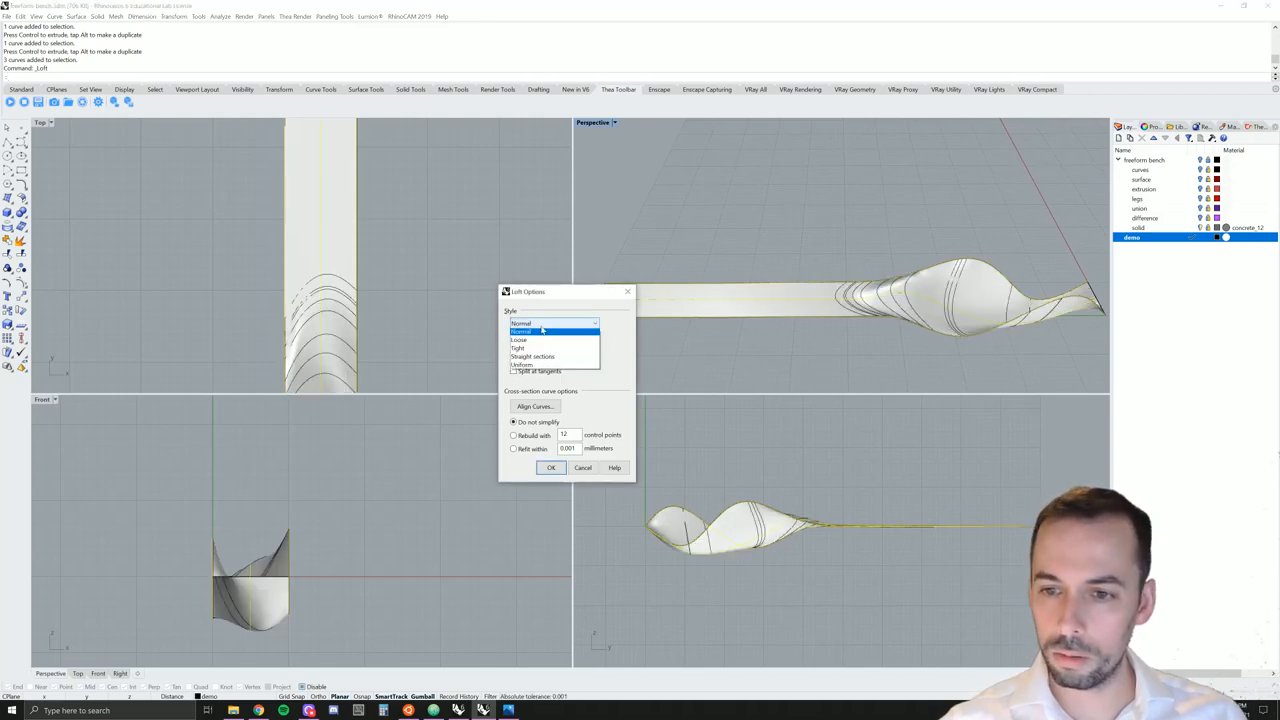
pyautogui.click(520, 340)
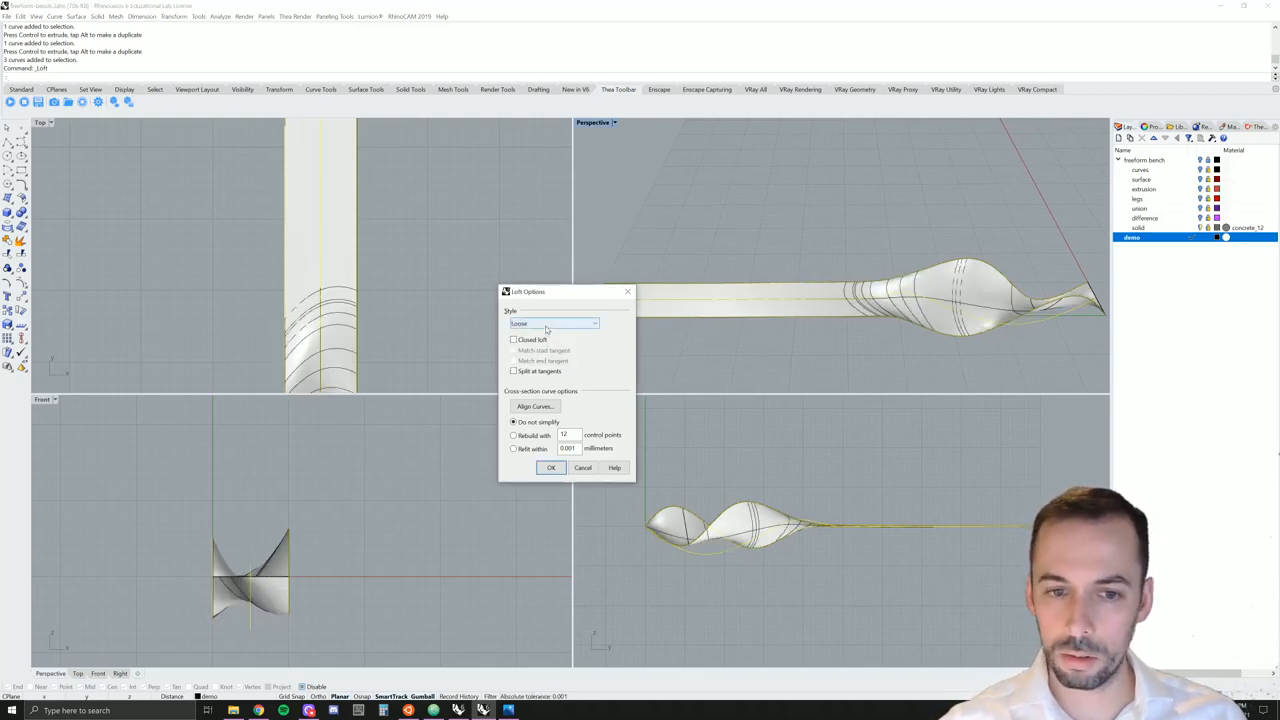
pyautogui.click(552, 324)
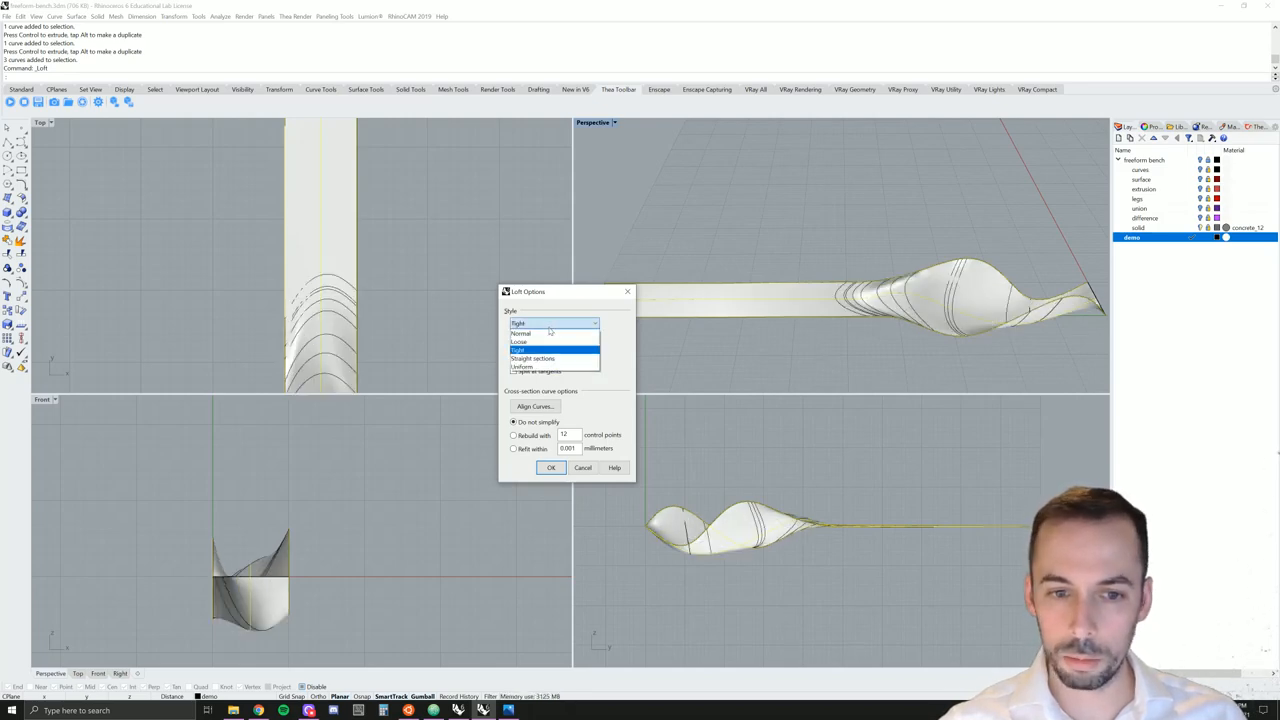
pyautogui.click(522, 332)
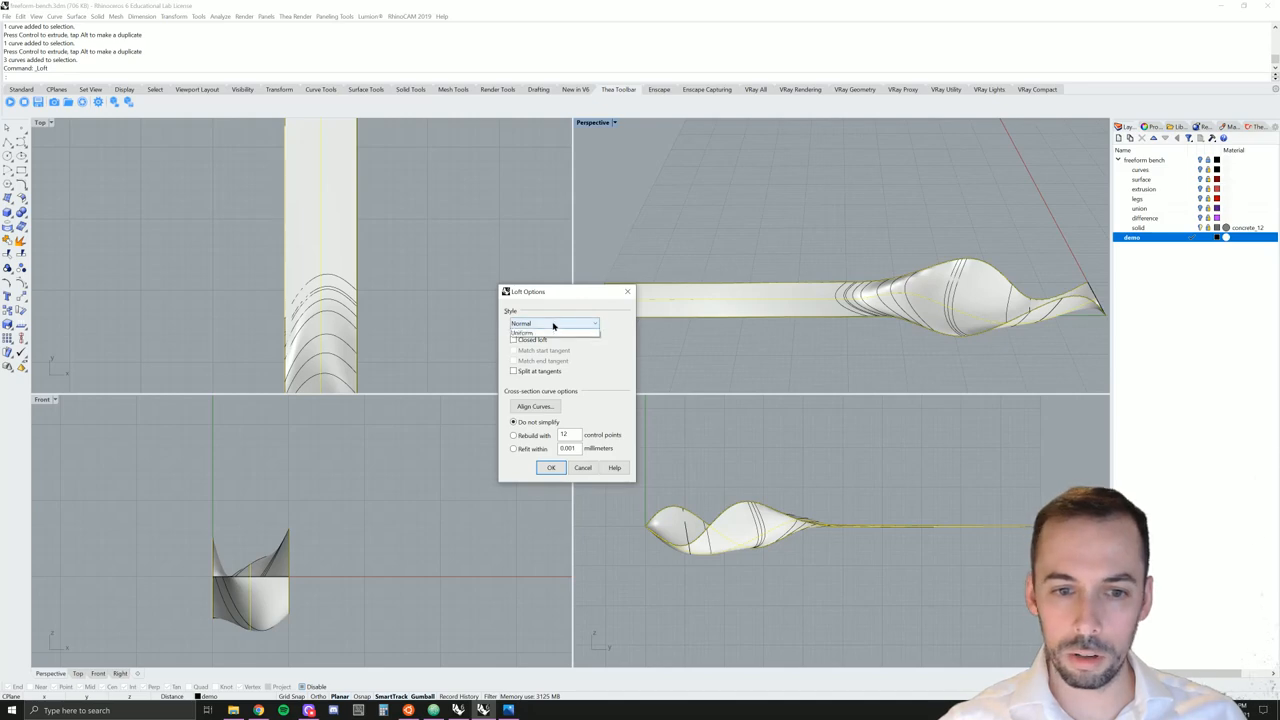
pyautogui.click(552, 324)
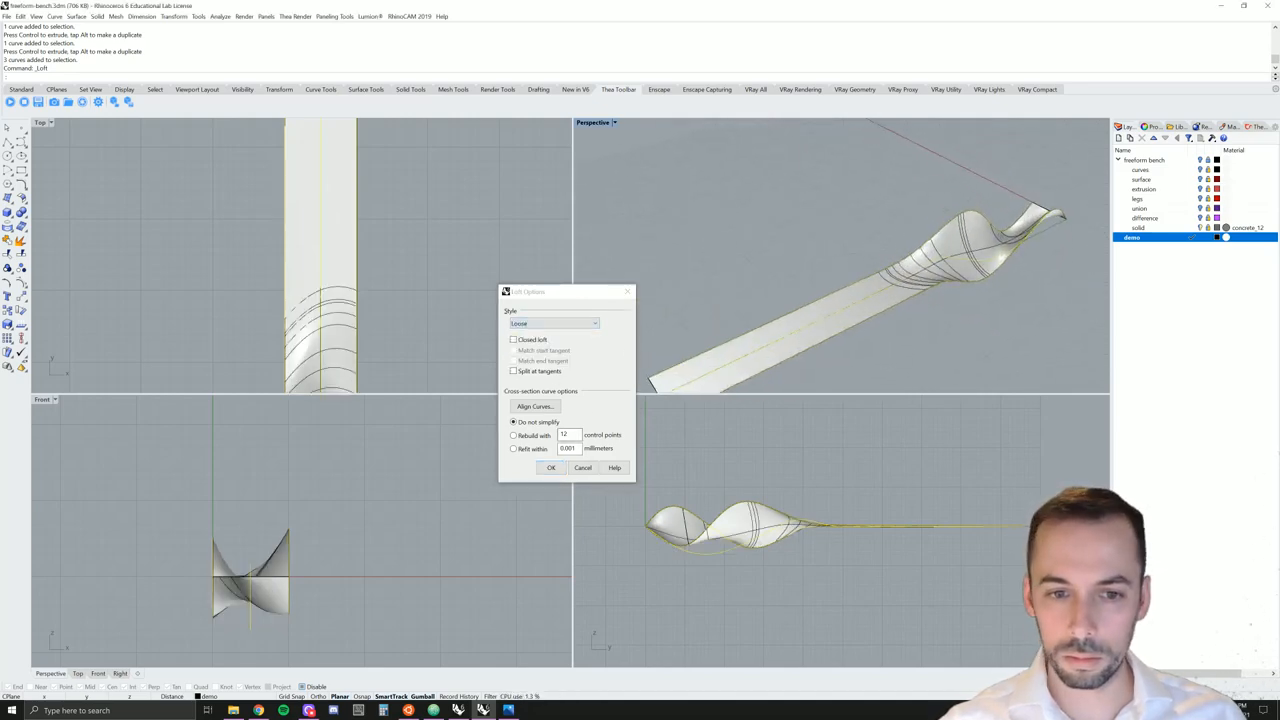
pyautogui.click(550, 468)
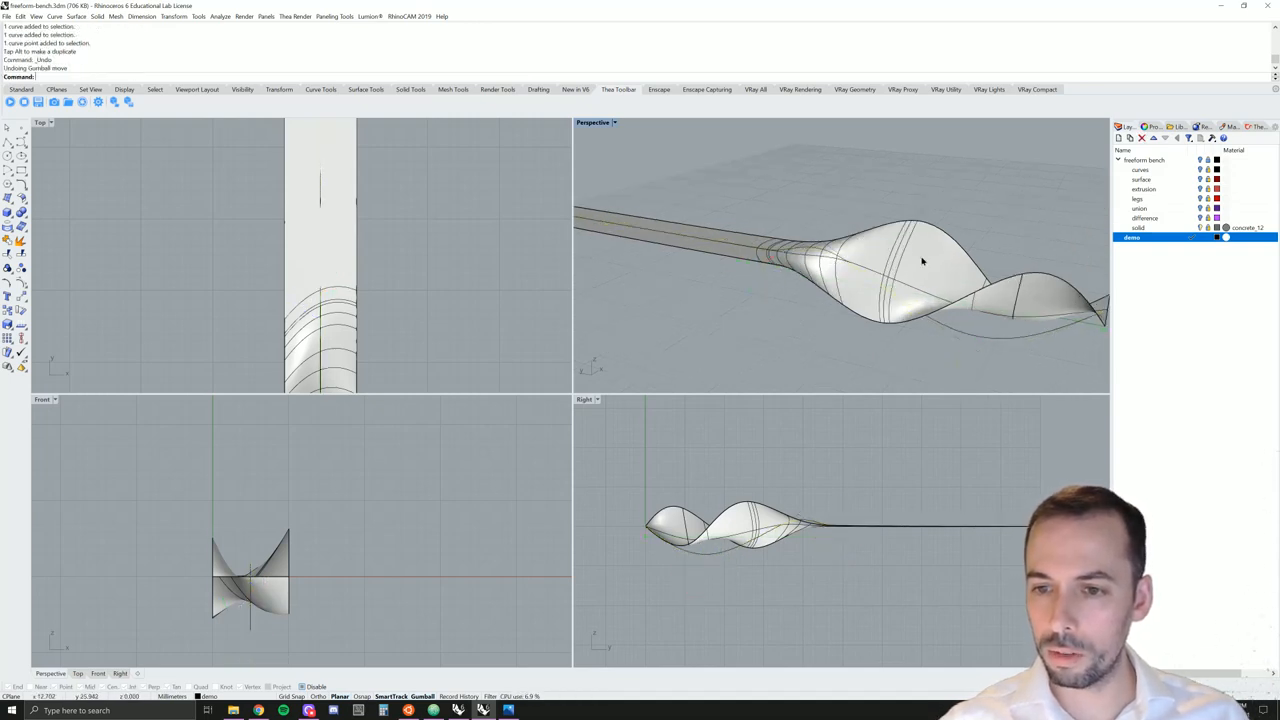
# Delete the loft, reselect all profile curves and loft them again with history recorded
pyautogui.press('Delete')
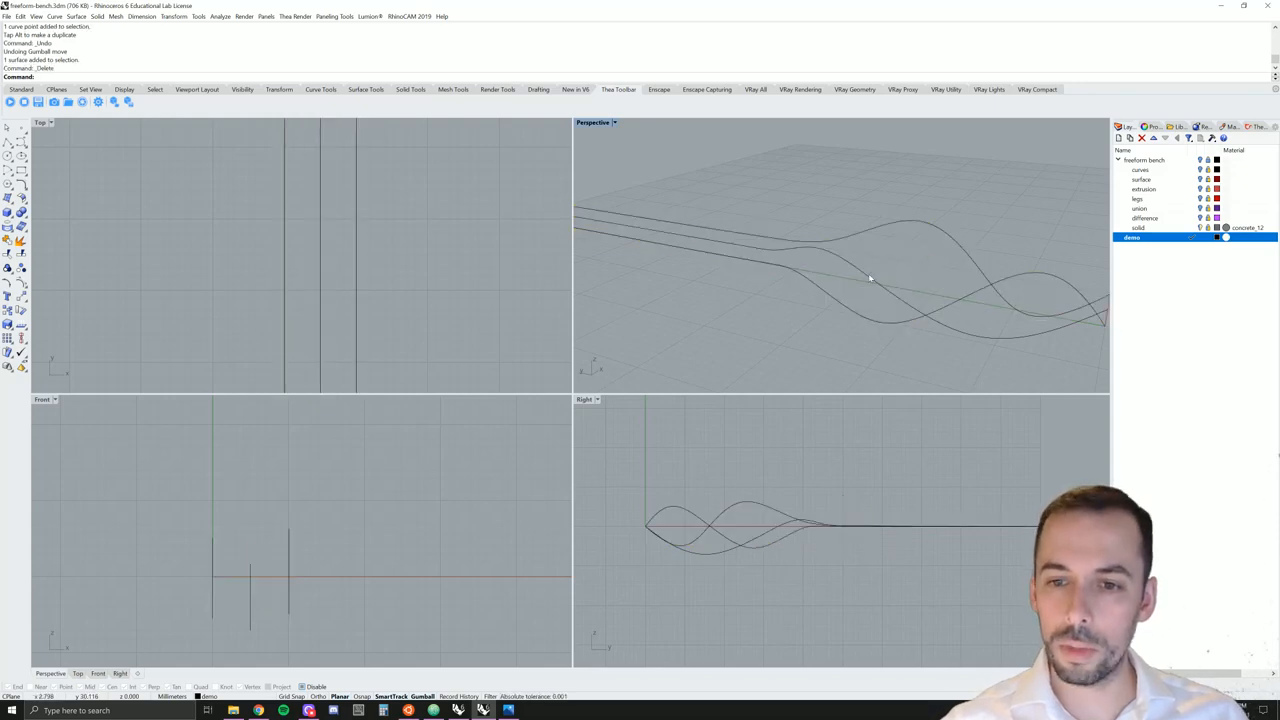
pyautogui.moveTo(870, 280); pyautogui.dragTo(908, 184)
pyautogui.write('Loft')
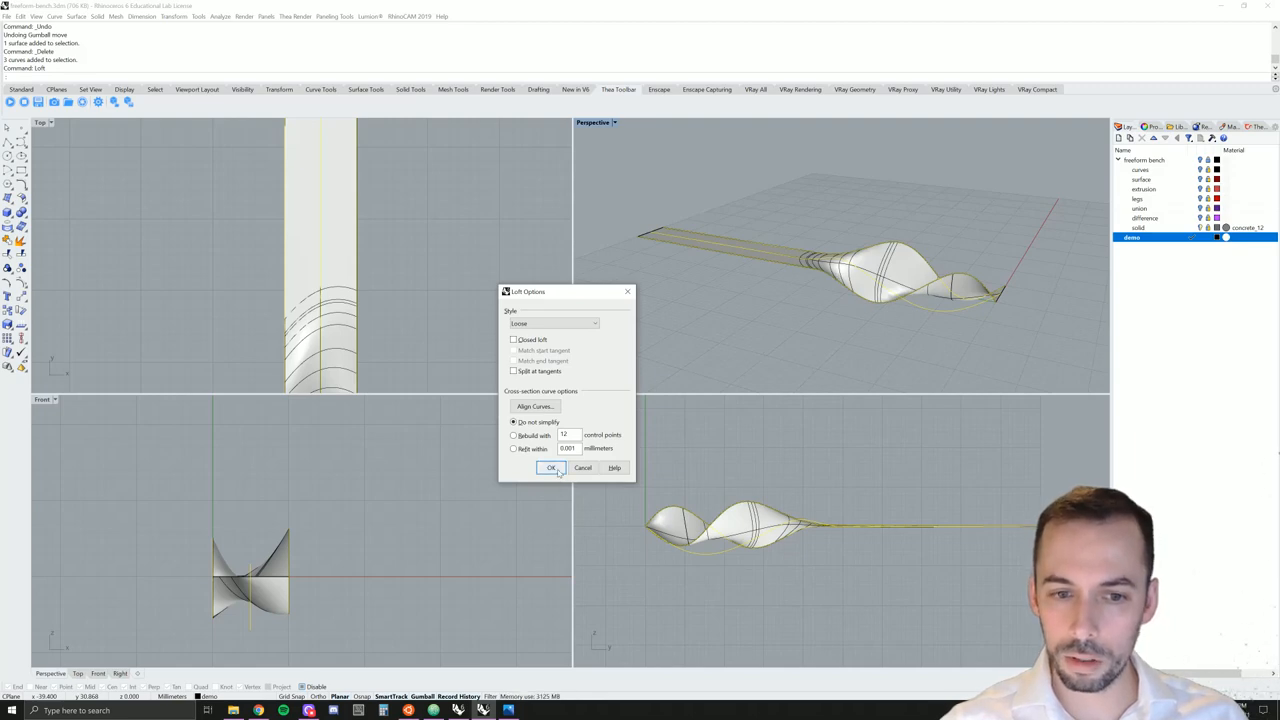
pyautogui.click(552, 468)
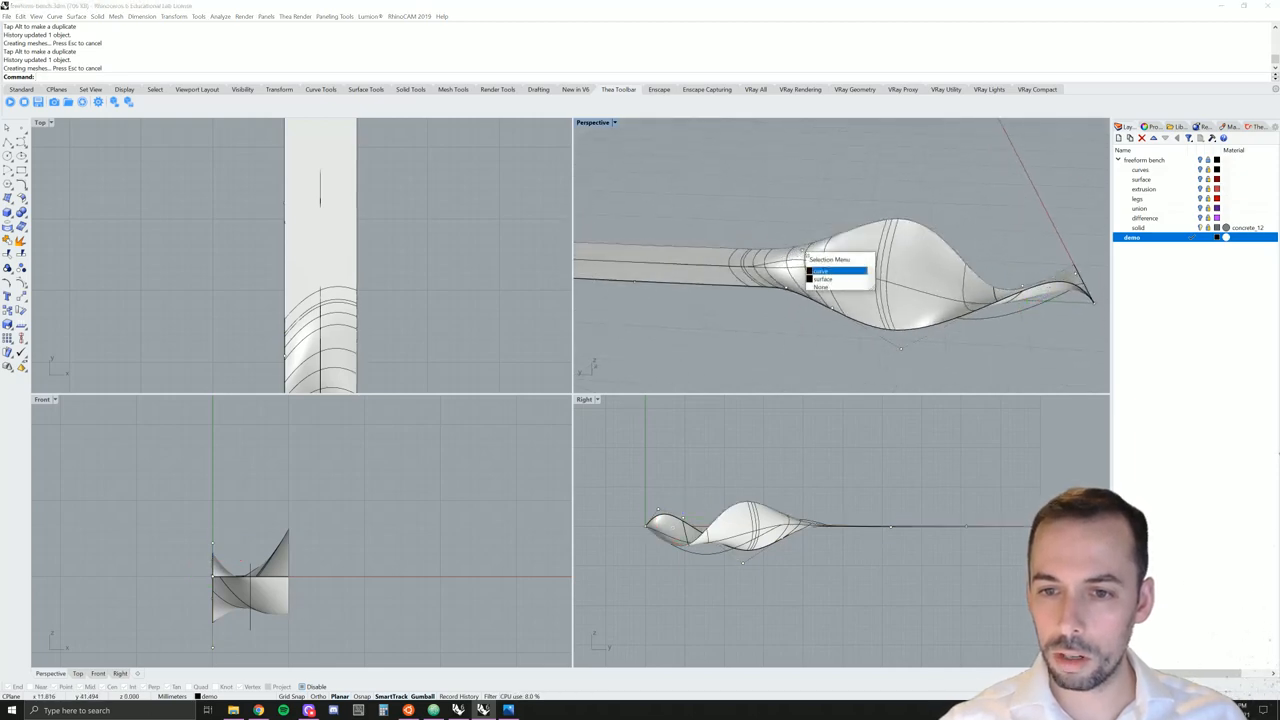
# Select the lofted surface, move it above the curves and accept breaking its history
pyautogui.click(824, 270)
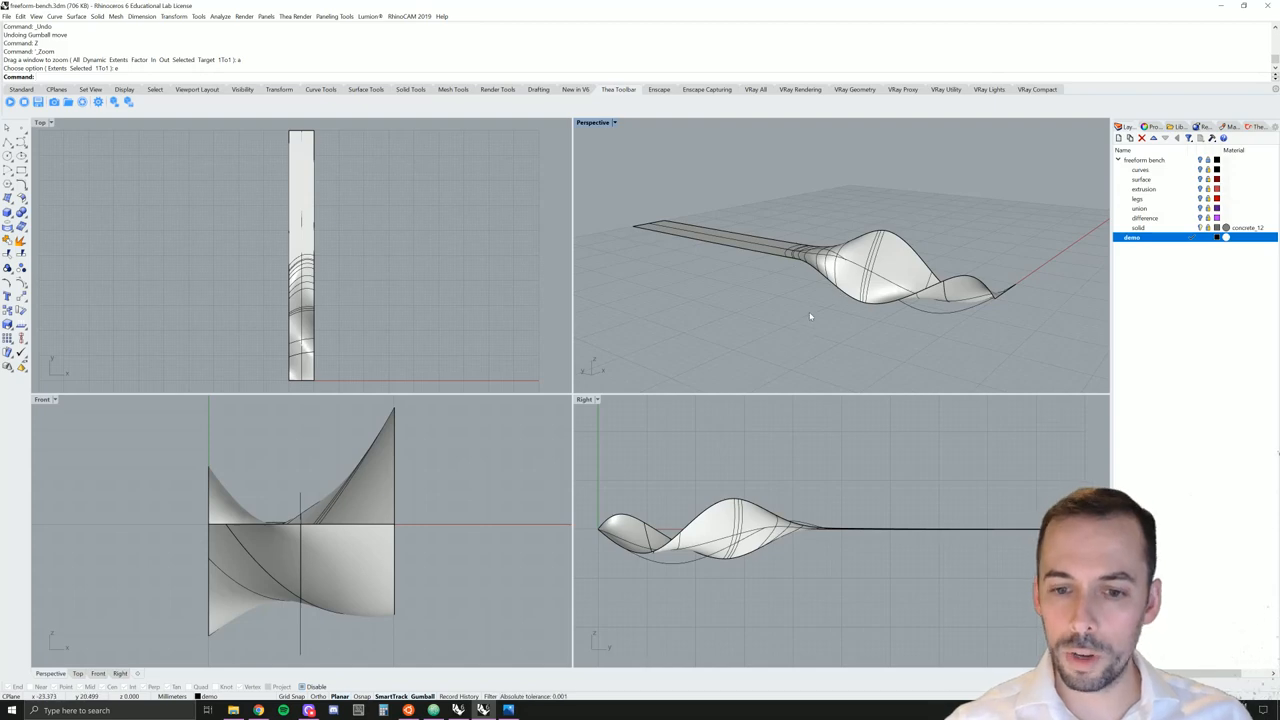
pyautogui.click(870, 270)
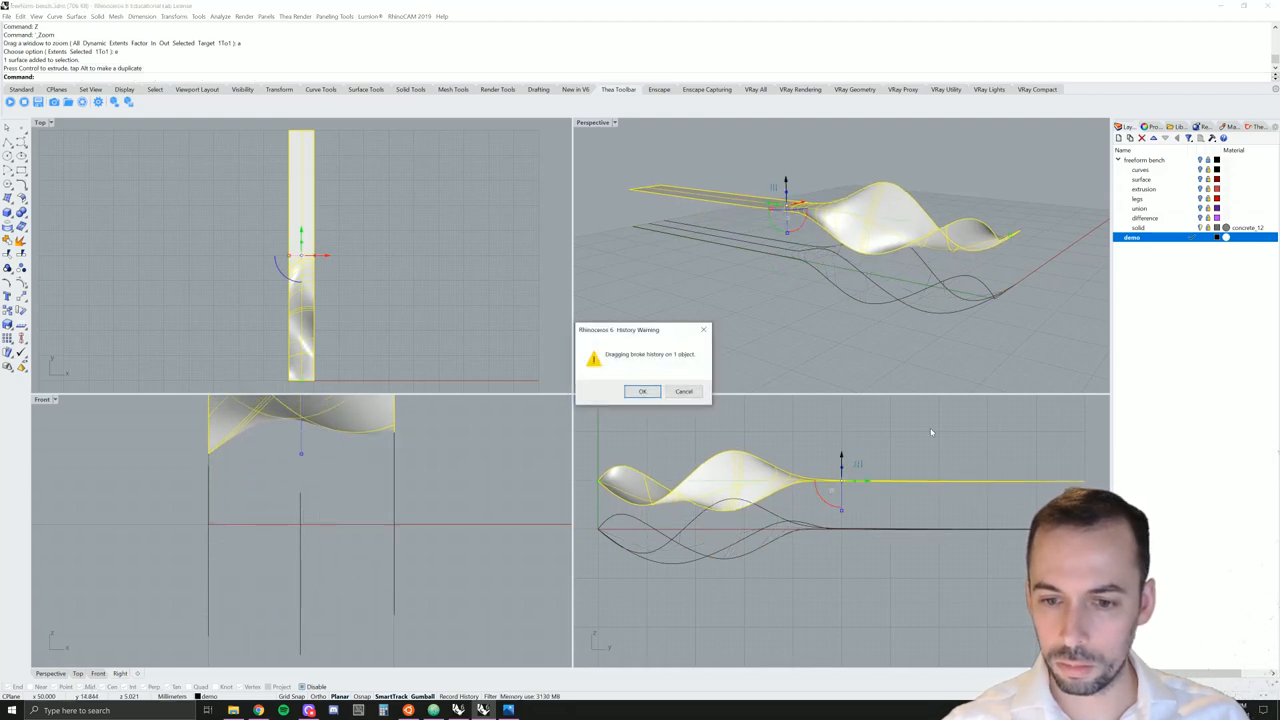
pyautogui.click(642, 390)
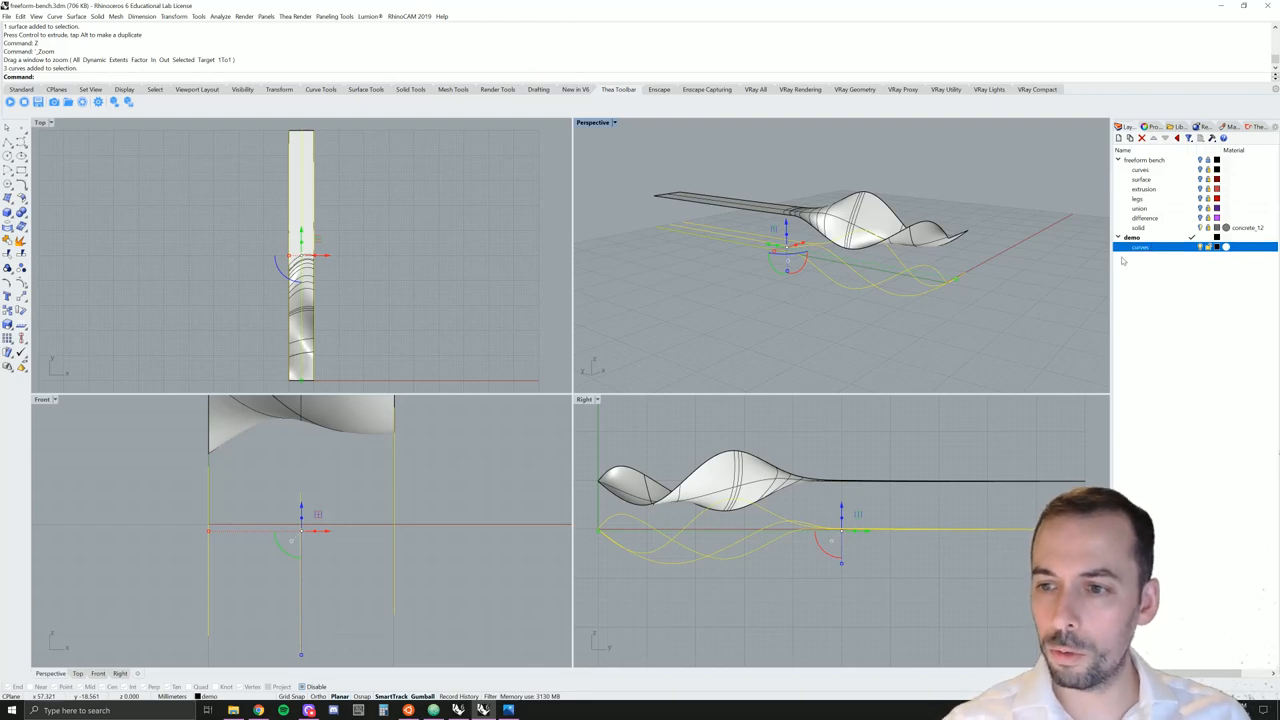
pyautogui.moveTo(1158, 250)
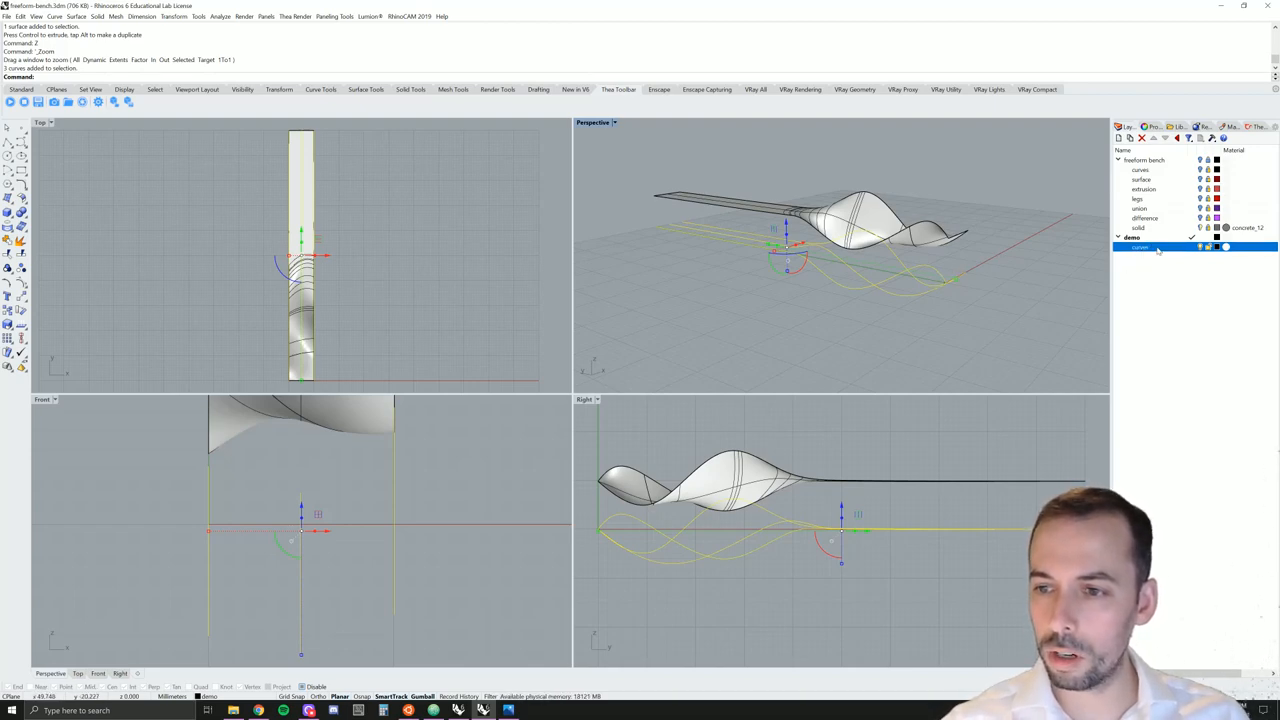
# Copy the demo layer objects to sublayers and change the wavy surface onto the surface sublayer
pyautogui.rightClick(1140, 248)
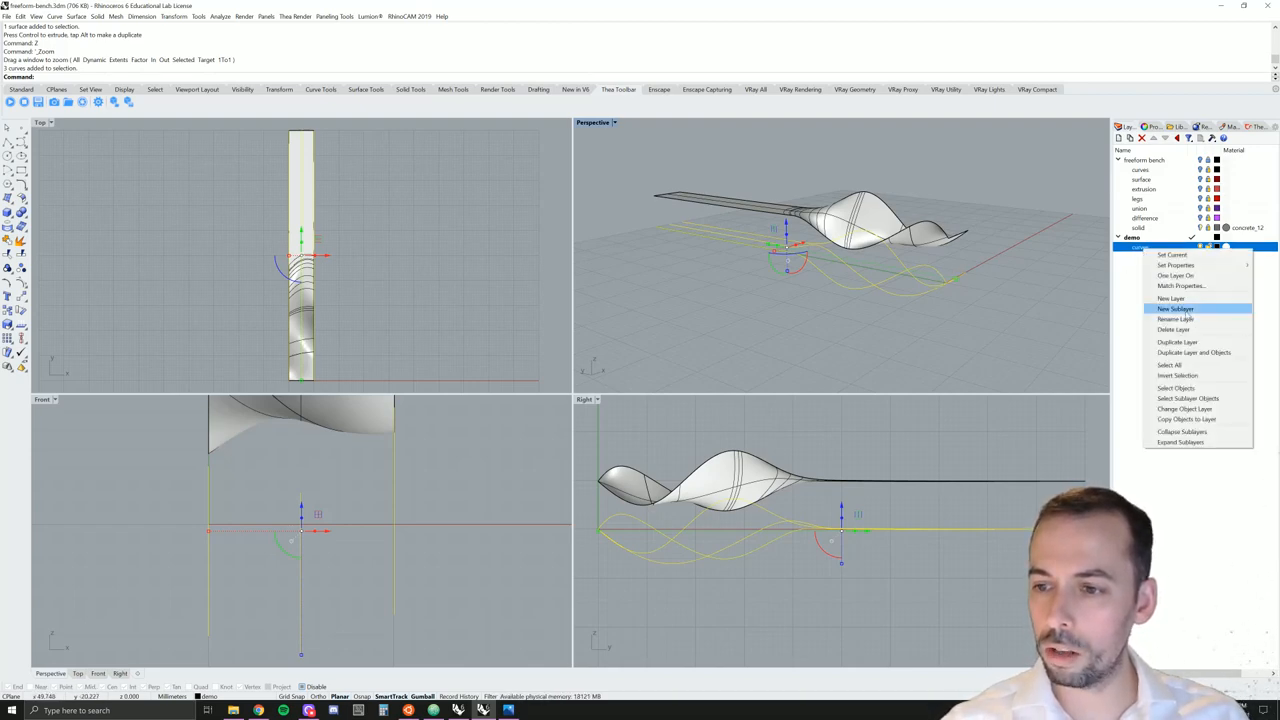
pyautogui.moveTo(1184, 408)
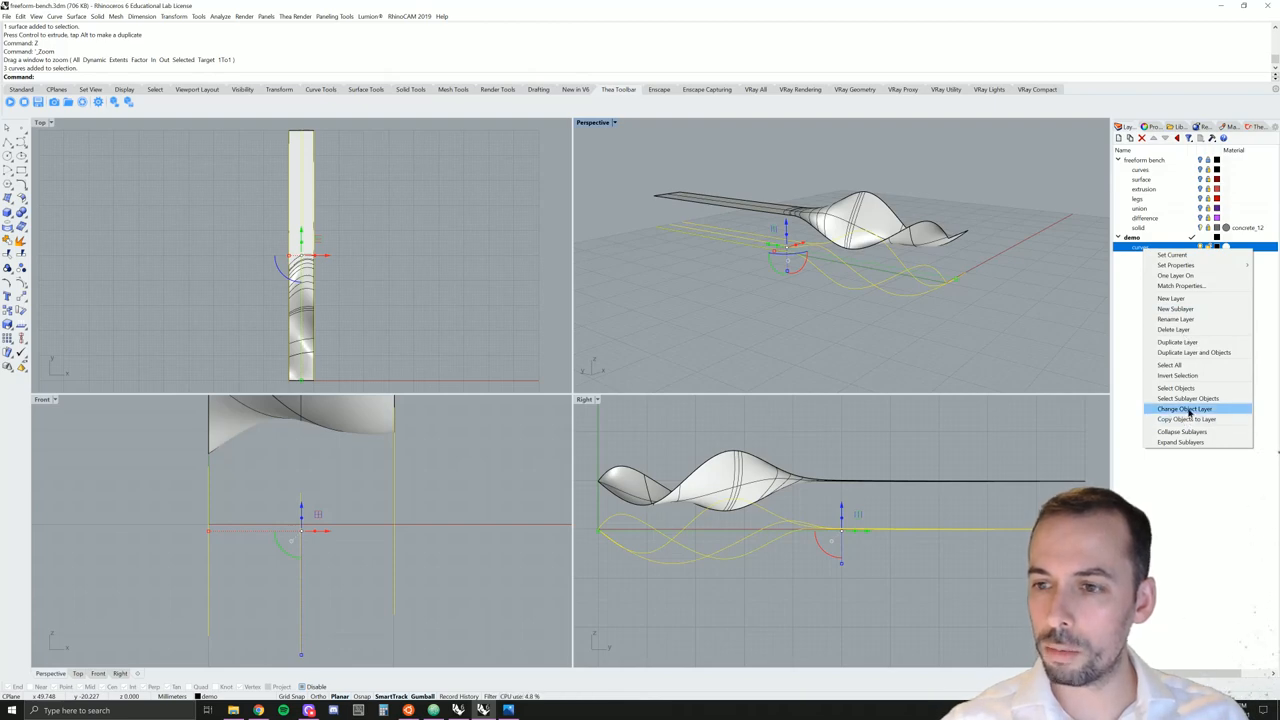
pyautogui.click(1184, 408)
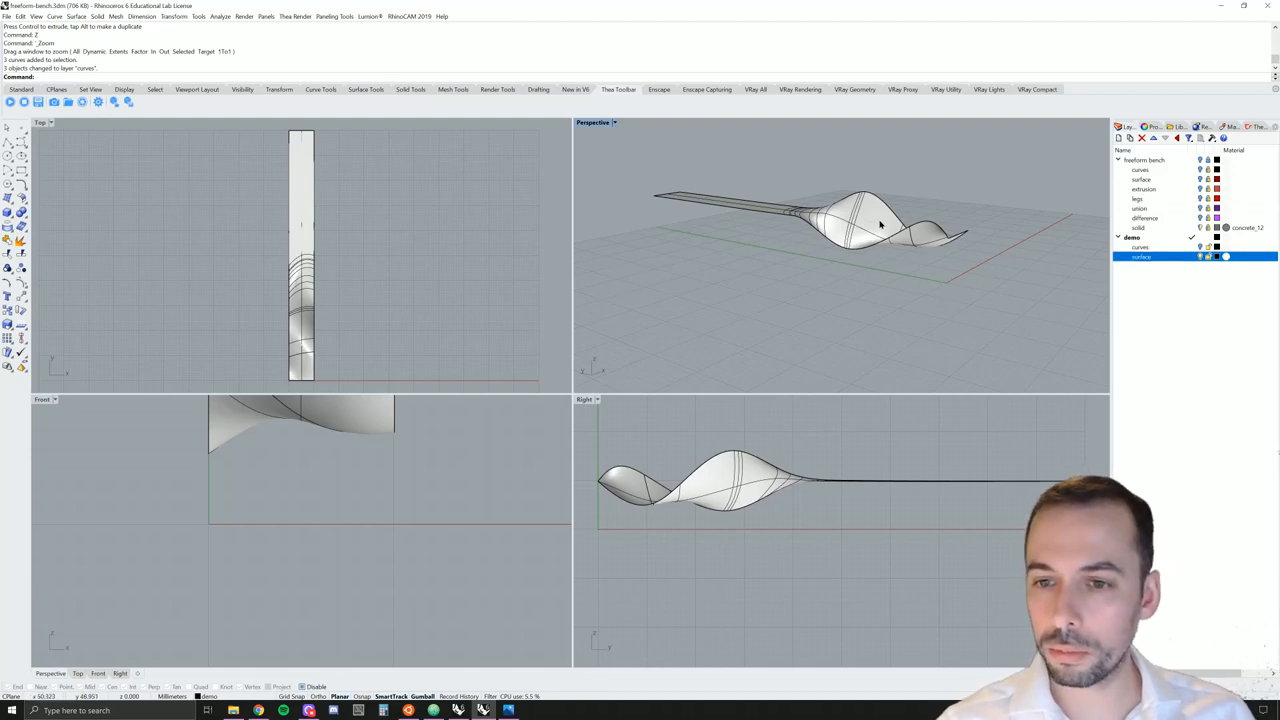
pyautogui.rightClick(1140, 256)
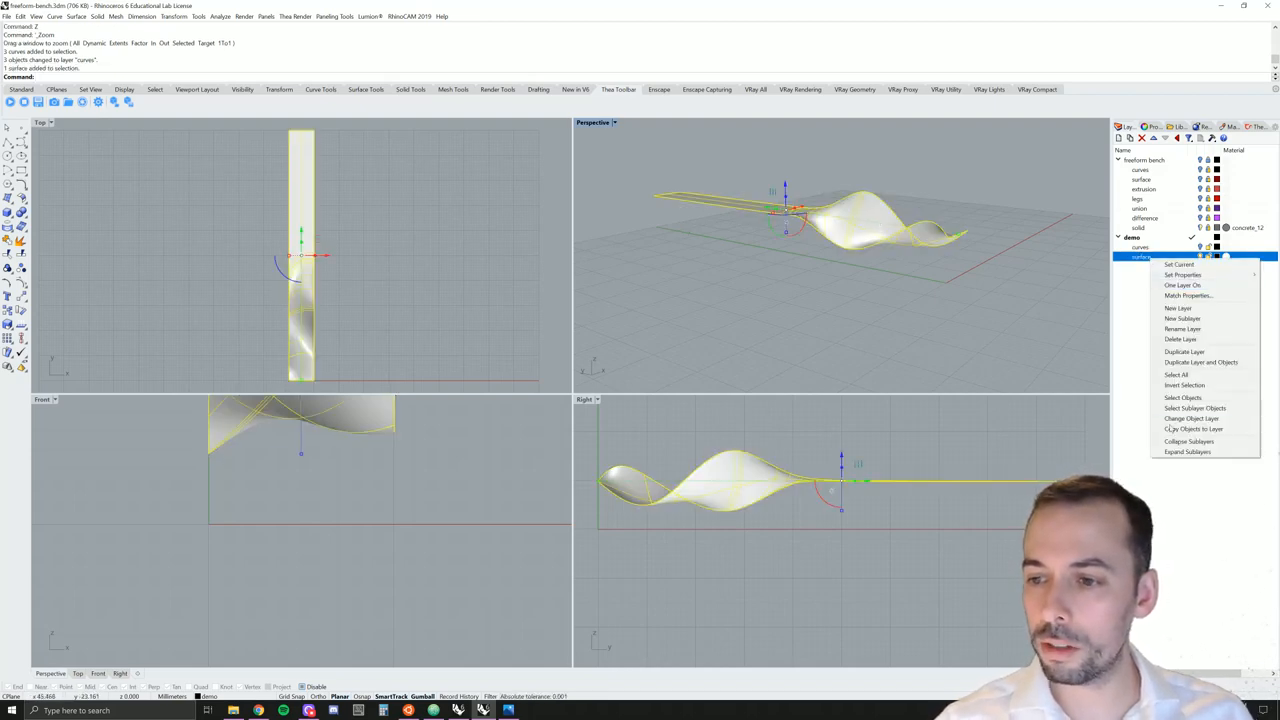
pyautogui.click(1184, 396)
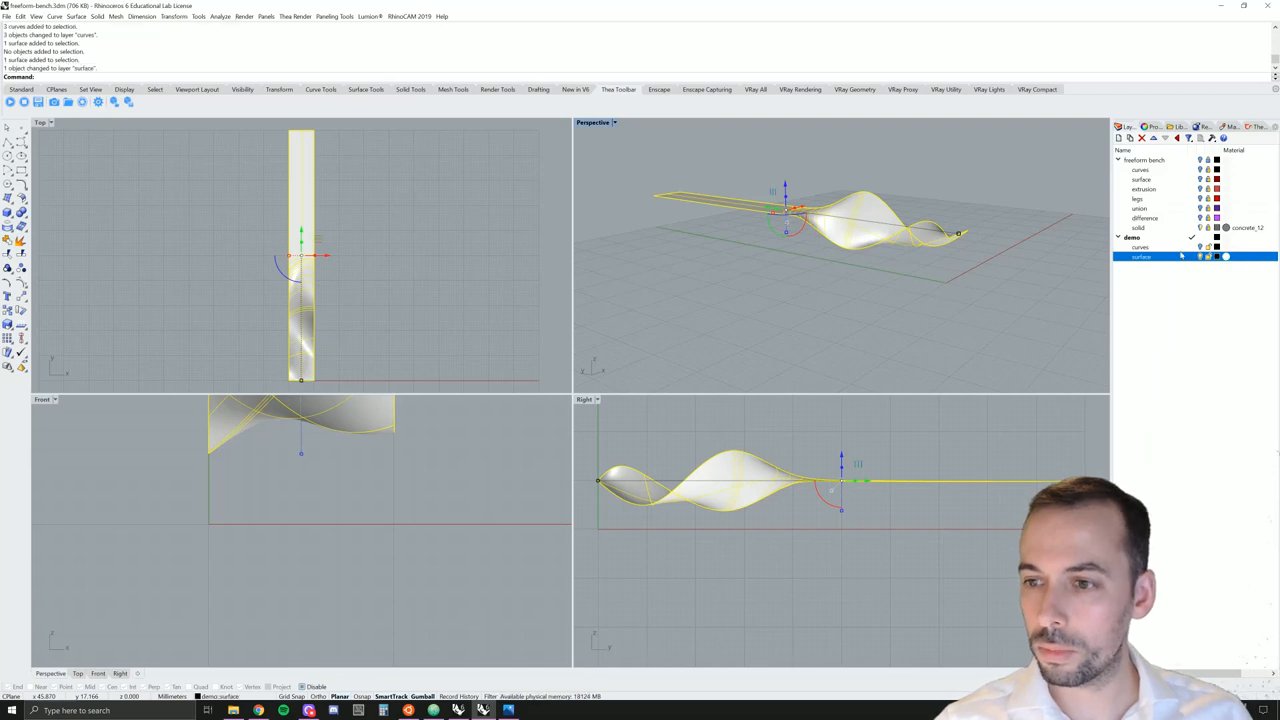
pyautogui.click(824, 280)
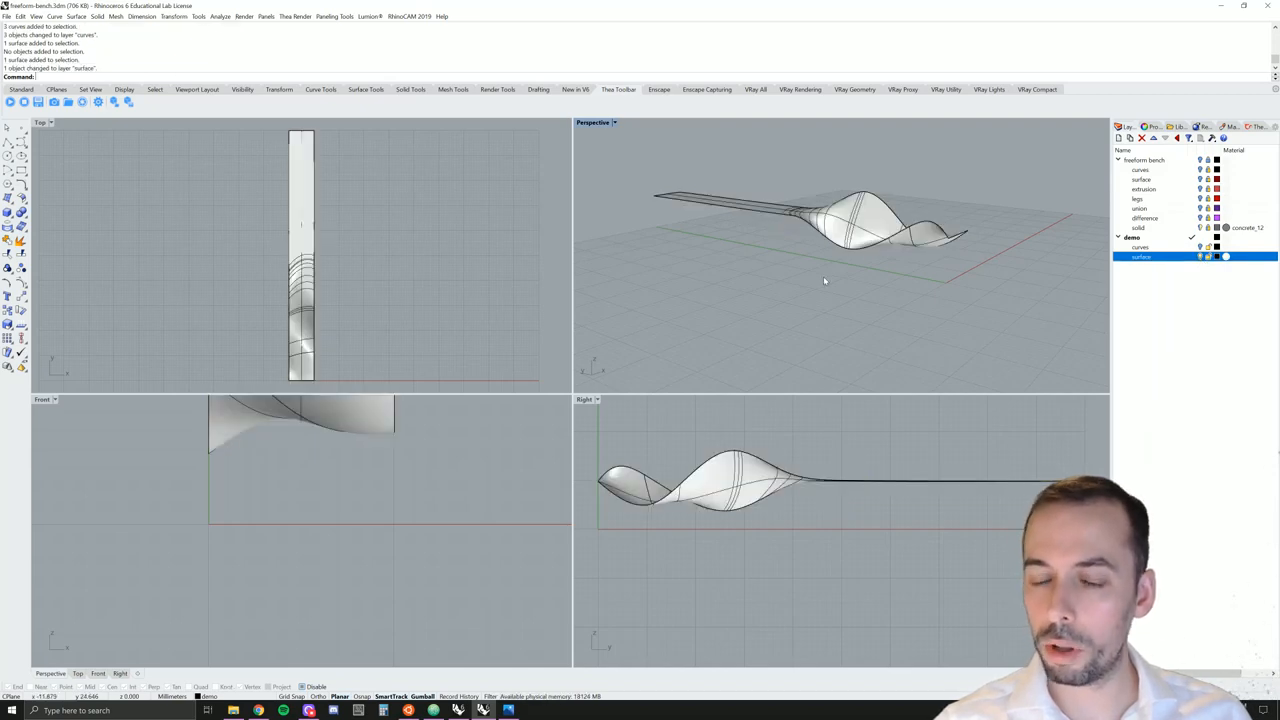
pyautogui.moveTo(850, 280); pyautogui.dragTo(850, 328)
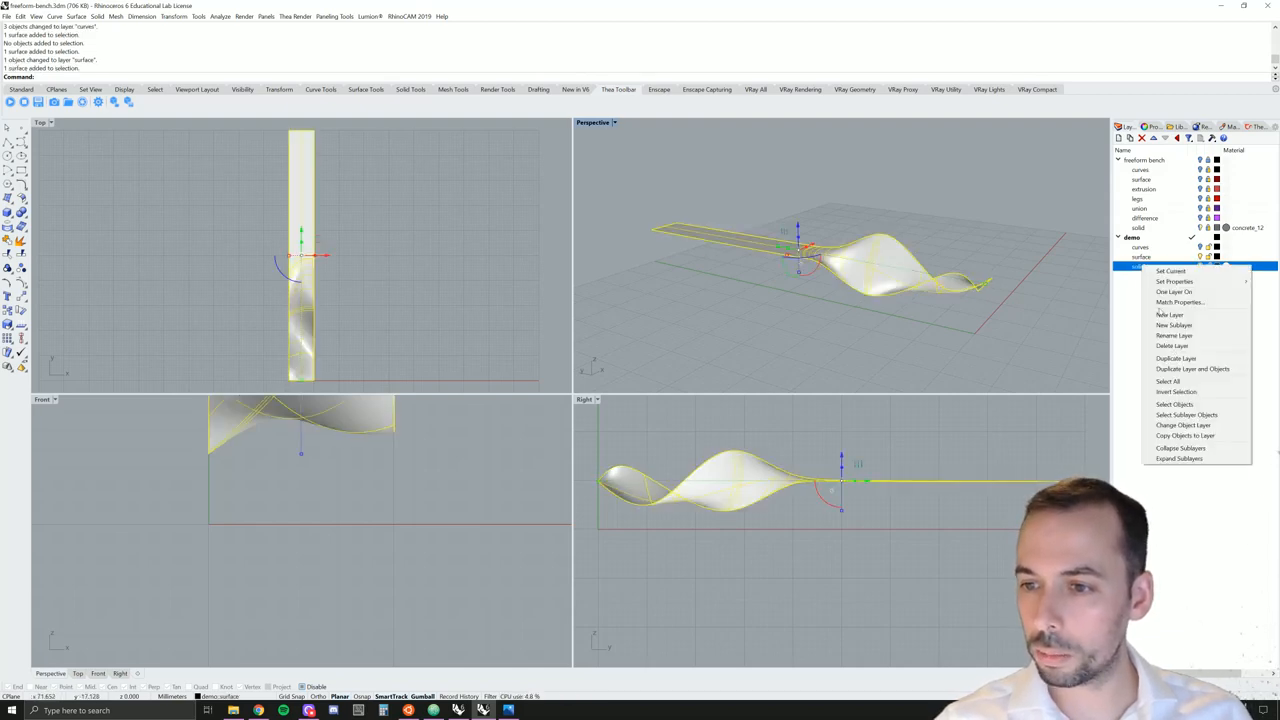
pyautogui.moveTo(1184, 436)
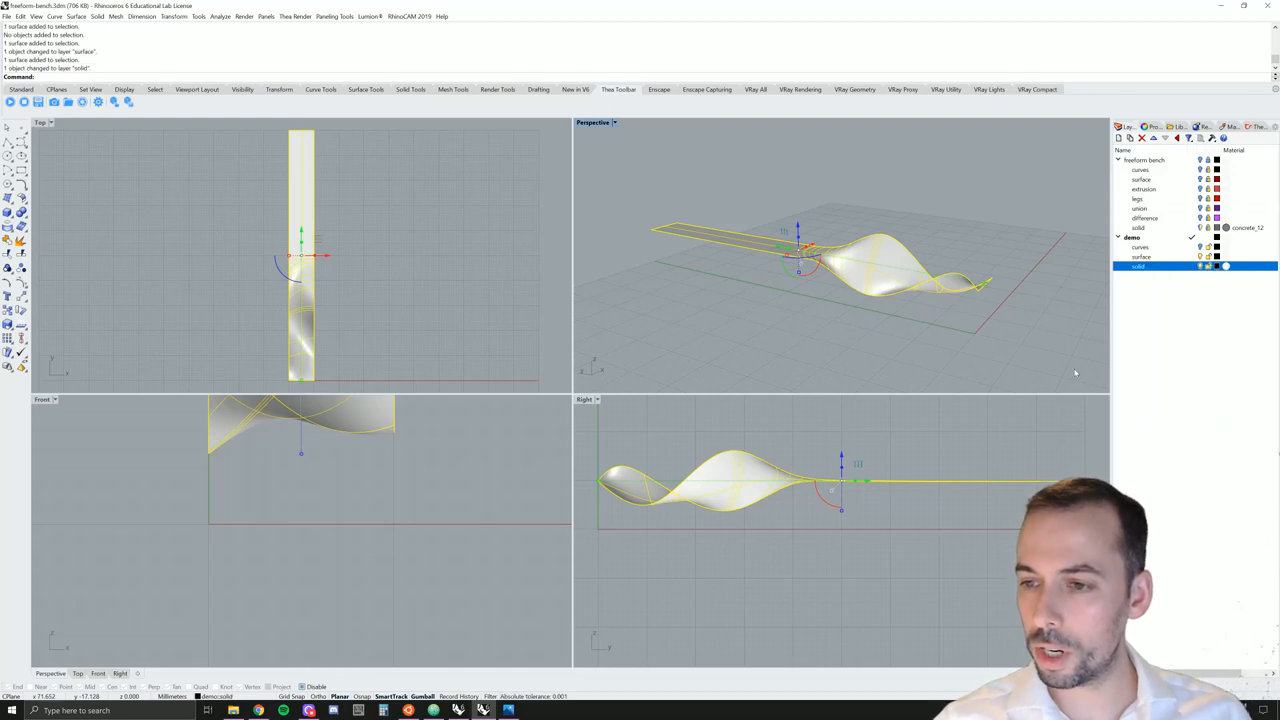
pyautogui.moveTo(1048, 298)
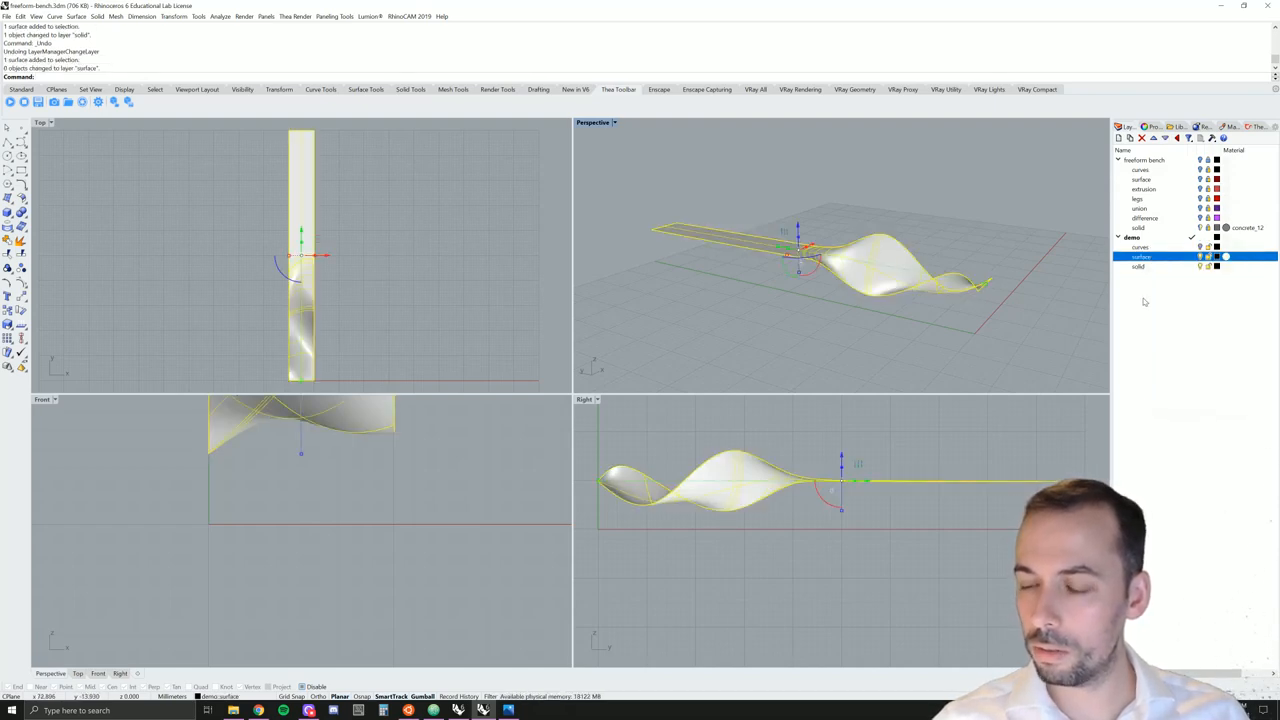
# Make the new solid sublayer current and orbit the Perspective view around the surface
pyautogui.click(1138, 266)
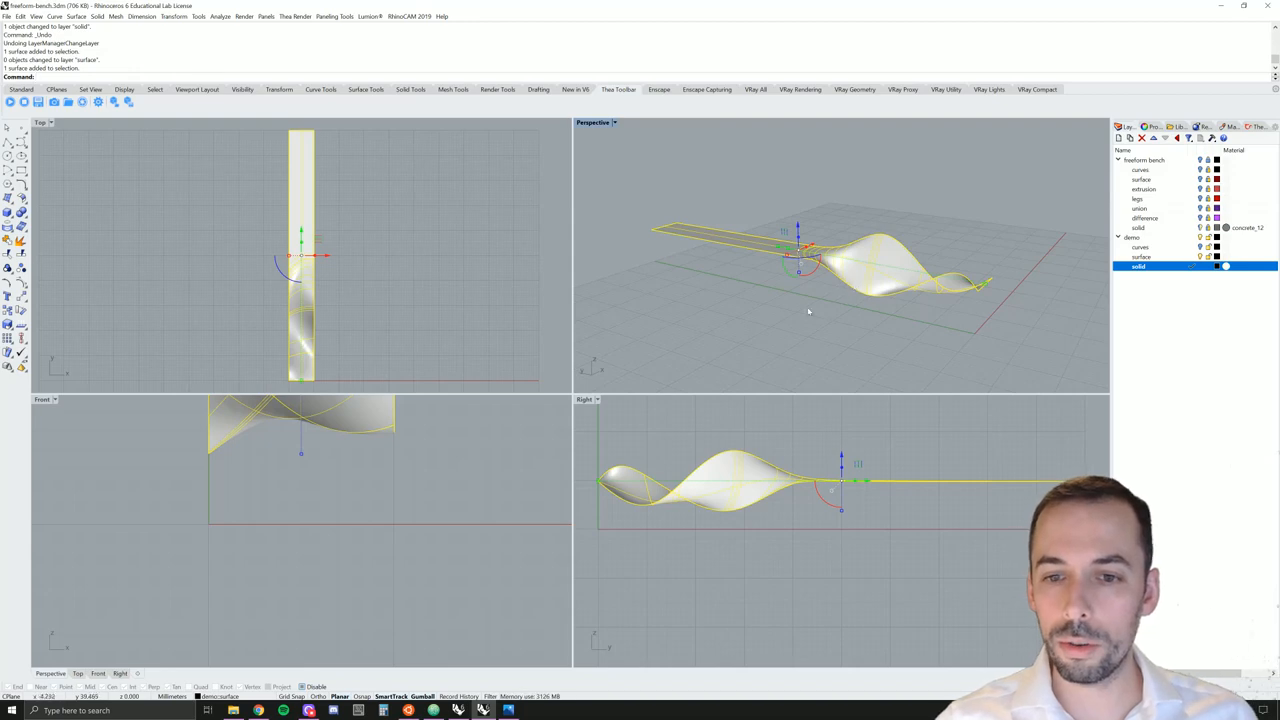
pyautogui.moveTo(808, 312); pyautogui.dragTo(828, 352)
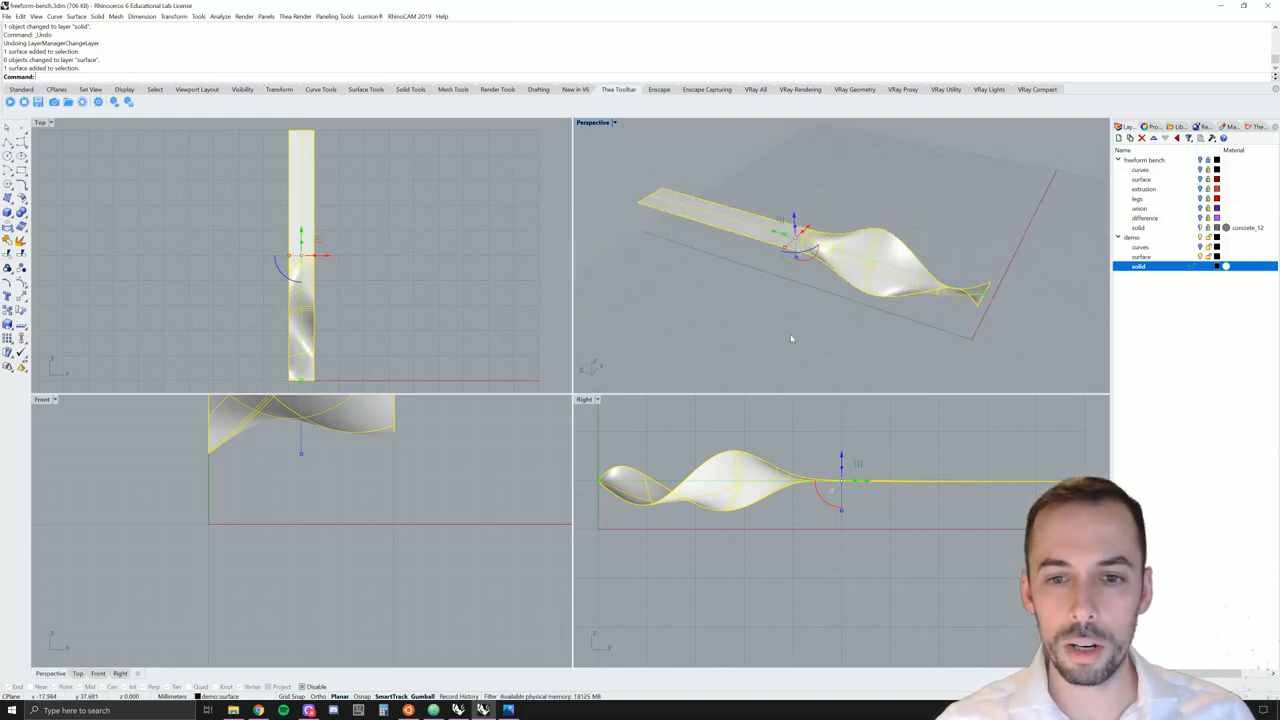
pyautogui.moveTo(708, 318)
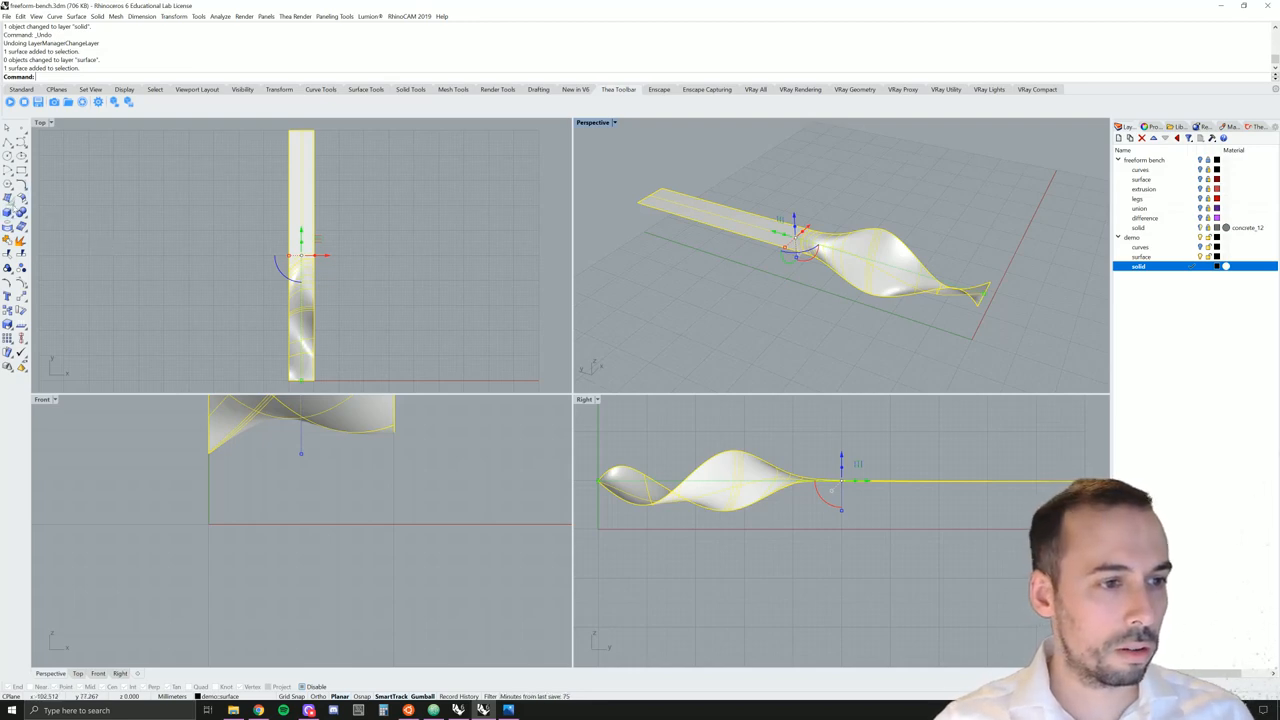
pyautogui.moveTo(20, 216)
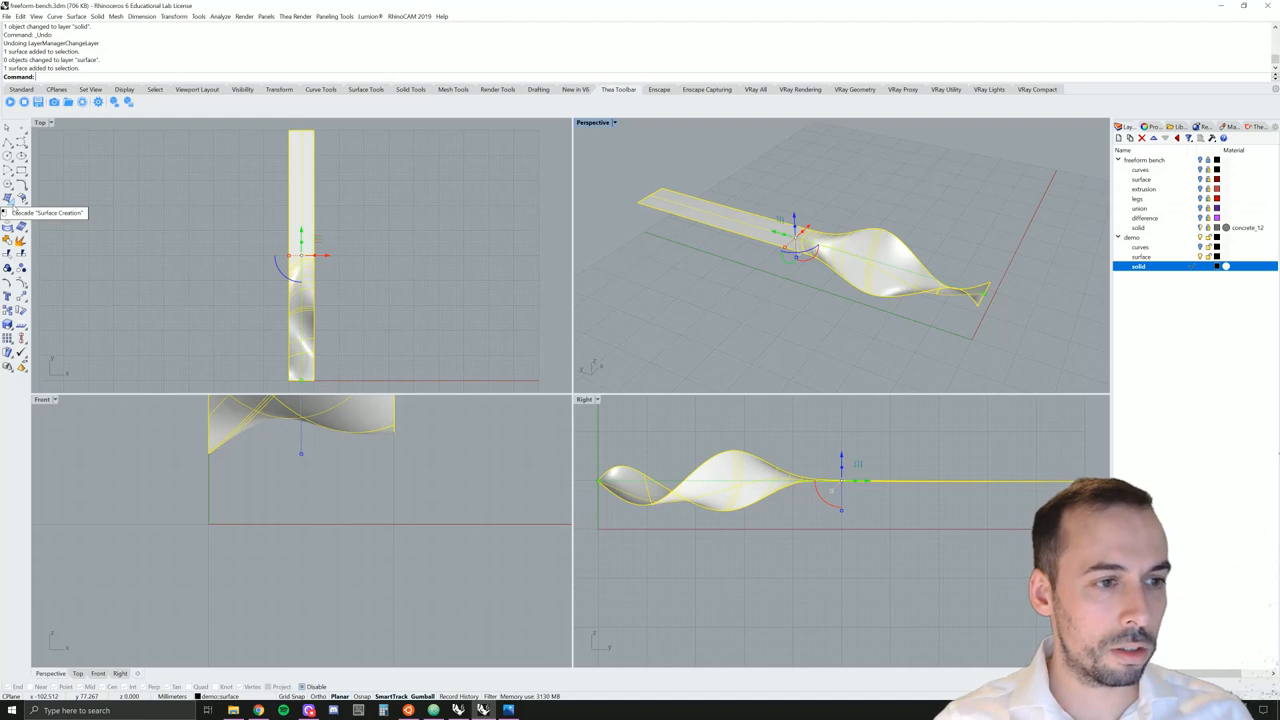
# Draw a rectangular plane in the Top viewport spanning the wavy surface's footprint
pyautogui.click(20, 216)
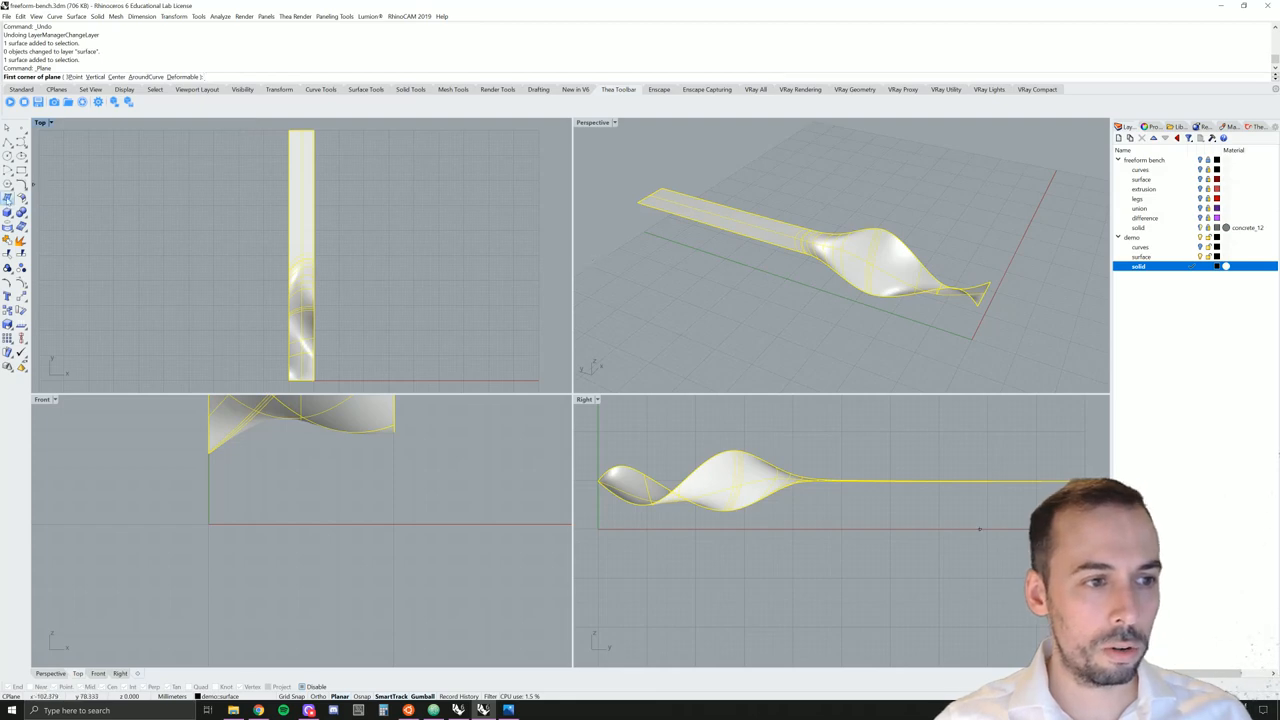
pyautogui.moveTo(8, 210)
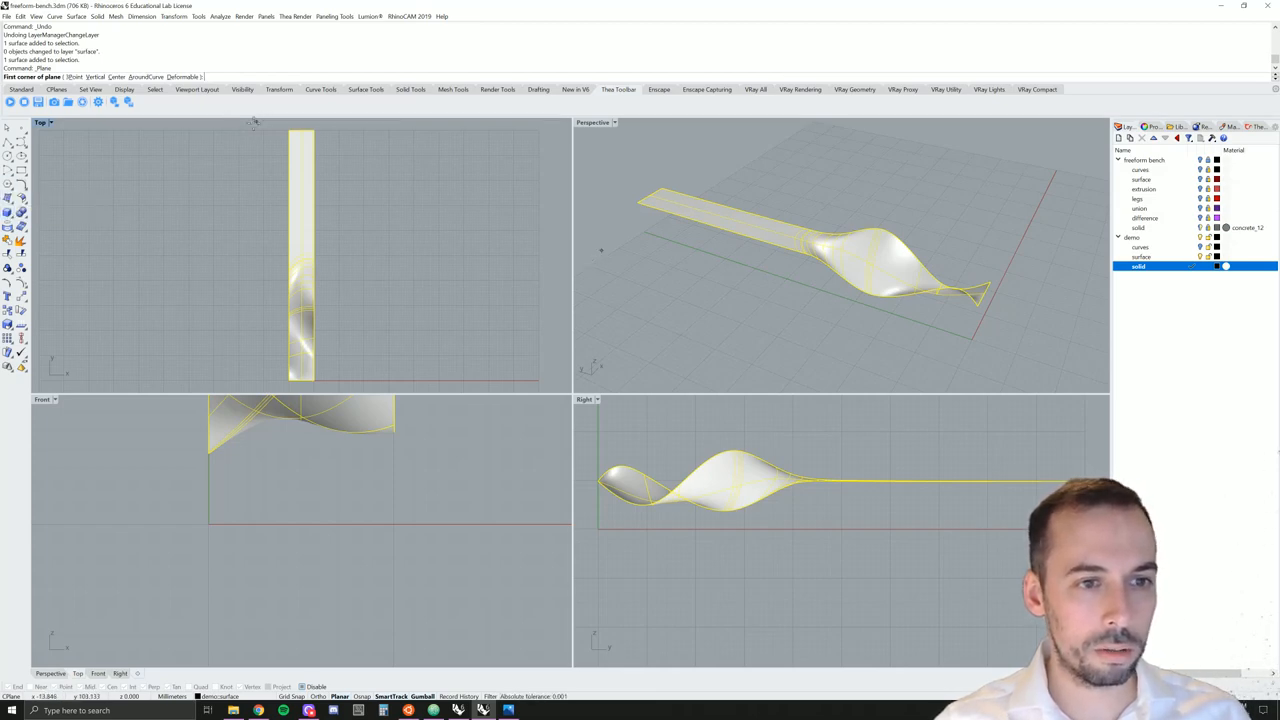
pyautogui.click(254, 122)
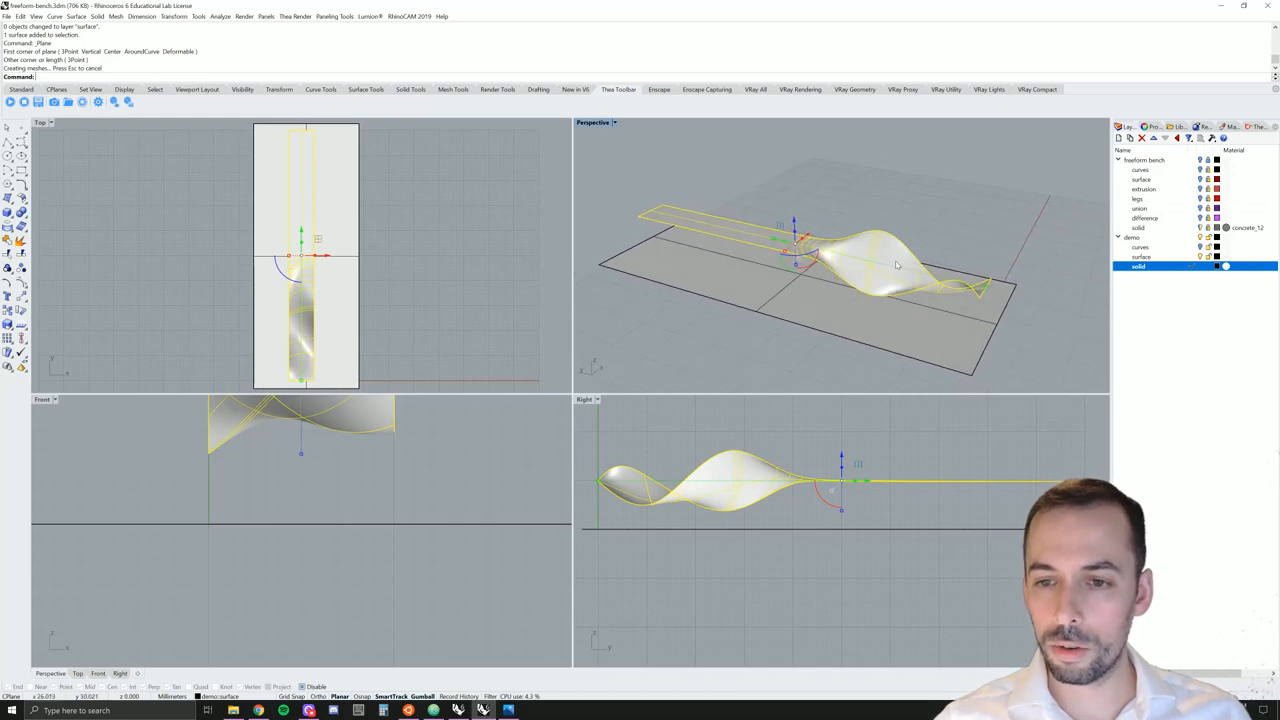
pyautogui.moveTo(958, 332)
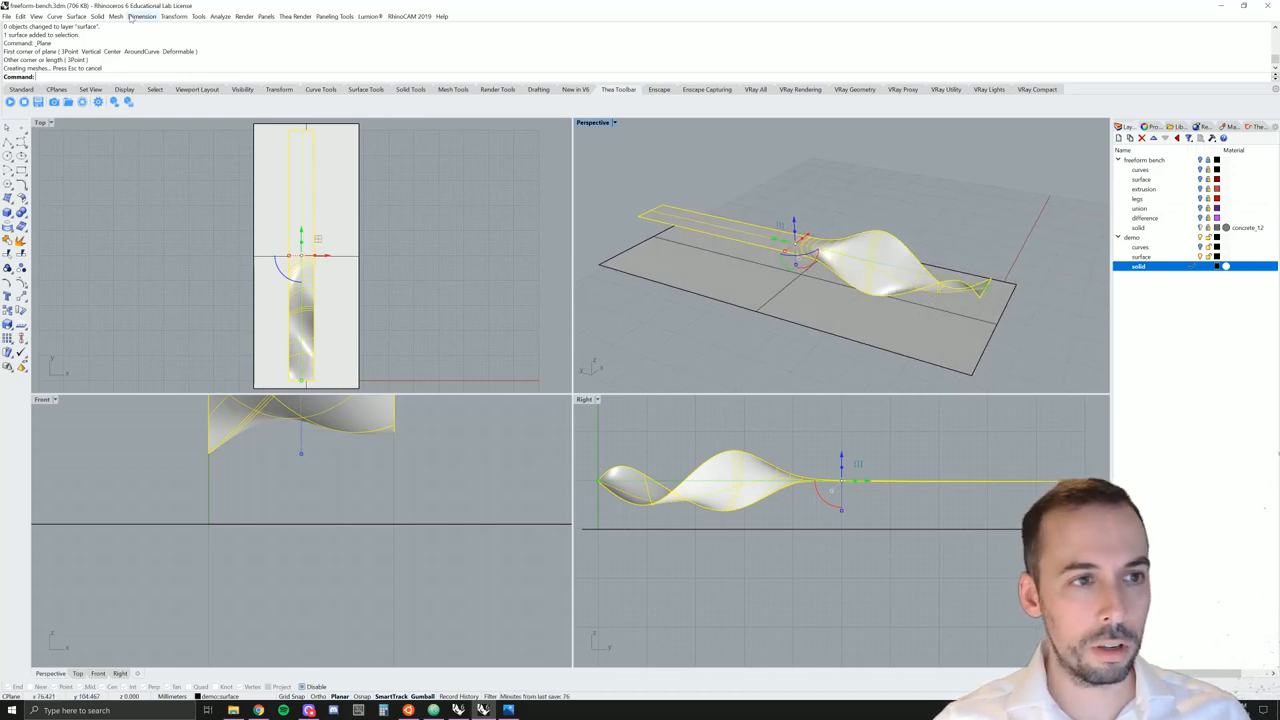
# Trial-extrude the plane straight up to the wavy surface, inspect the block, then undo it
pyautogui.click(96, 16)
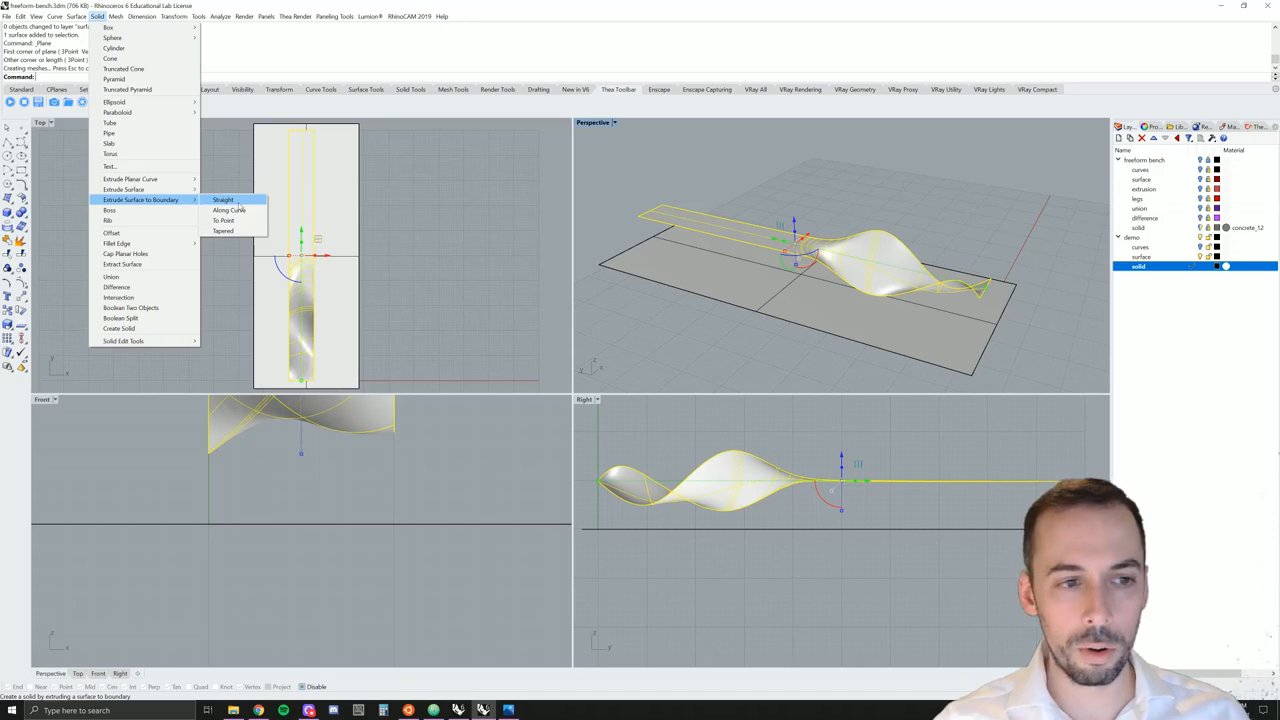
pyautogui.click(224, 200)
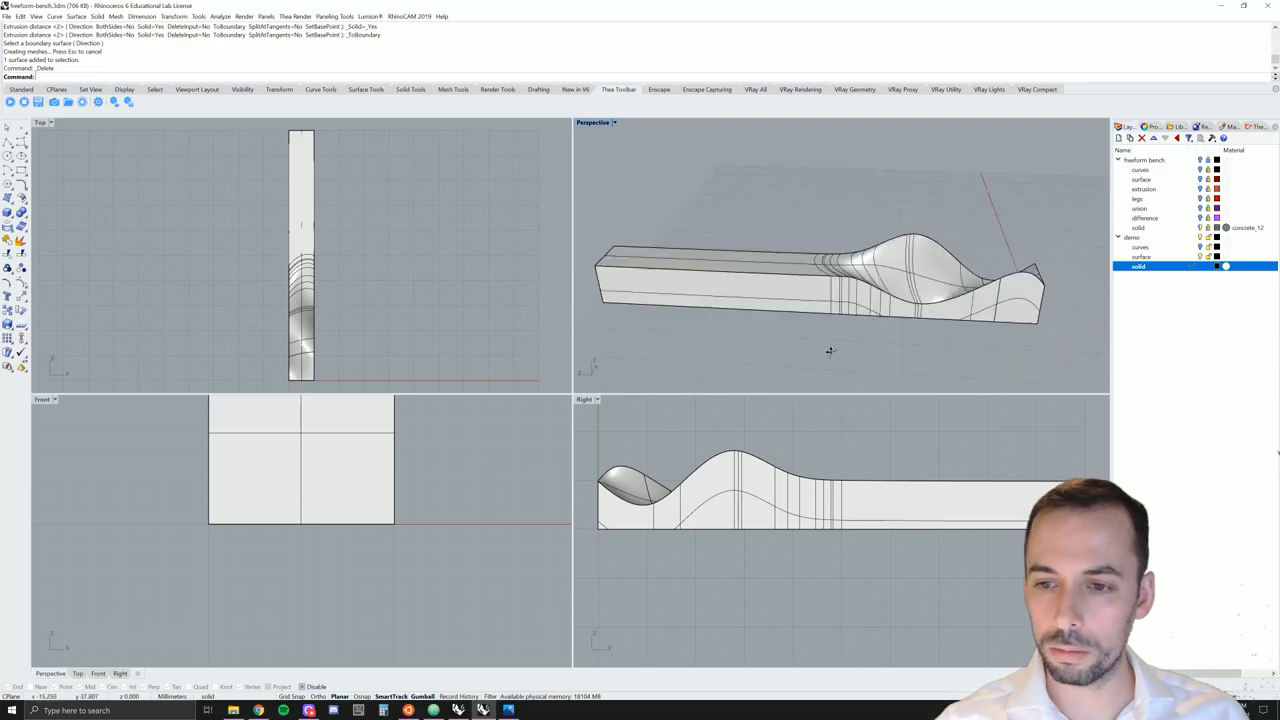
pyautogui.moveTo(830, 280); pyautogui.dragTo(820, 304)
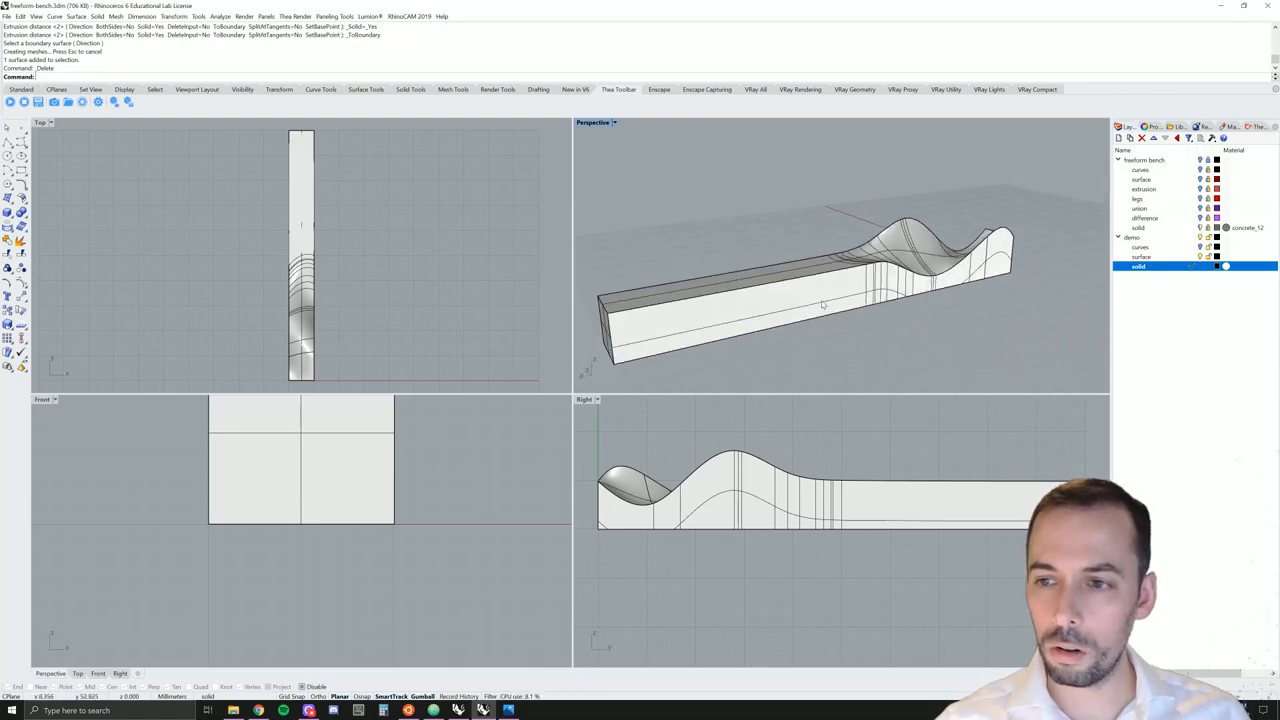
pyautogui.click(800, 300)
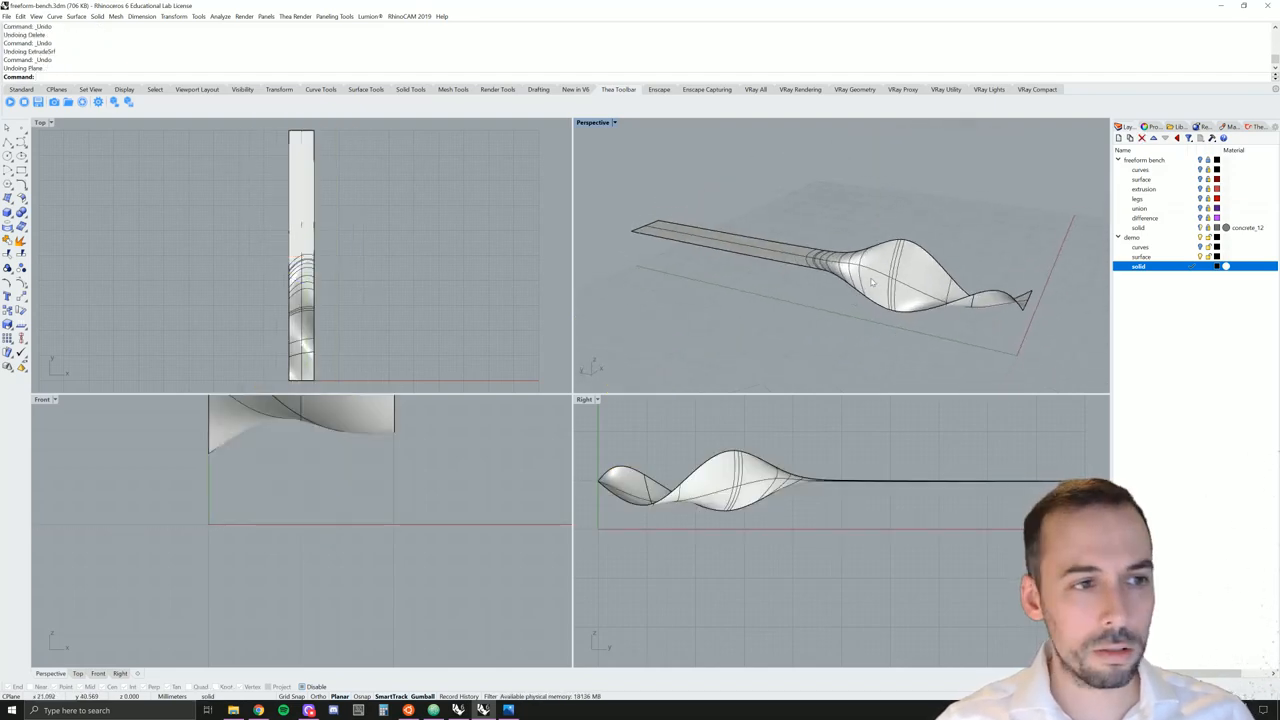
# Extrude the selected wavy surface straight into a thick solid seat slab
pyautogui.click(890, 280)
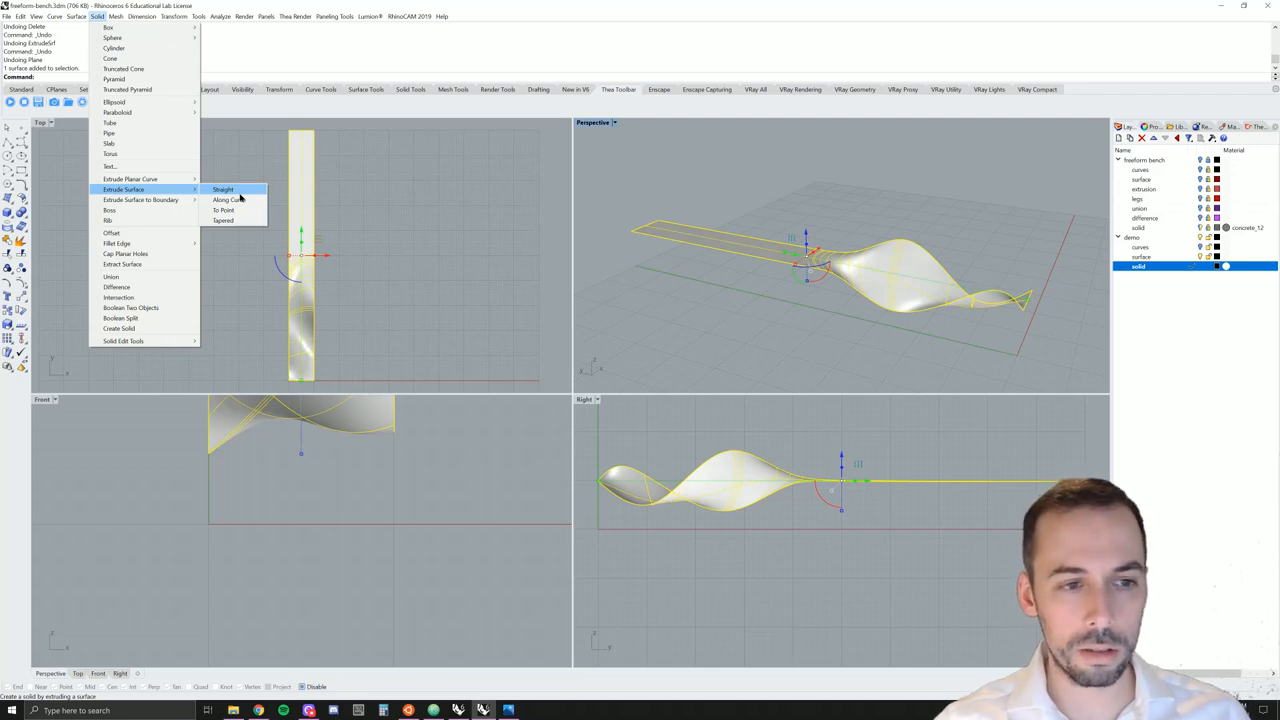
pyautogui.click(224, 188)
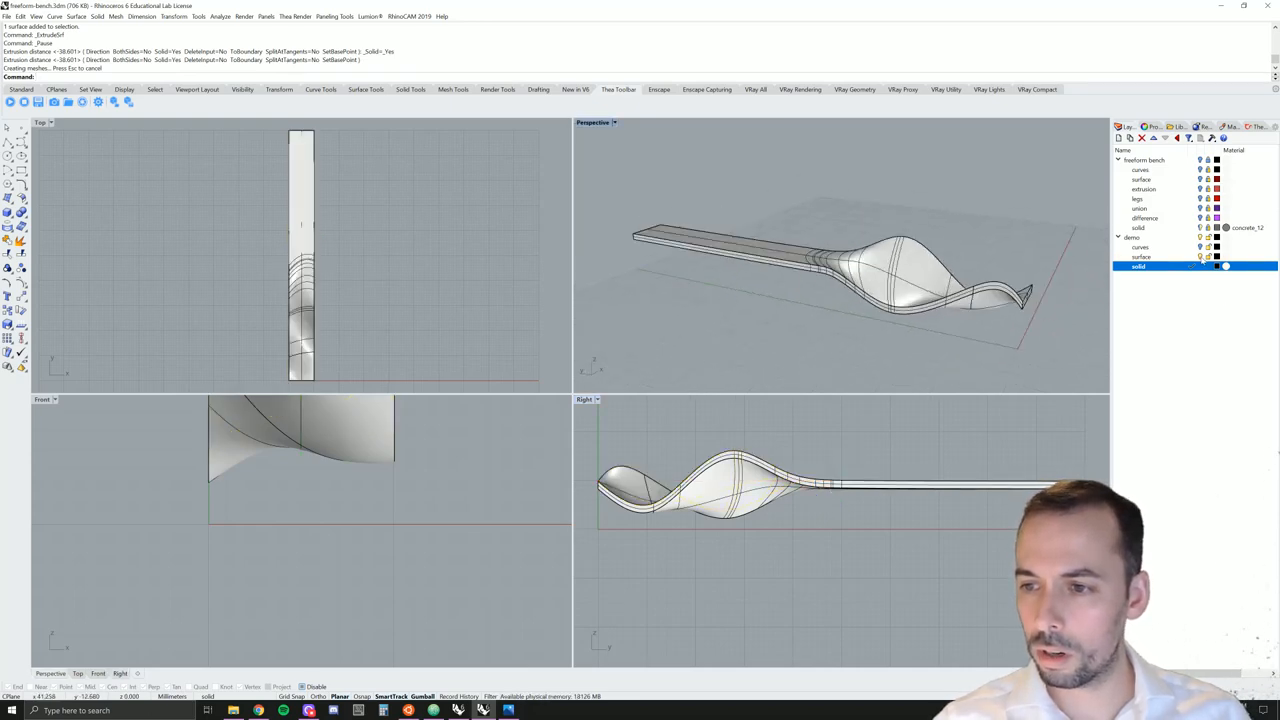
pyautogui.click(1140, 256)
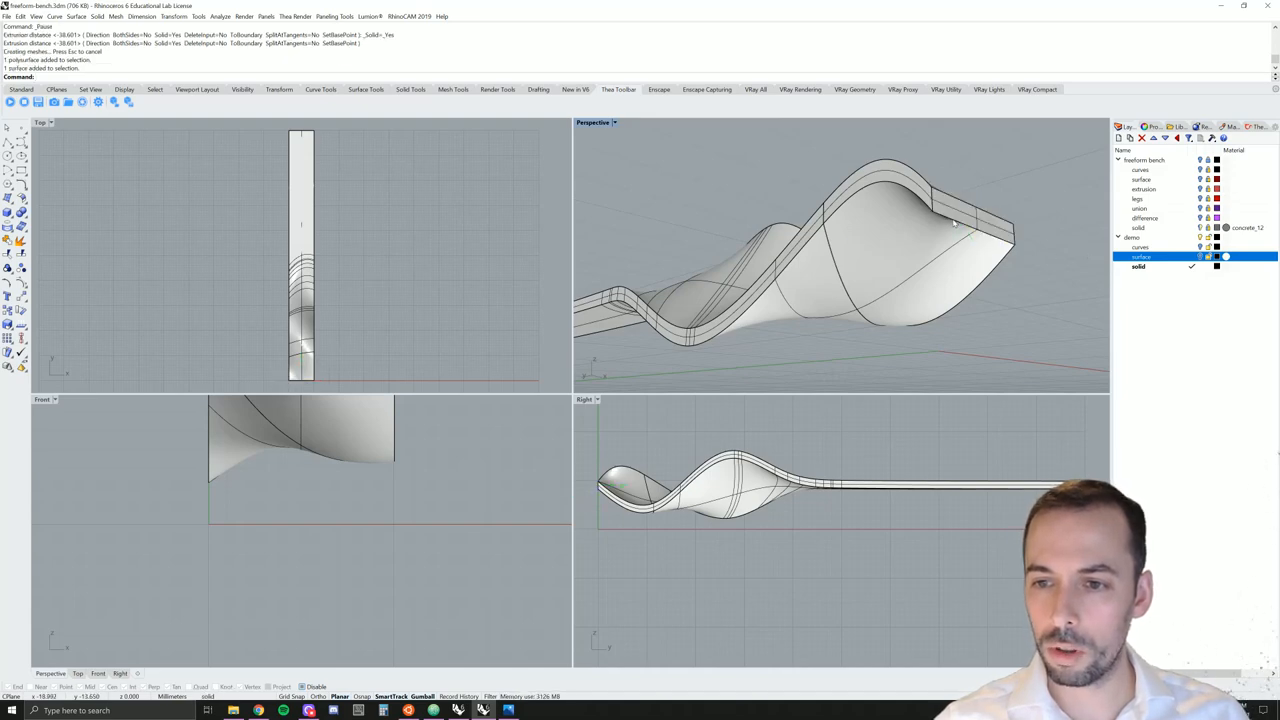
# Select part of the extruded bench solid and delete the last leg edit
pyautogui.click(956, 224)
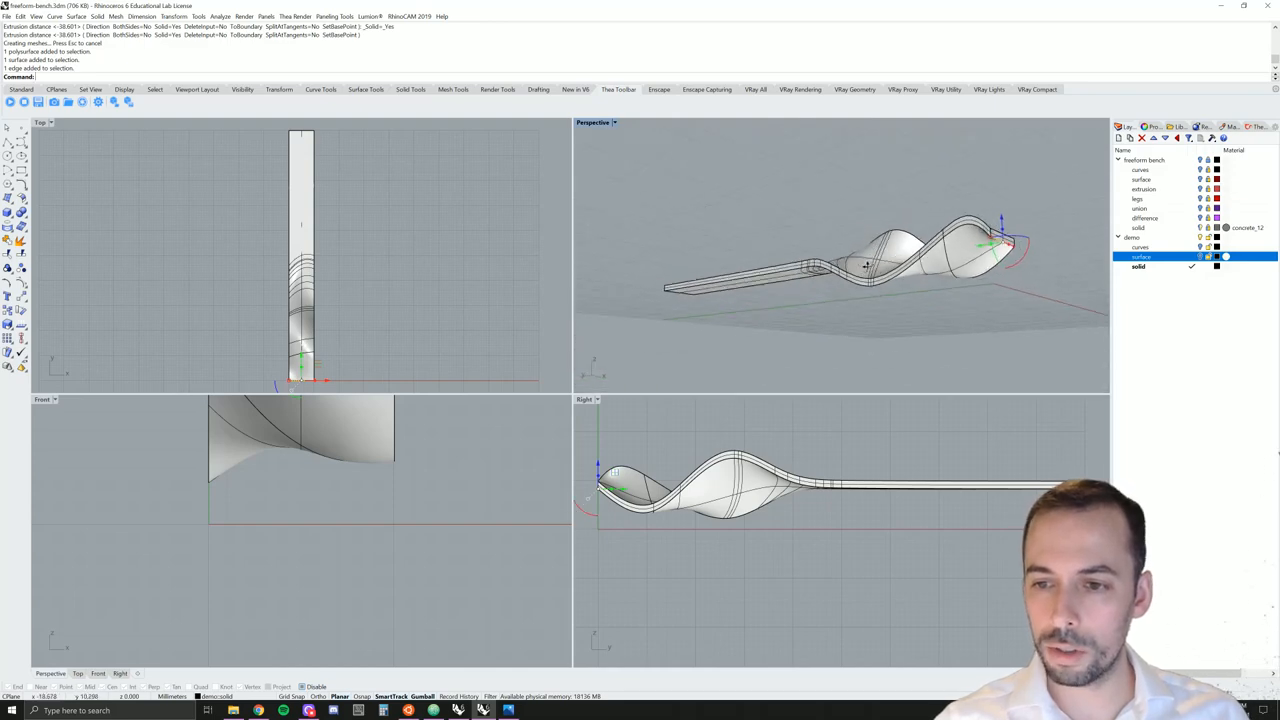
pyautogui.moveTo(864, 264); pyautogui.dragTo(996, 324)
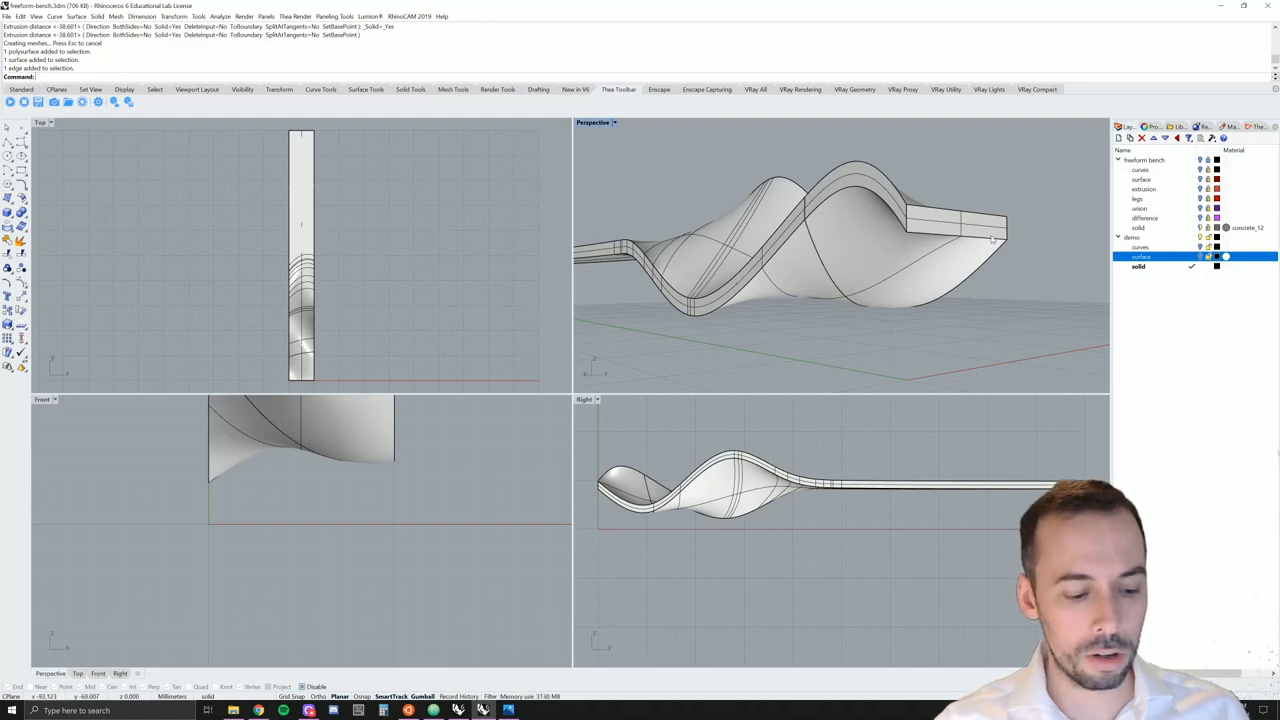
pyautogui.moveTo(948, 240)
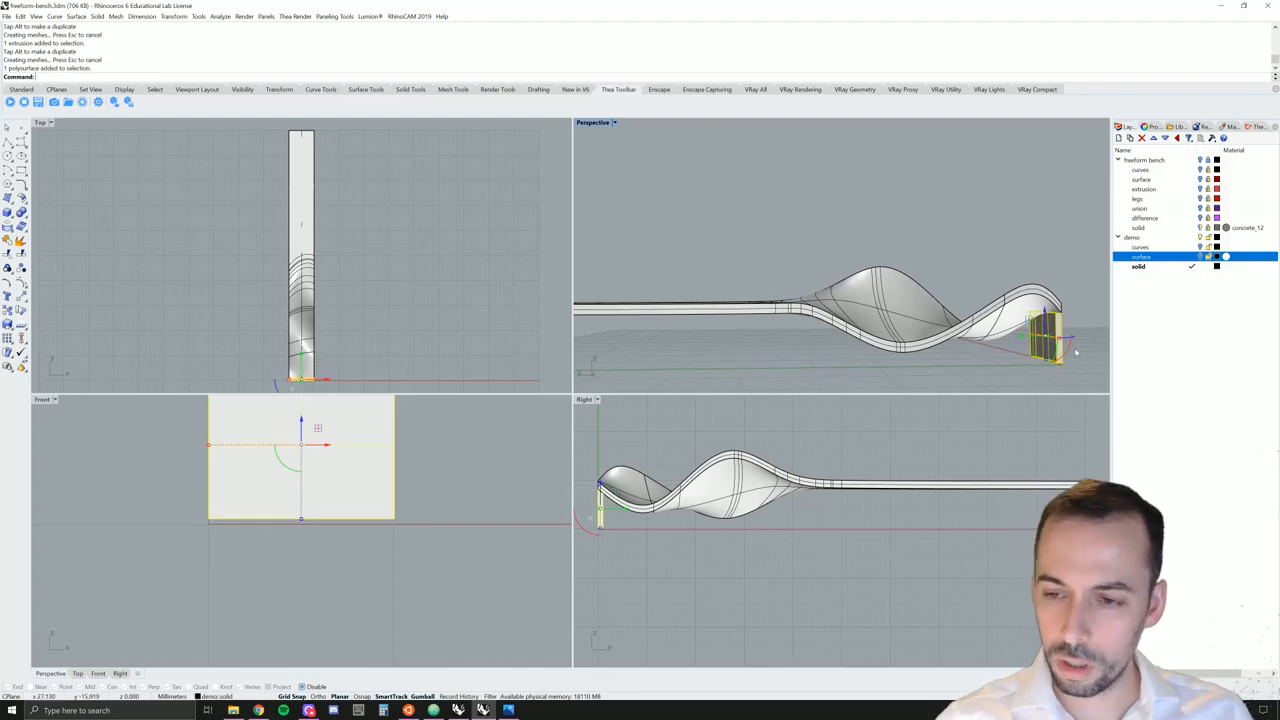
pyautogui.press('Delete')
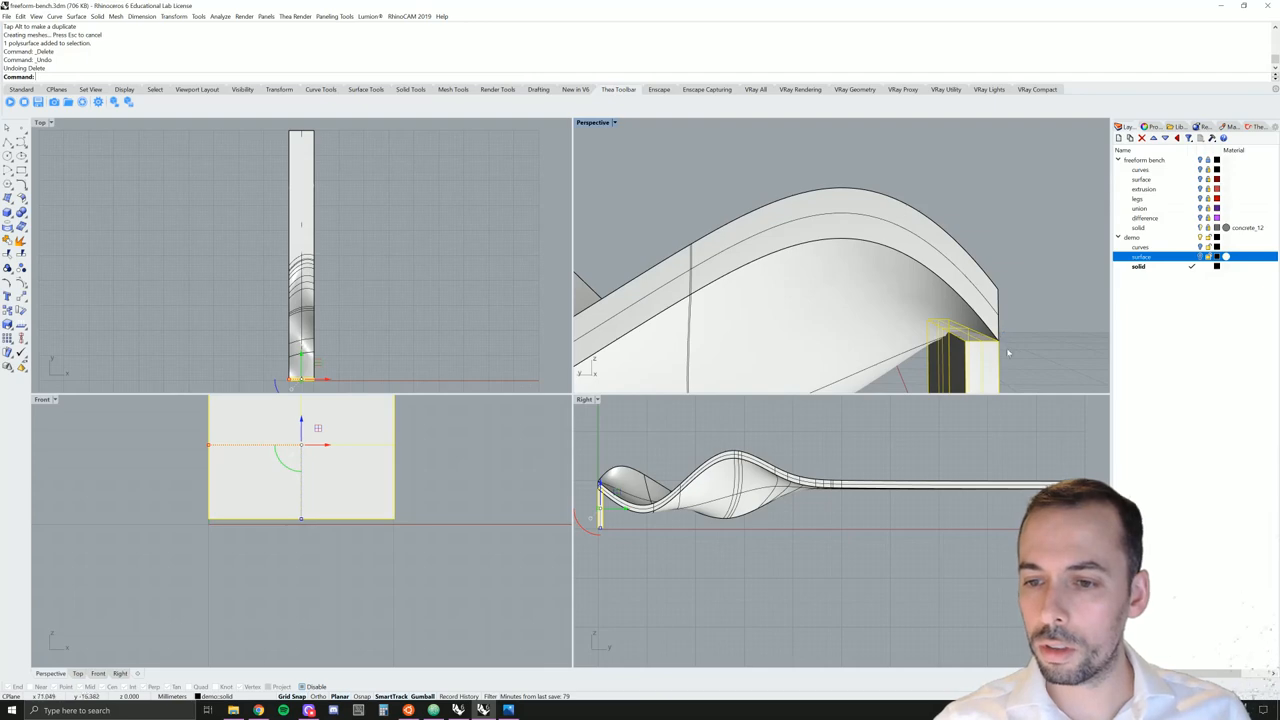
pyautogui.moveTo(1000, 304)
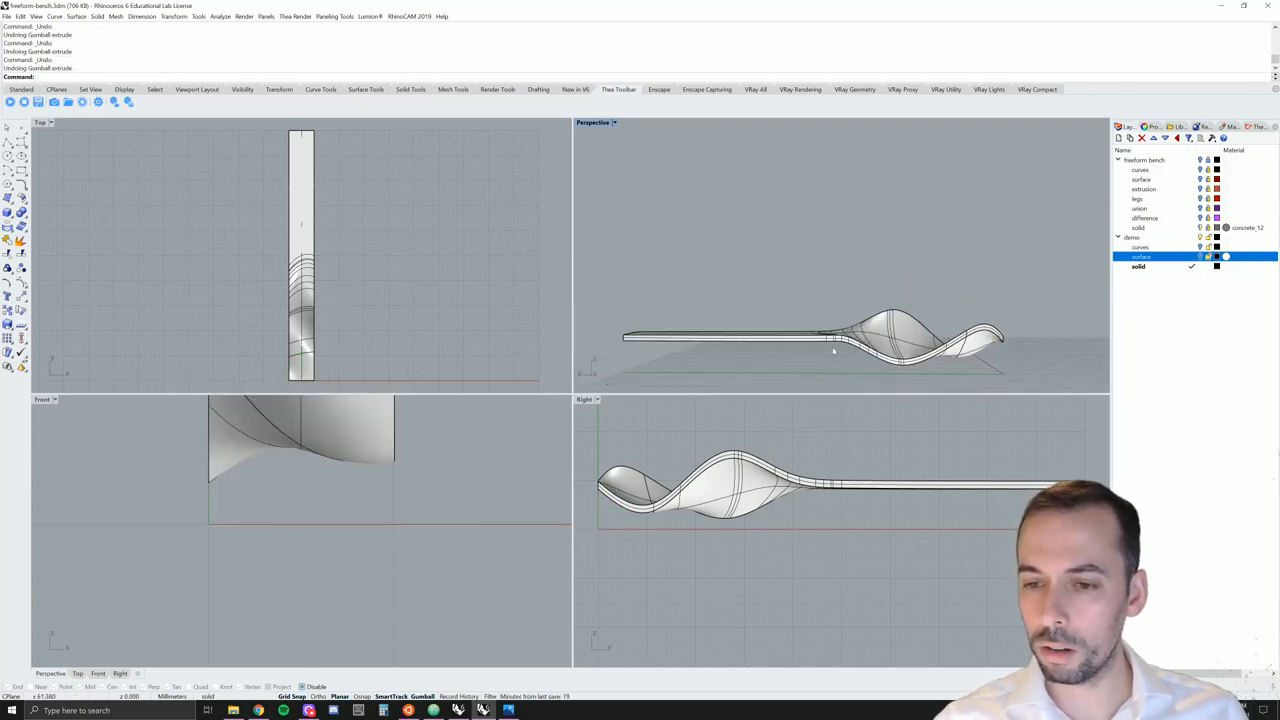
# Draw a box leg under the end of the wavy bench in the Top viewport
pyautogui.moveTo(850, 330); pyautogui.dragTo(840, 270)
pyautogui.write('Z')
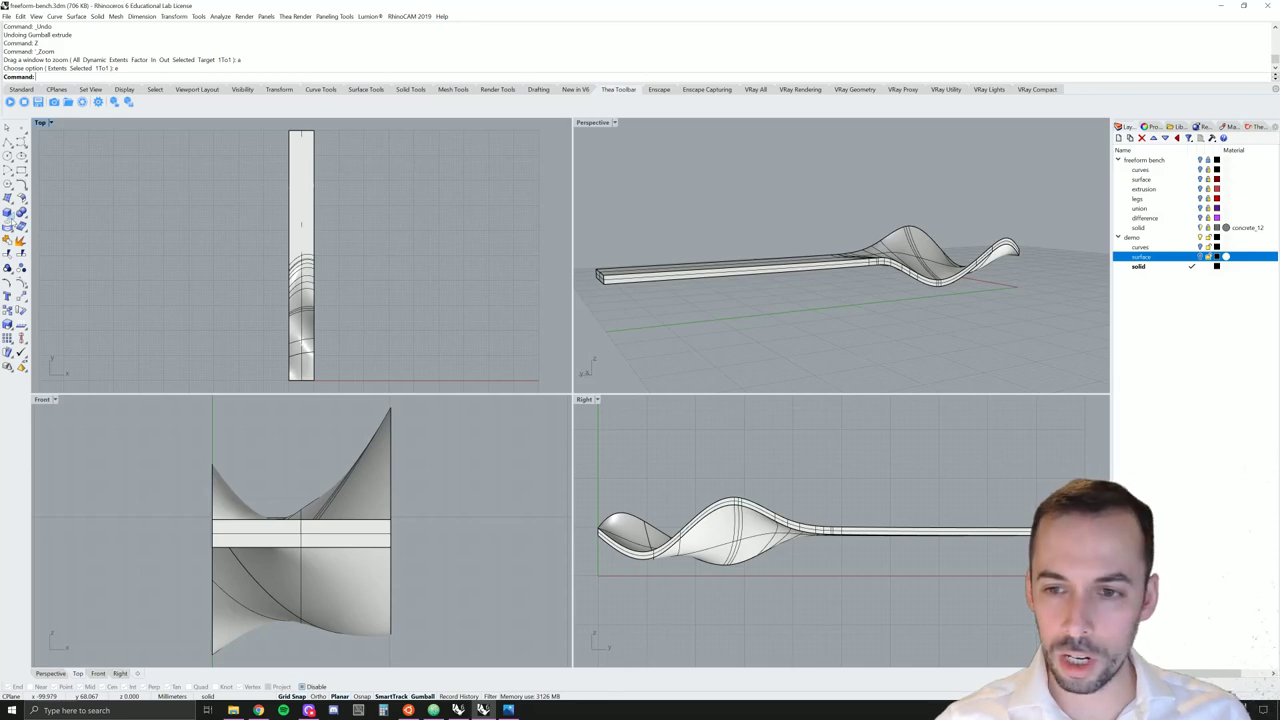
pyautogui.moveTo(18, 214)
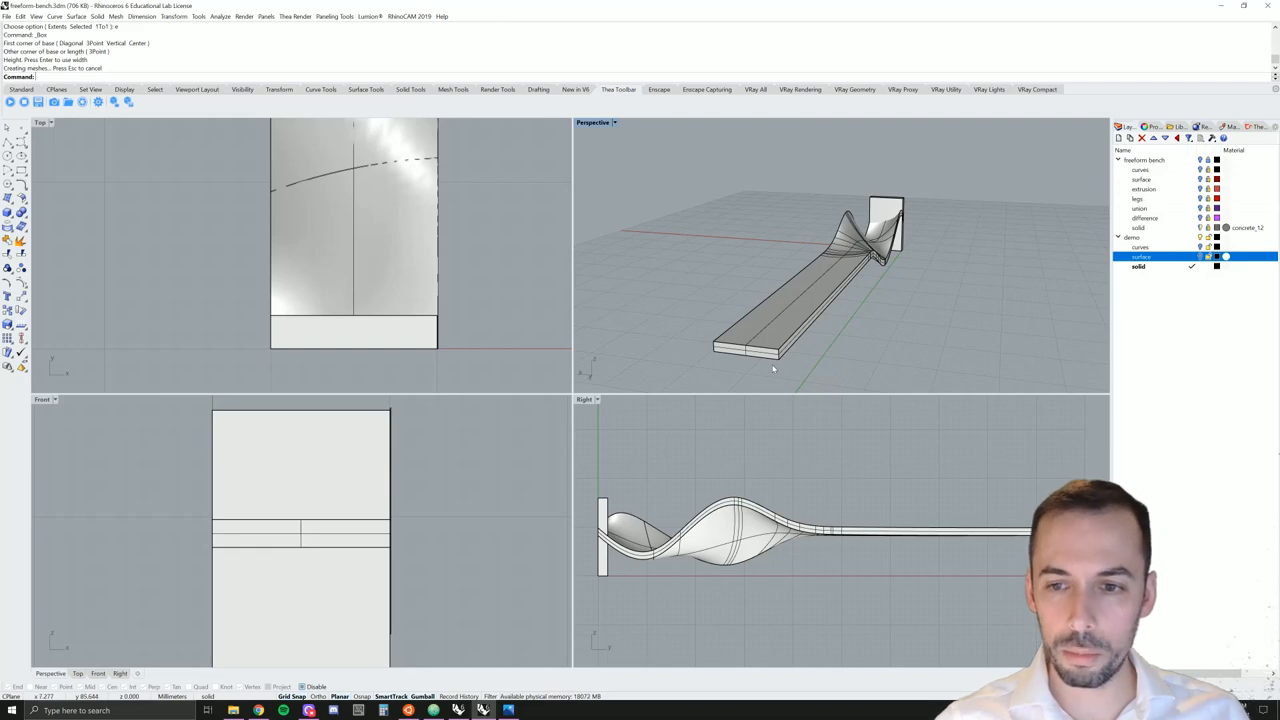
pyautogui.moveTo(398, 296)
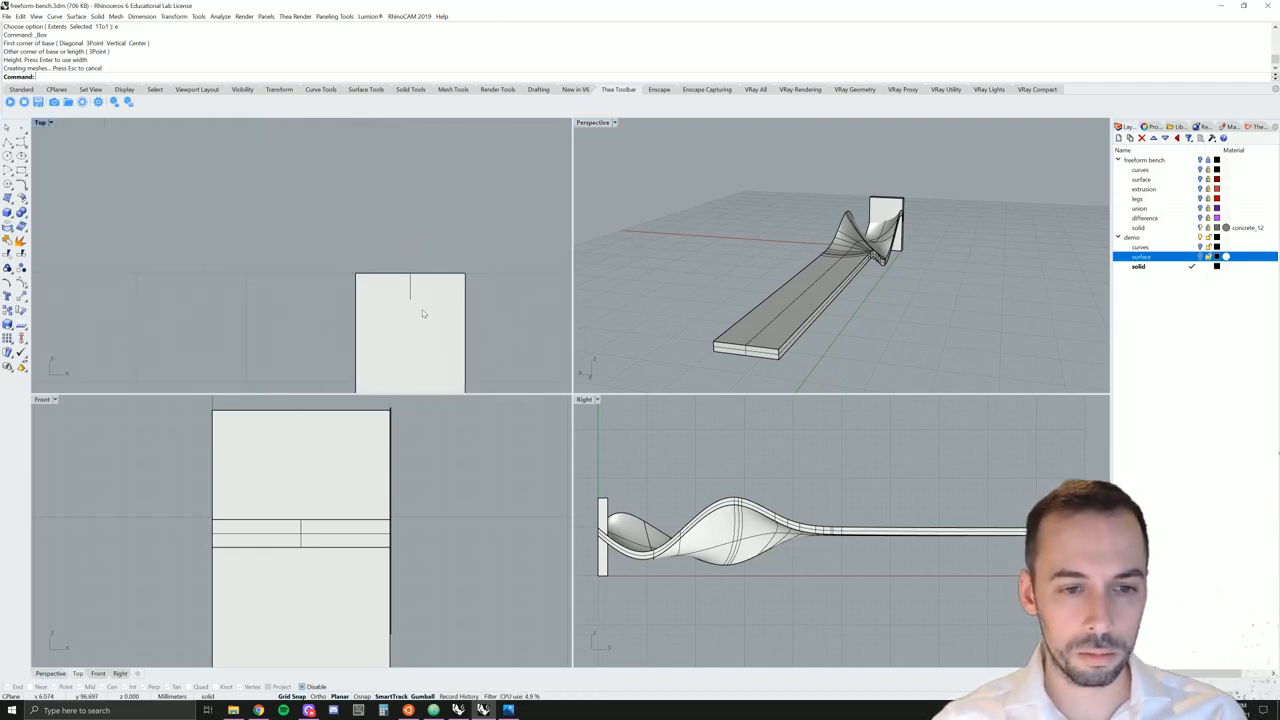
pyautogui.click(476, 292)
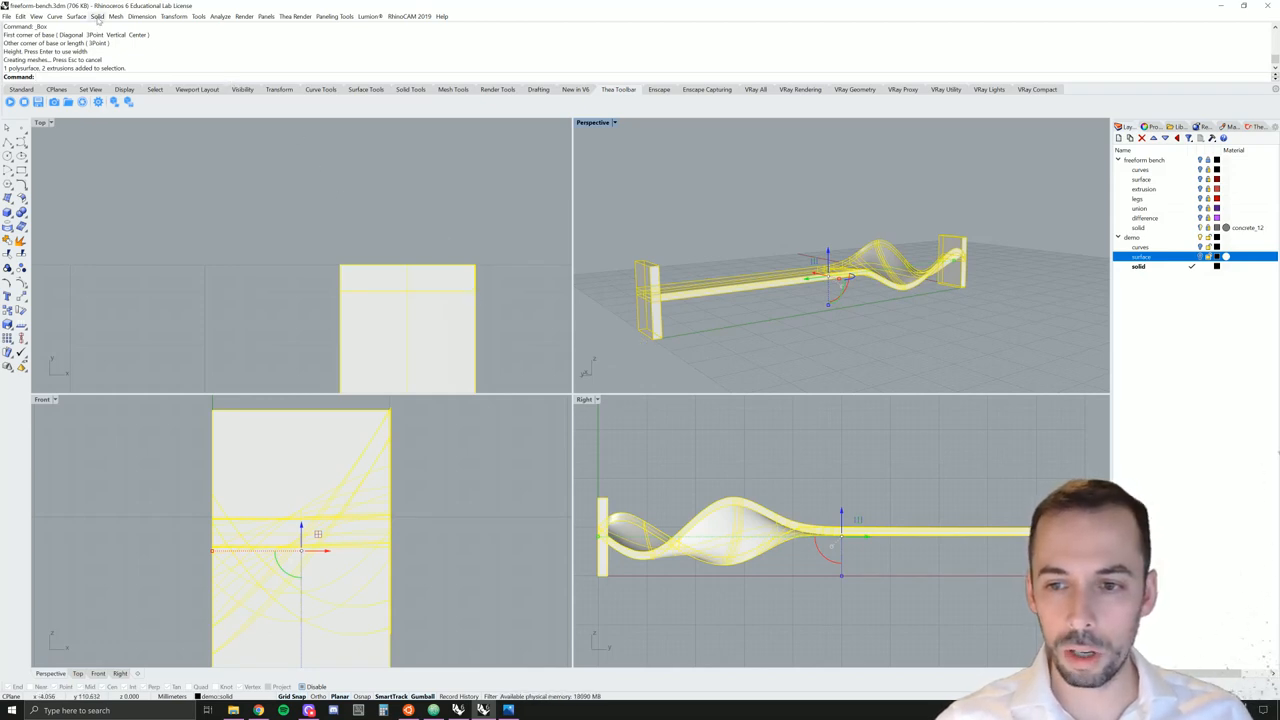
# Boolean Union the seat slab and both box legs into one solid bench
pyautogui.click(96, 16)
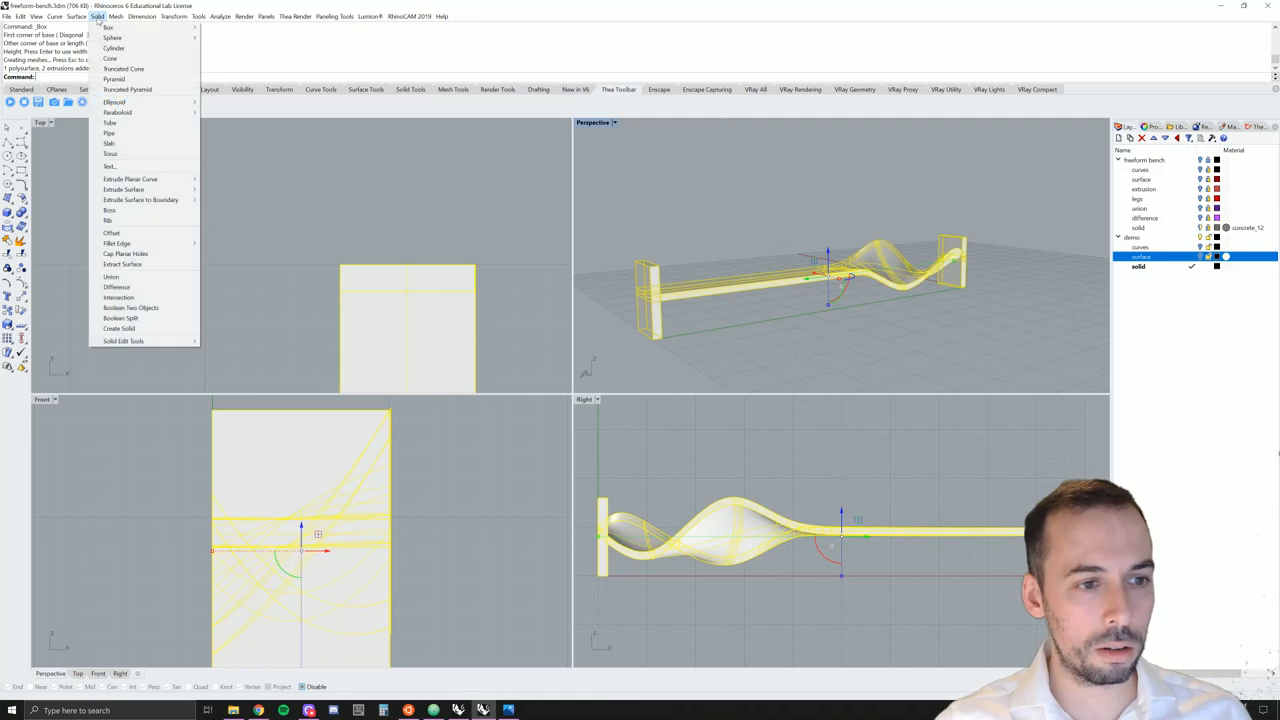
pyautogui.moveTo(110, 276)
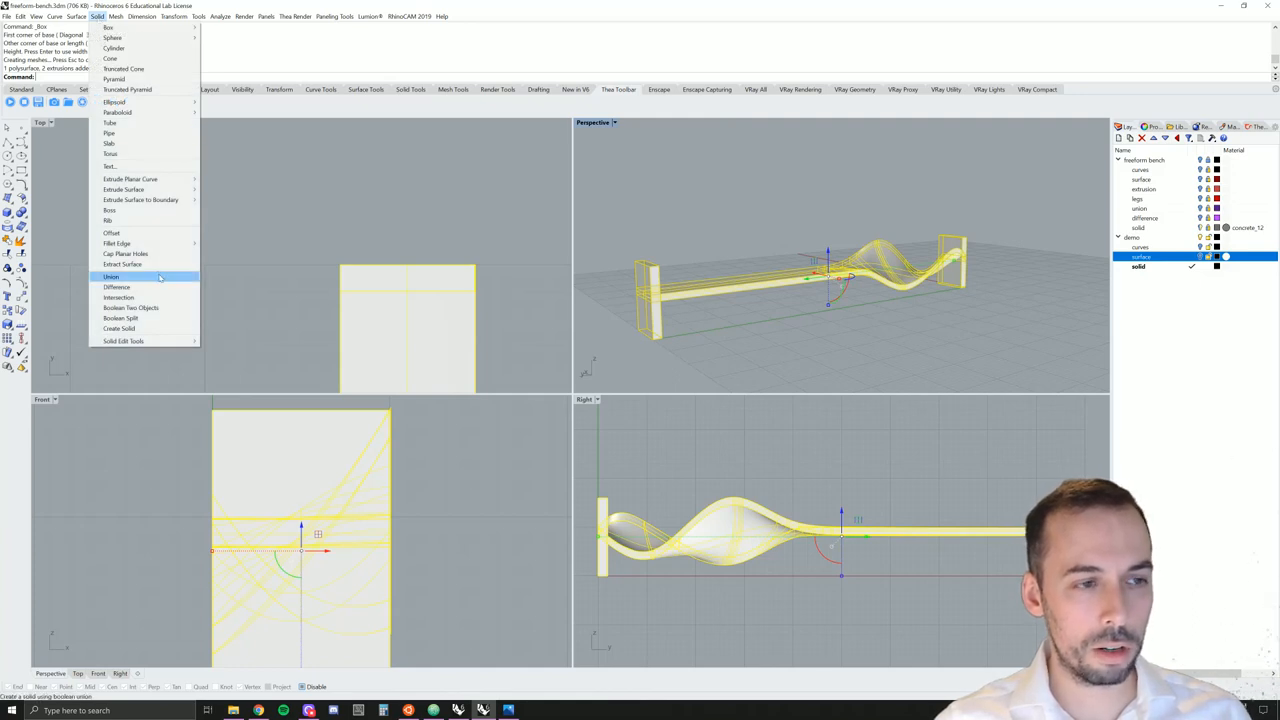
pyautogui.click(112, 276)
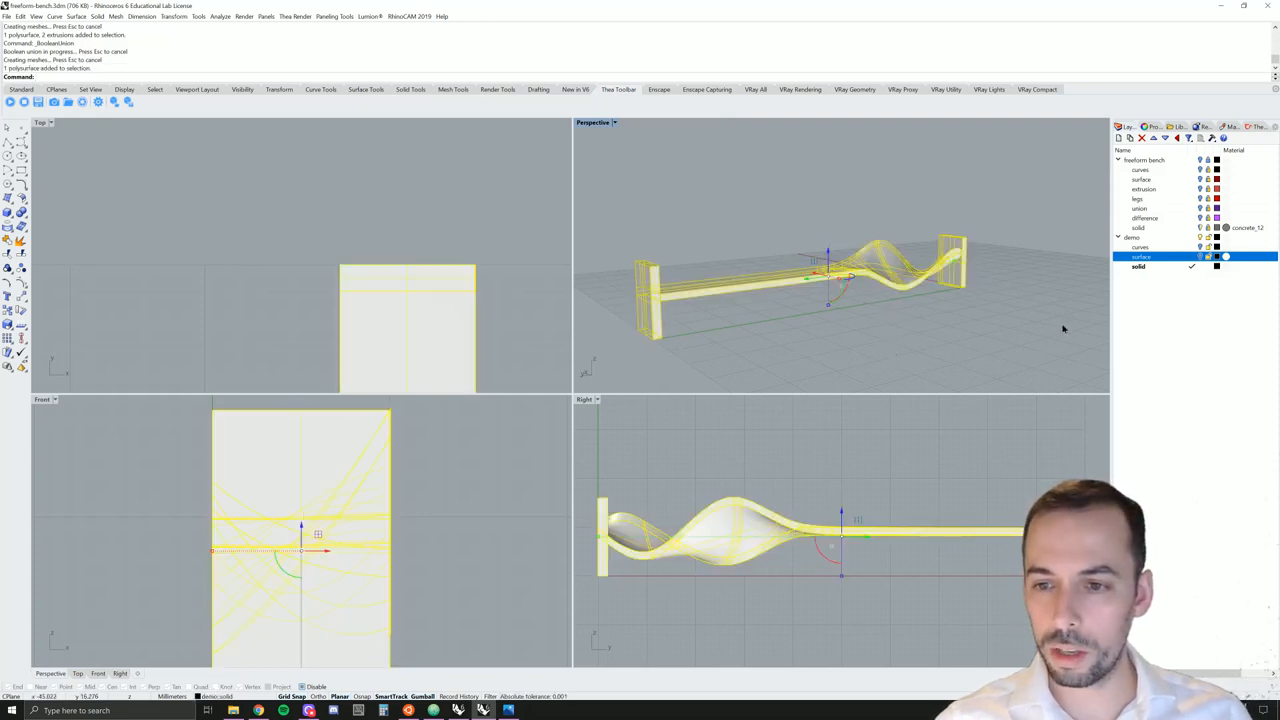
pyautogui.moveTo(850, 280); pyautogui.dragTo(970, 310)
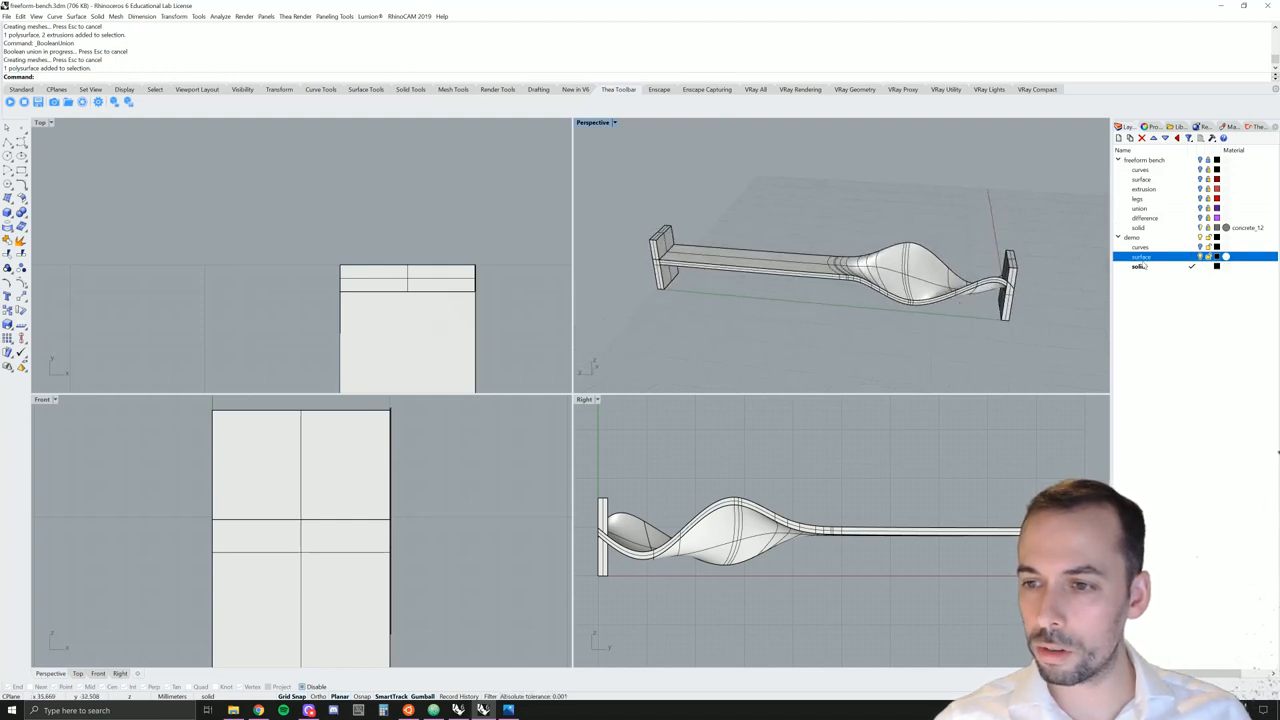
# Set the surface layer's colour to red, then select the wavy surface
pyautogui.click(1216, 266)
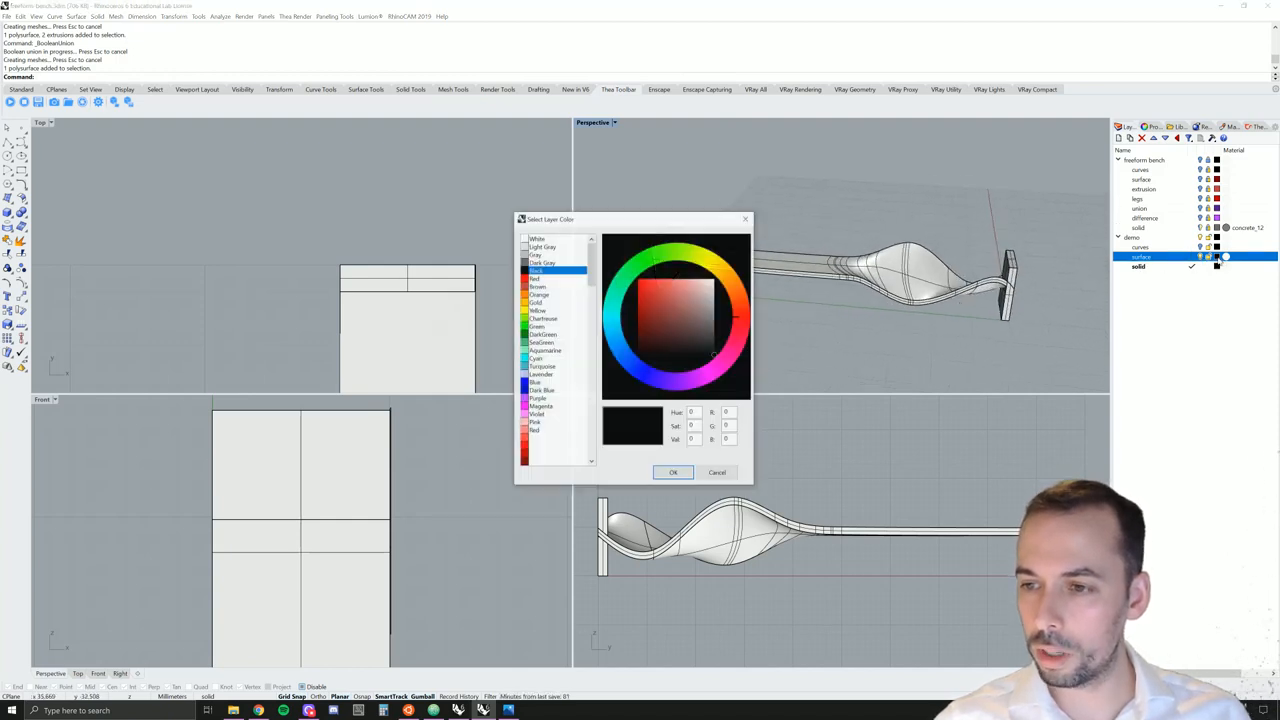
pyautogui.click(534, 278)
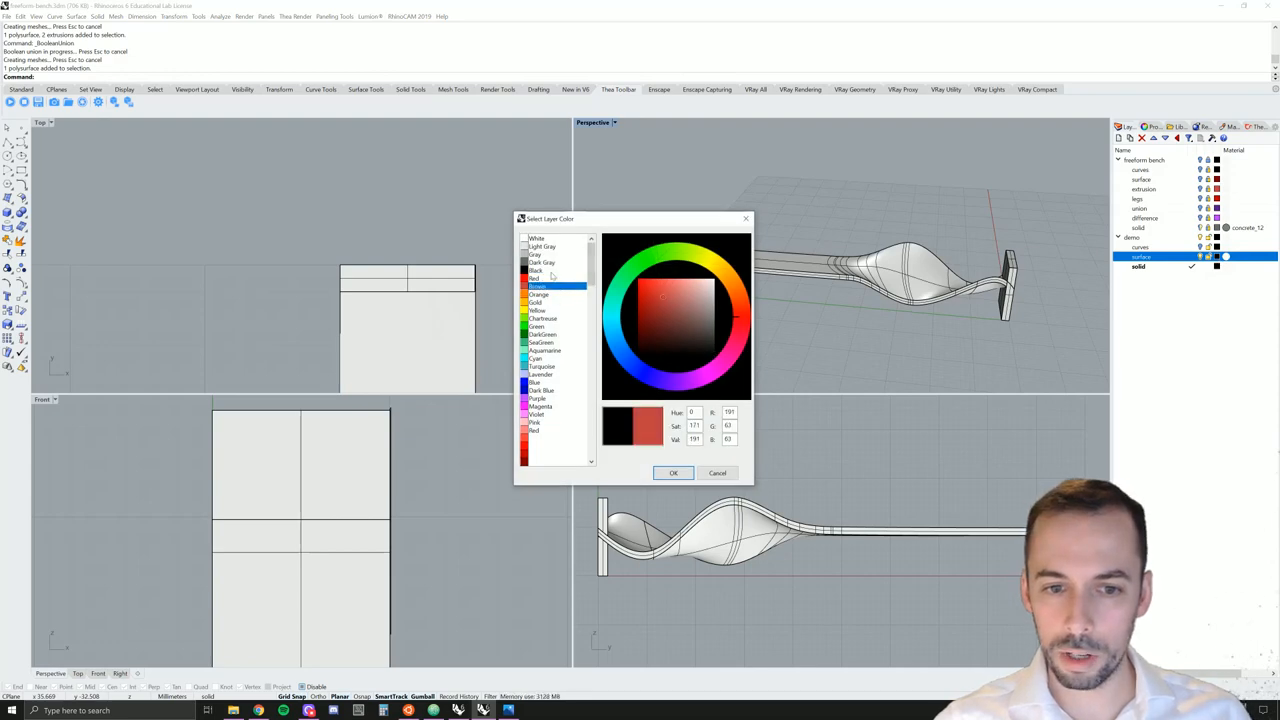
pyautogui.click(672, 472)
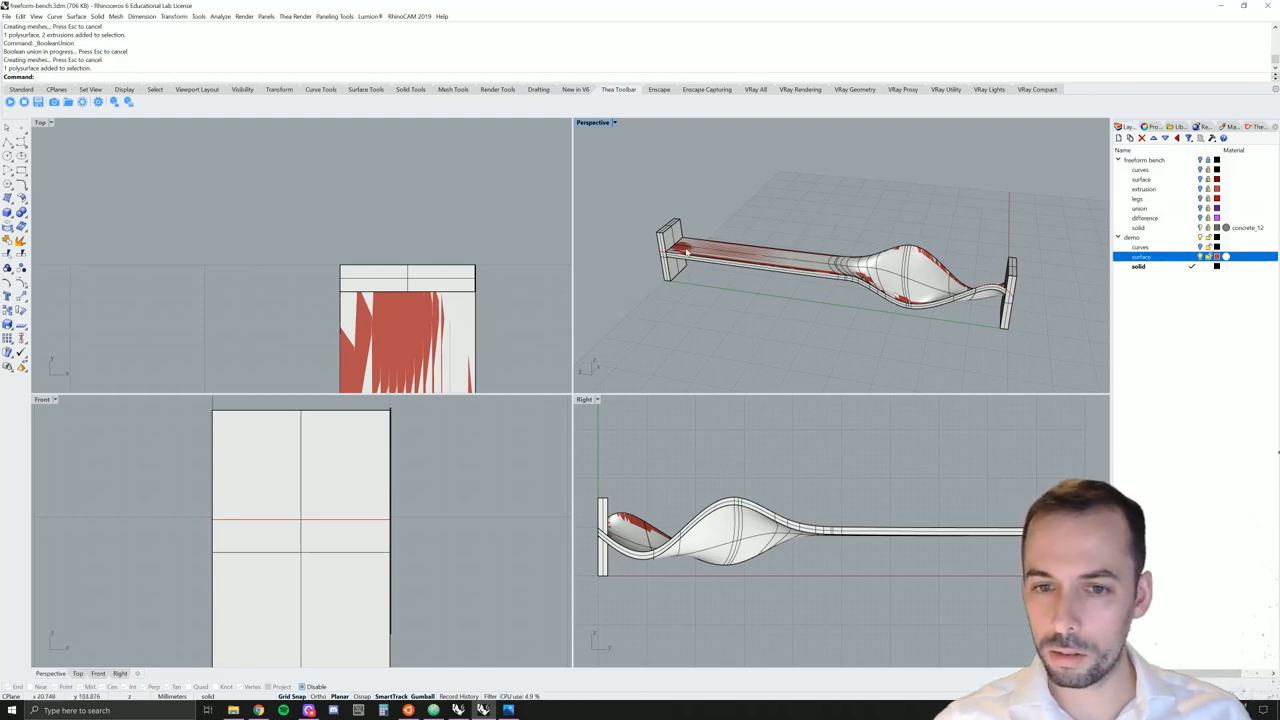
pyautogui.click(724, 278)
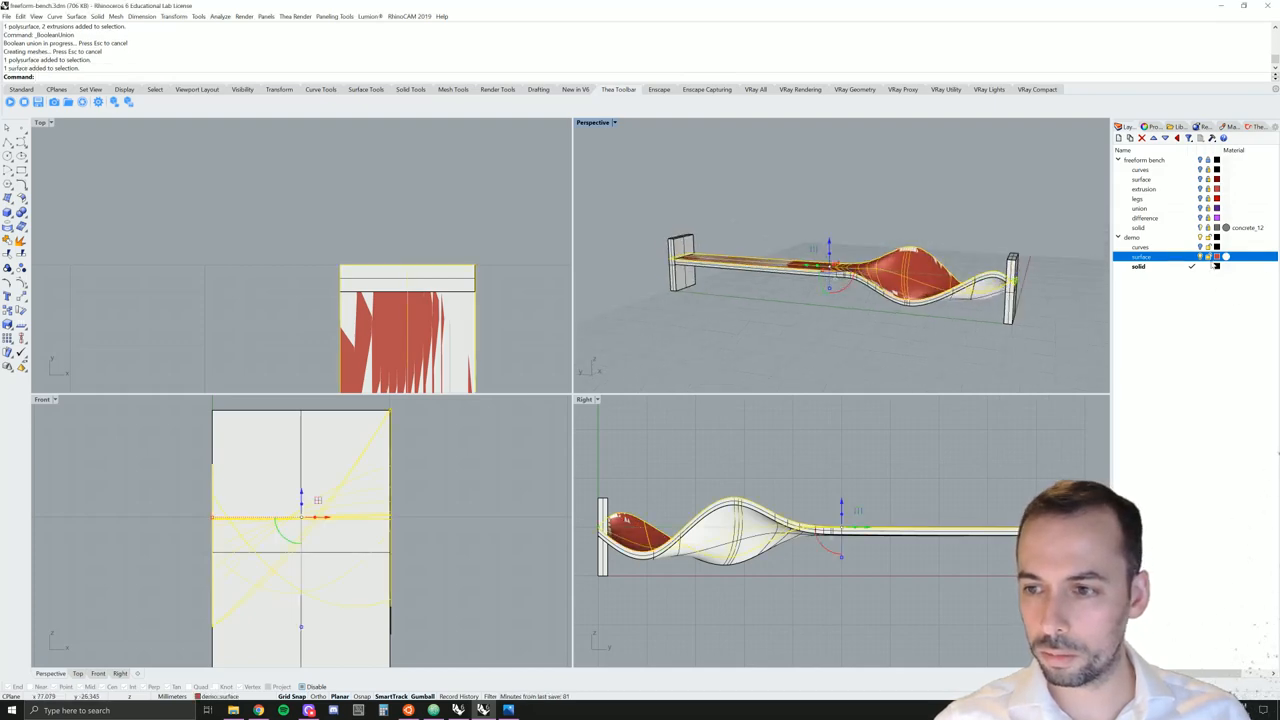
pyautogui.moveTo(1224, 258)
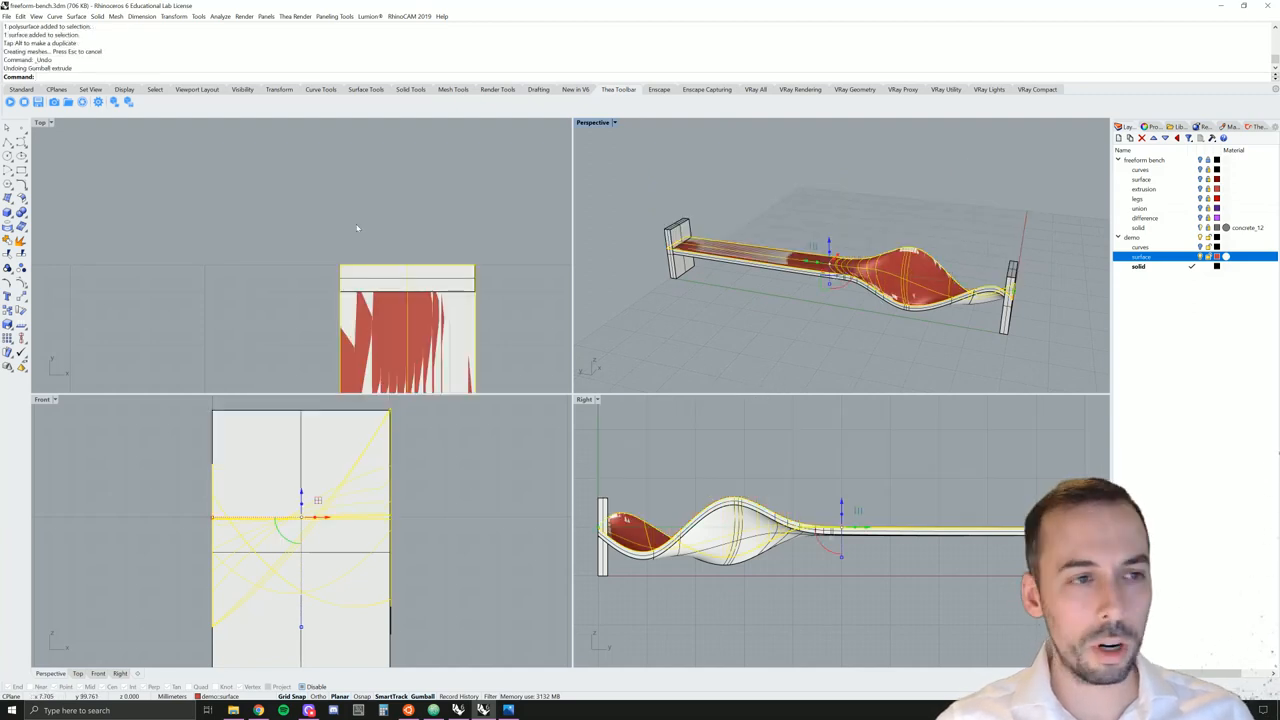
# Extrude the wavy surface into a tall solid and move it onto the red surface layer
pyautogui.click(96, 16)
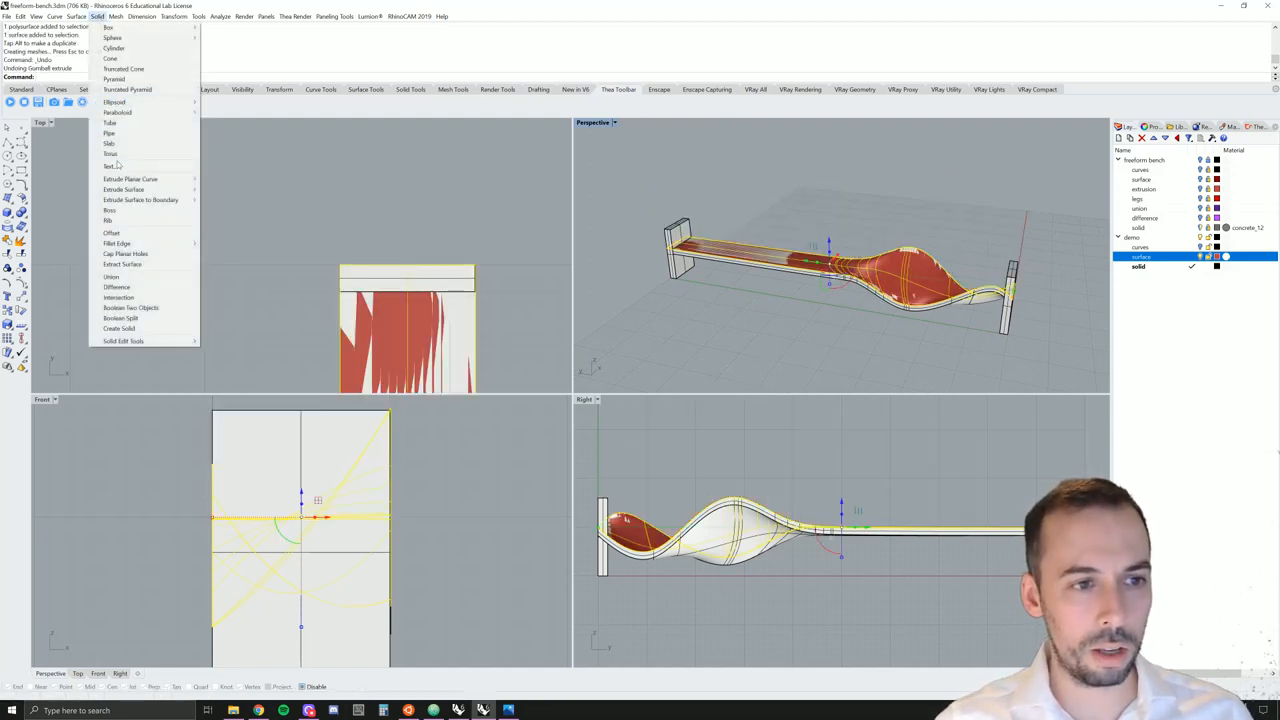
pyautogui.click(124, 188)
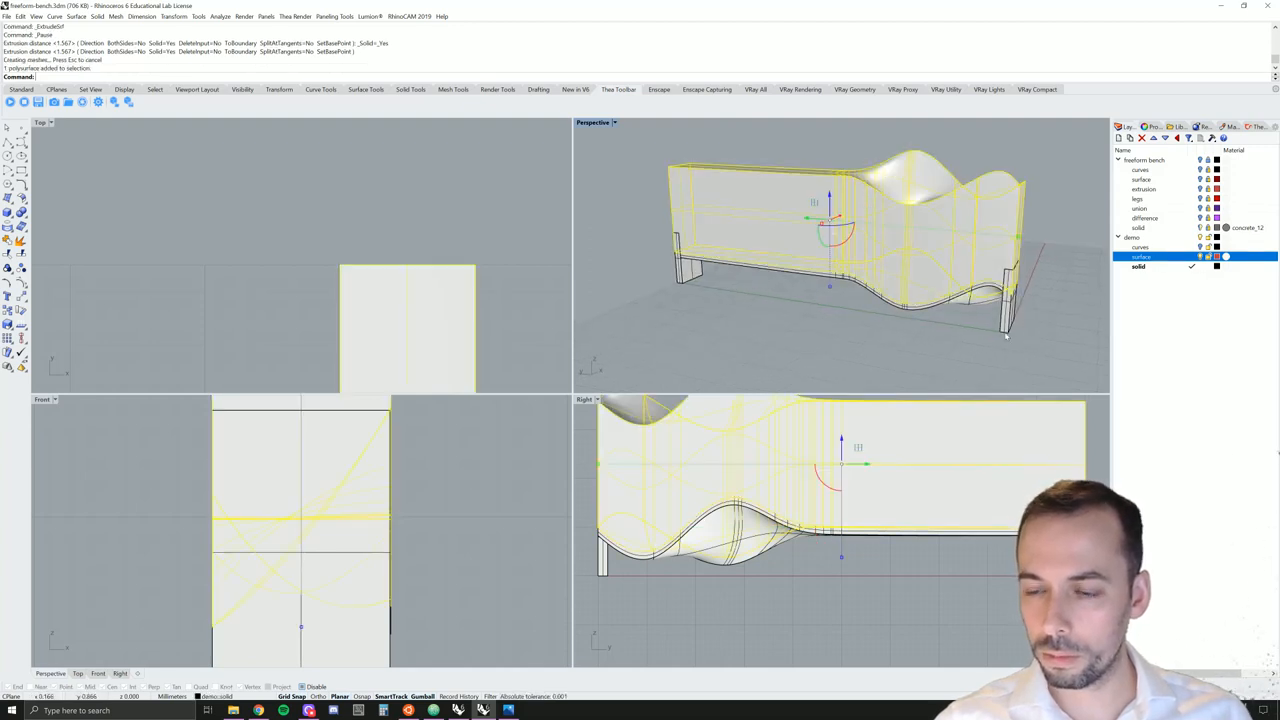
pyautogui.rightClick(1140, 256)
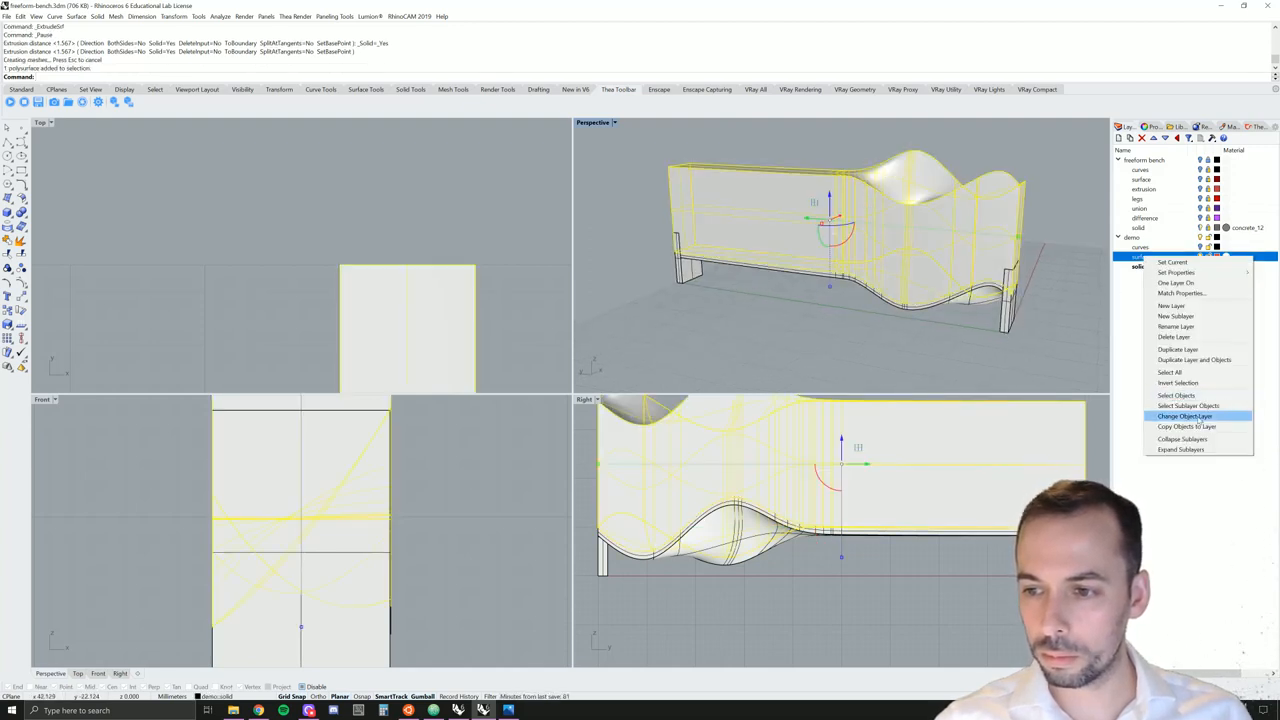
pyautogui.click(1184, 416)
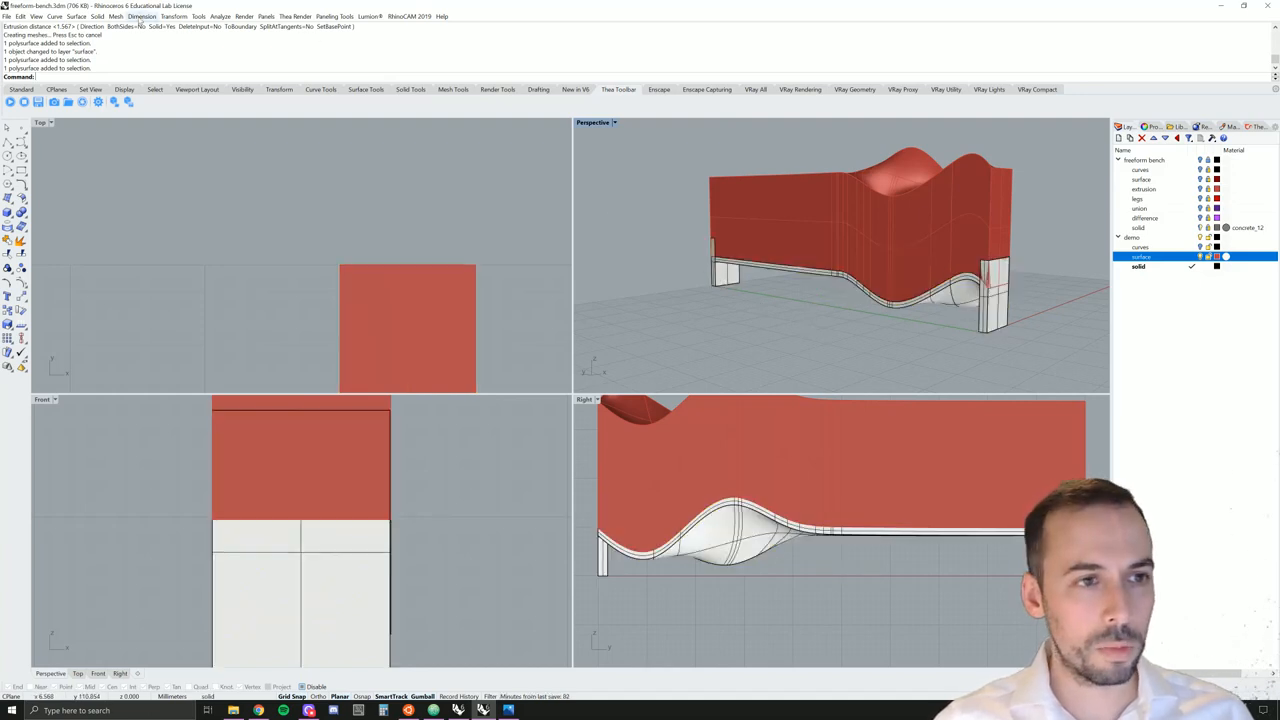
# Start a Boolean Difference to subtract the red extrusion from the bench
pyautogui.click(96, 16)
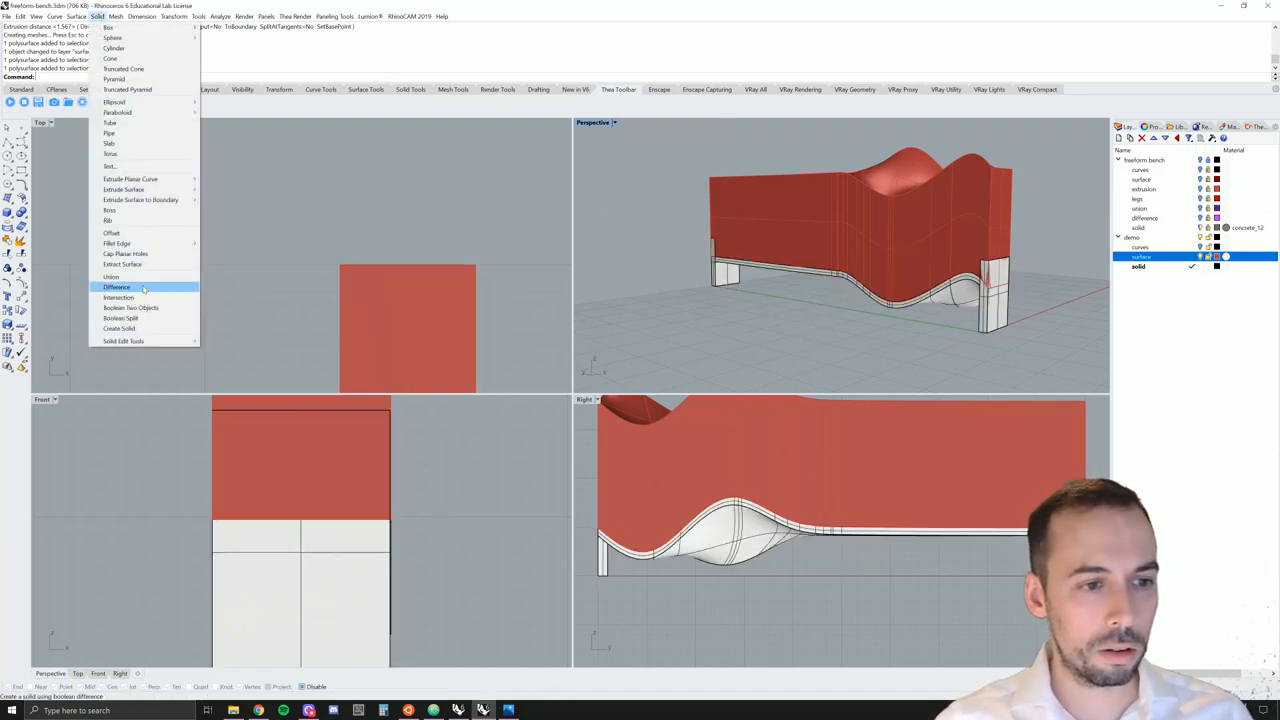
pyautogui.click(116, 288)
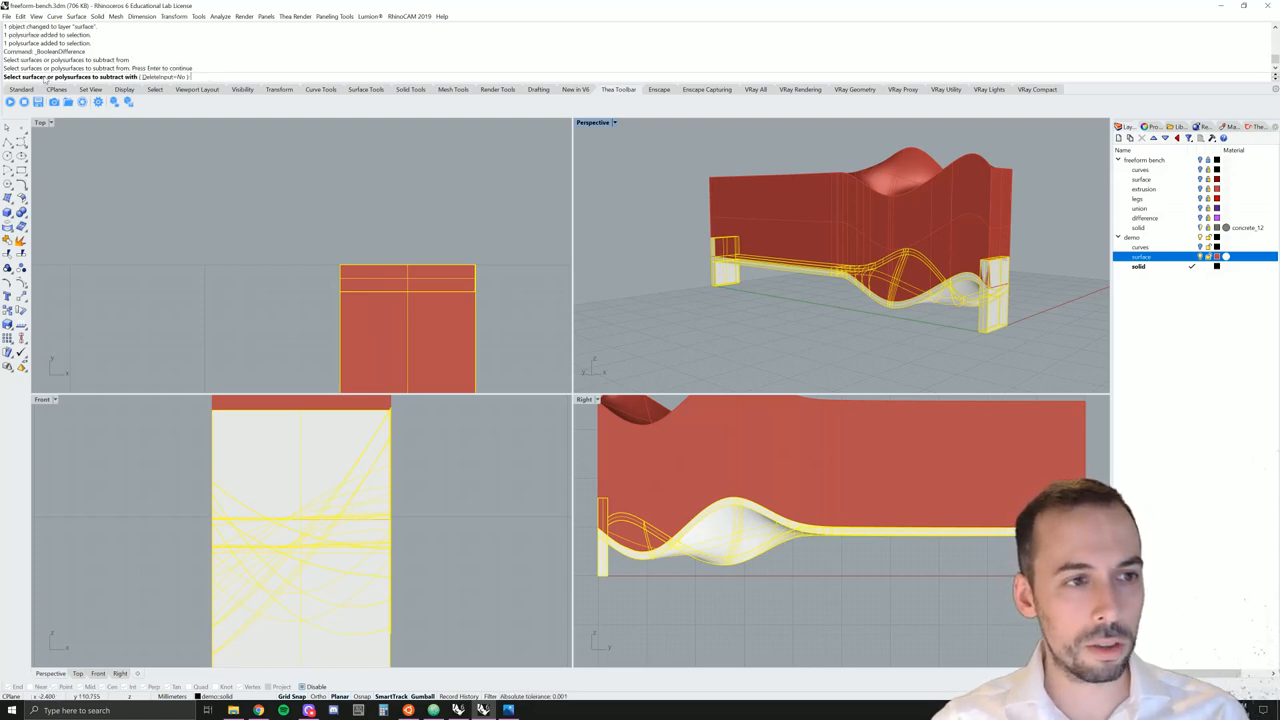
pyautogui.moveTo(964, 204)
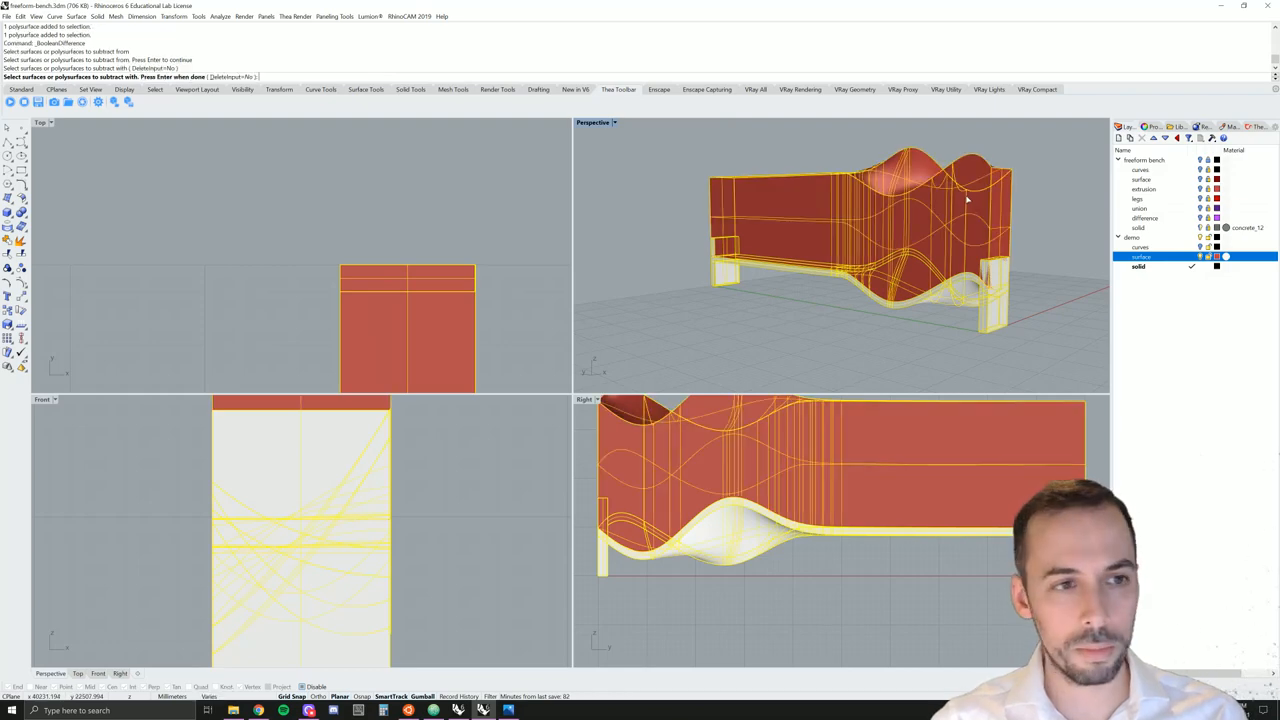
pyautogui.moveTo(888, 176)
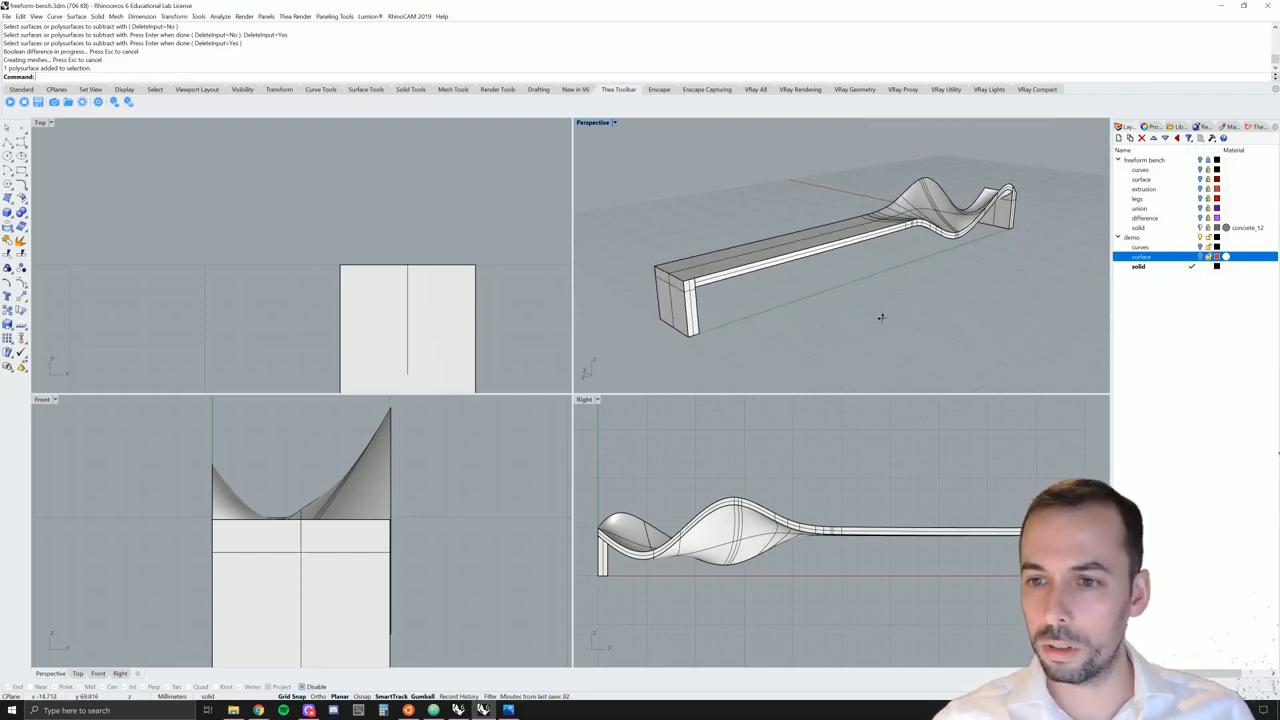
pyautogui.moveTo(848, 332)
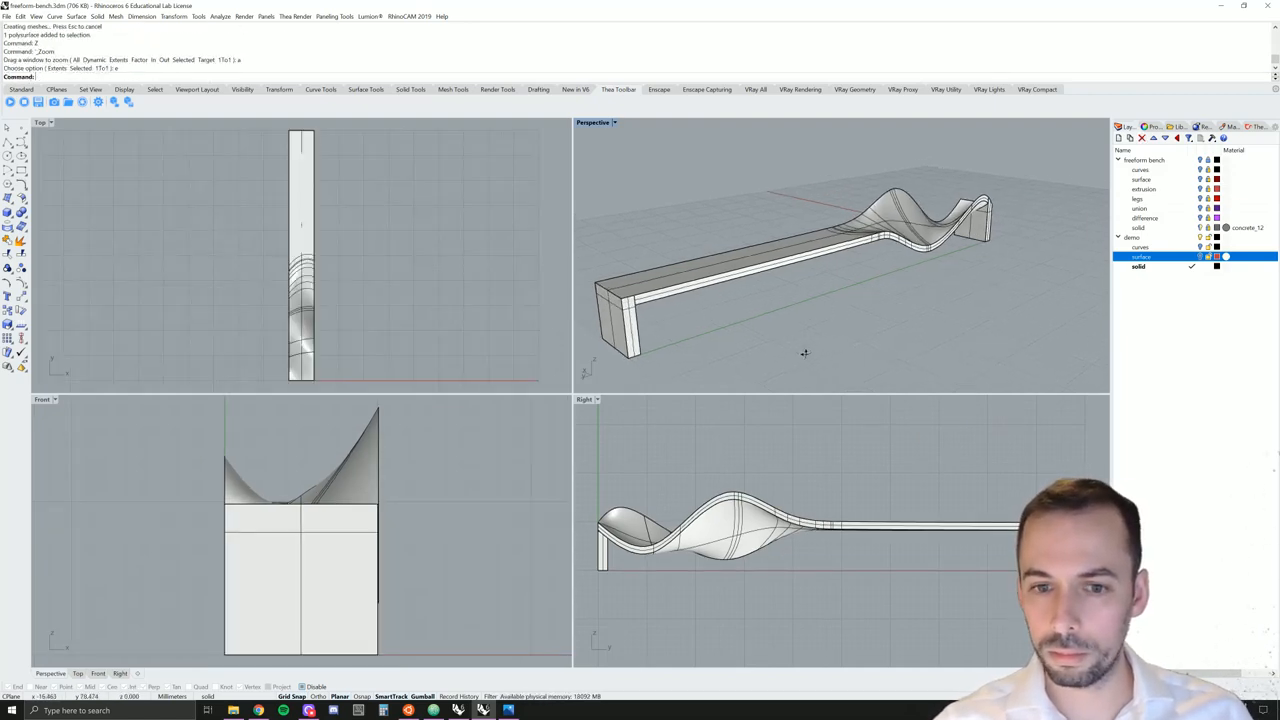
pyautogui.rightClick(844, 332)
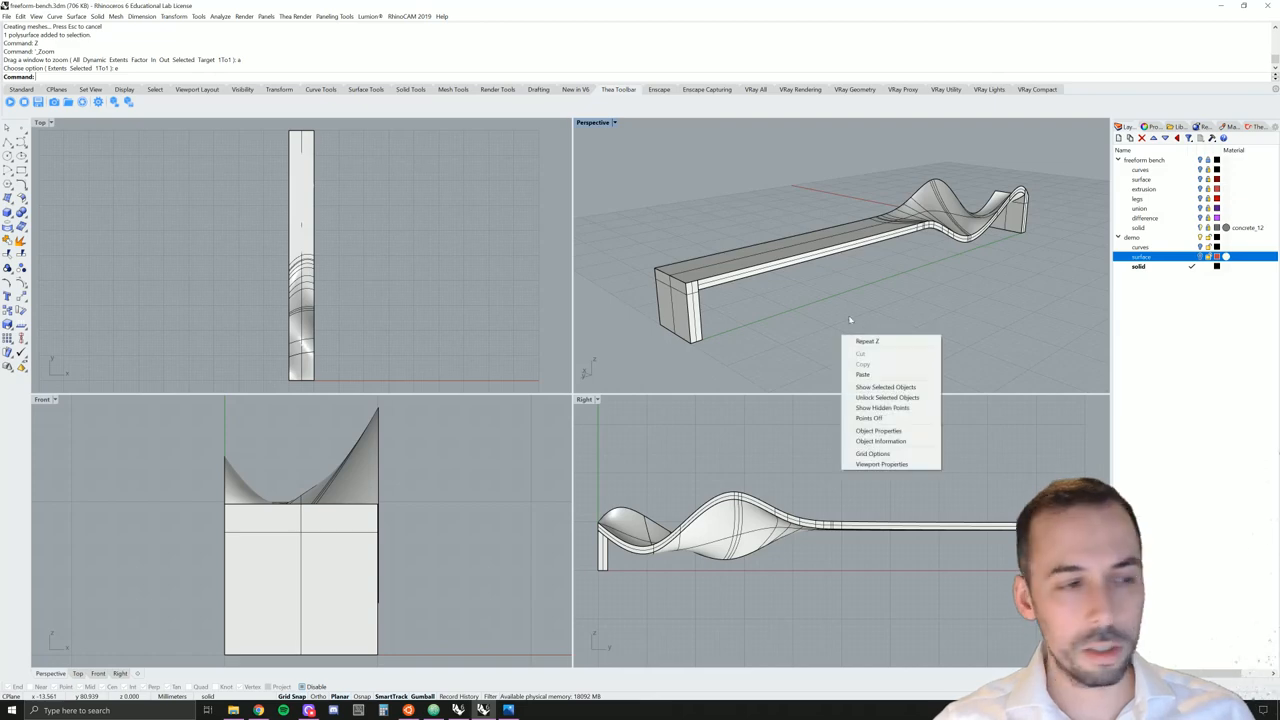